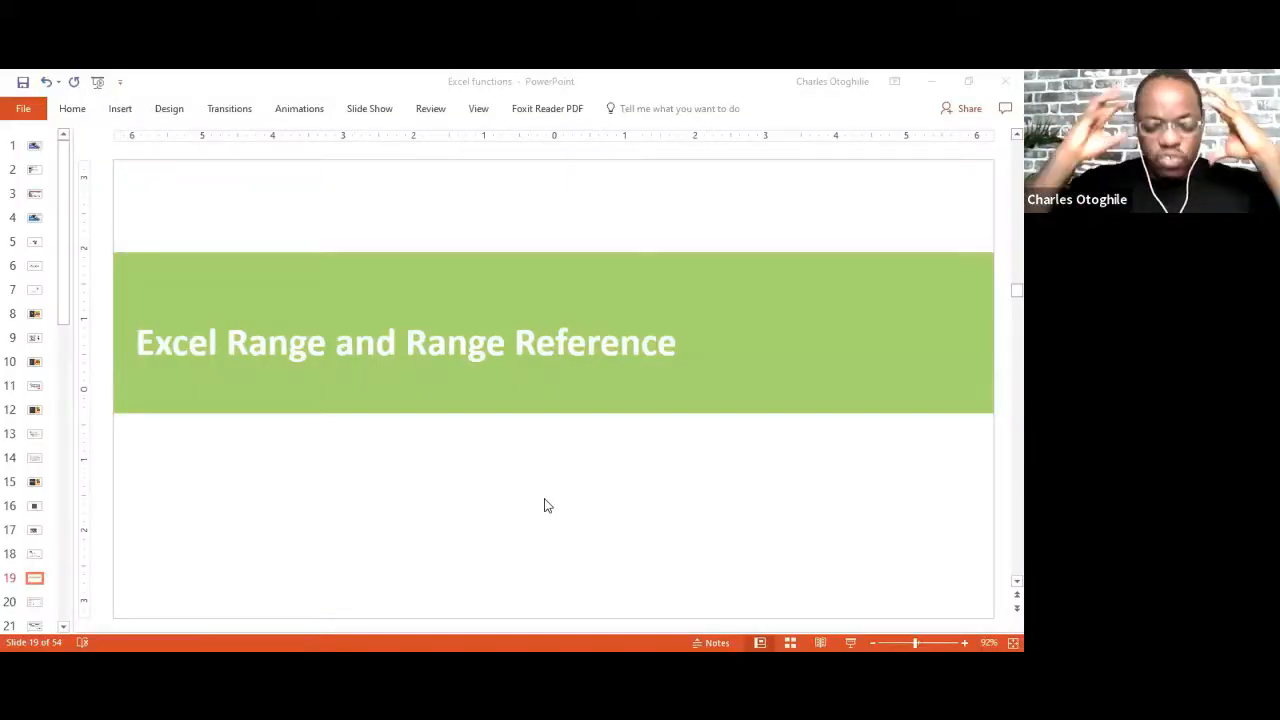
mouse_move(480, 178)
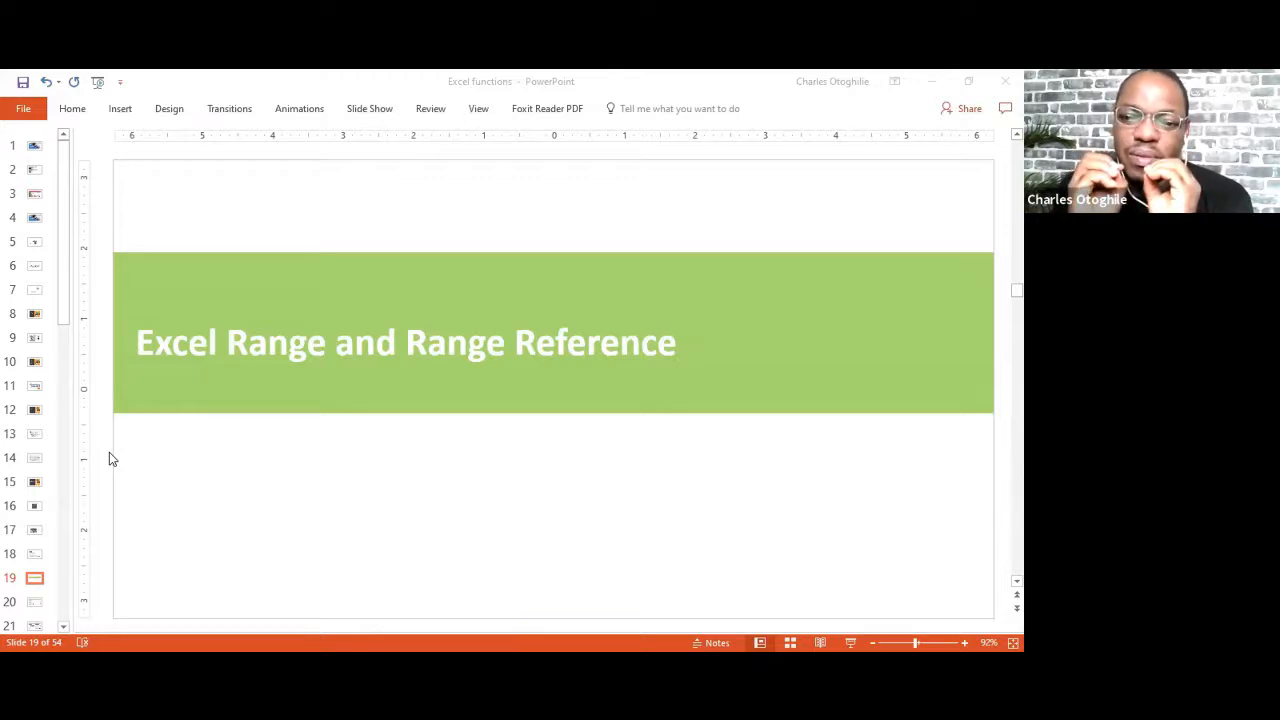
mouse_move(1001, 168)
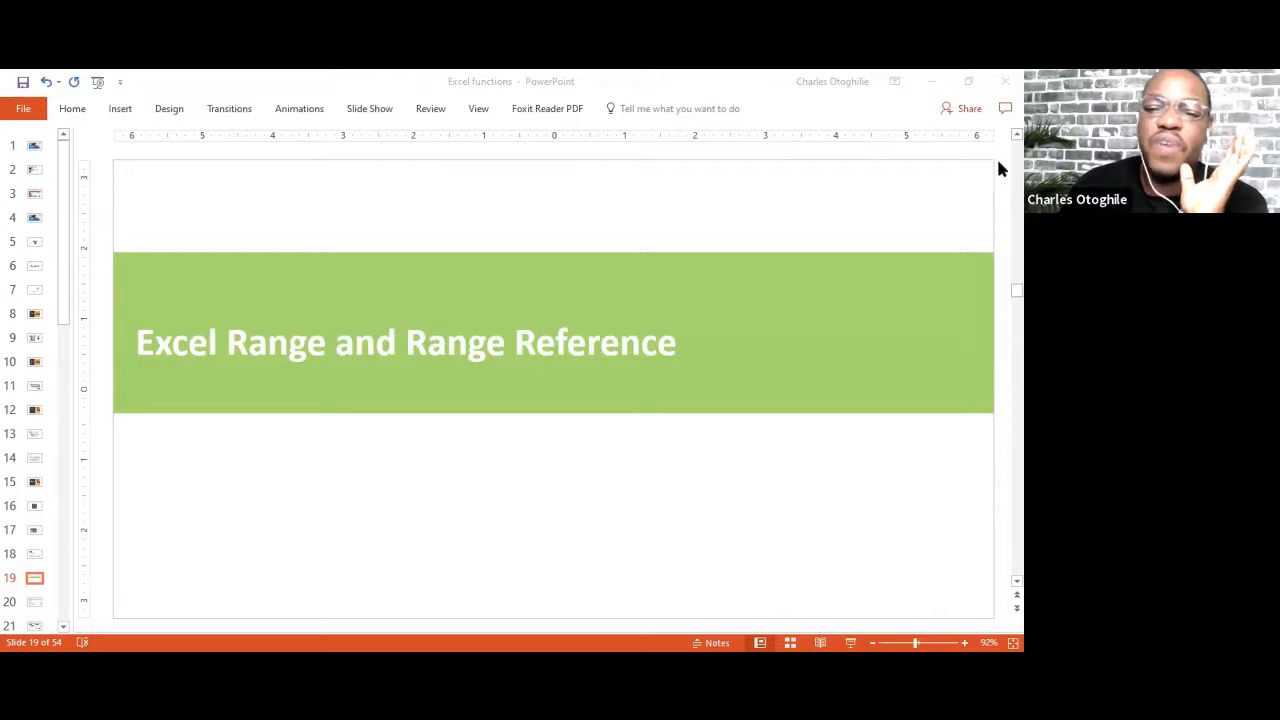
mouse_move(539, 149)
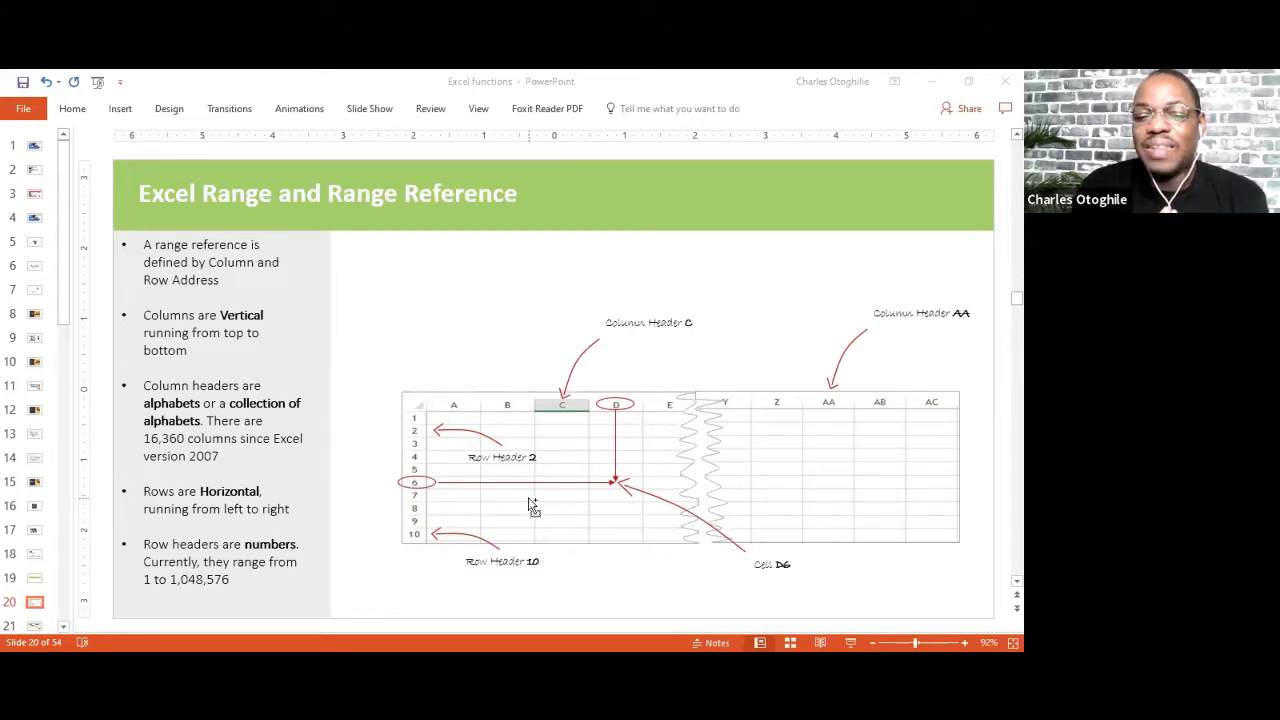
type("CR")
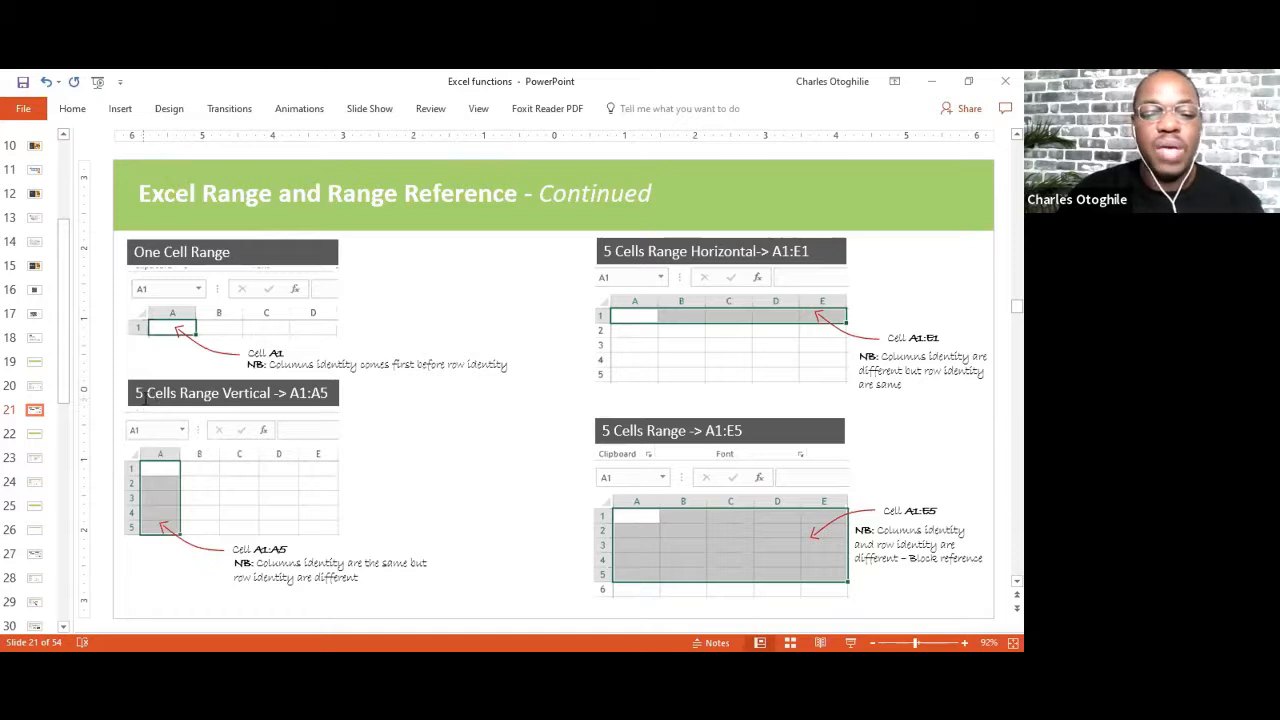
mouse_move(157, 485)
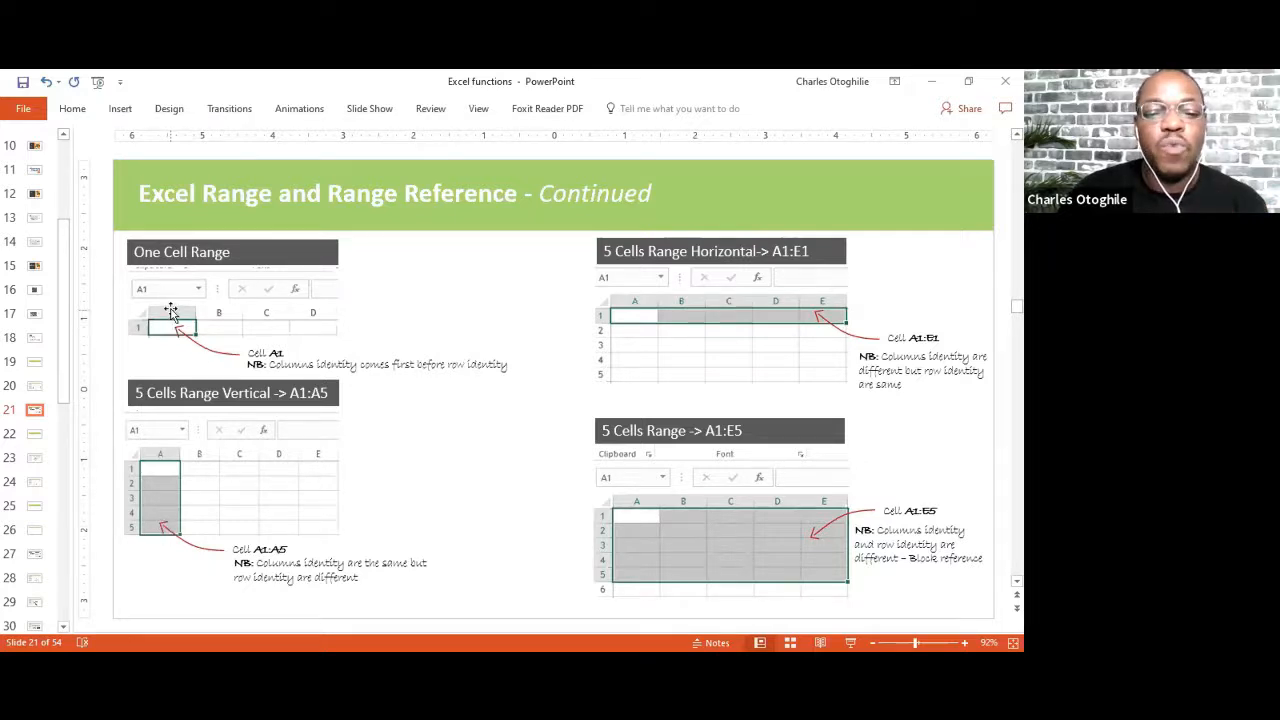
mouse_move(143, 330)
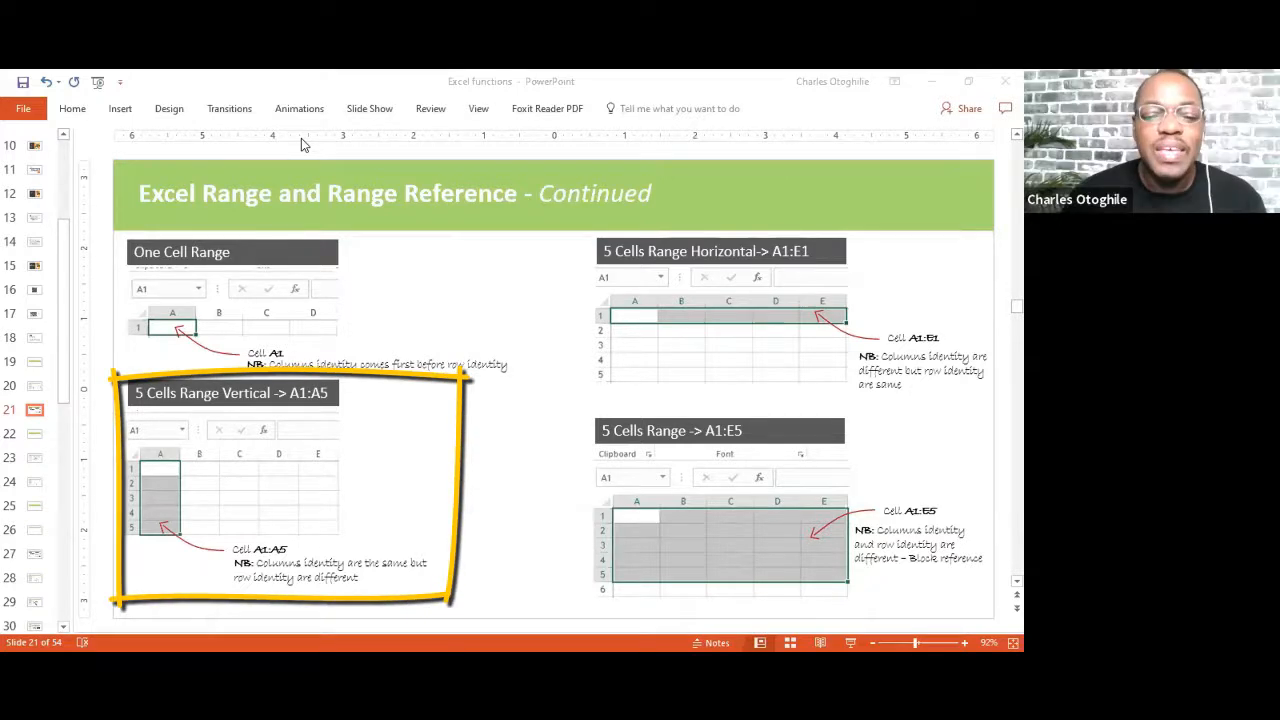
mouse_move(184, 516)
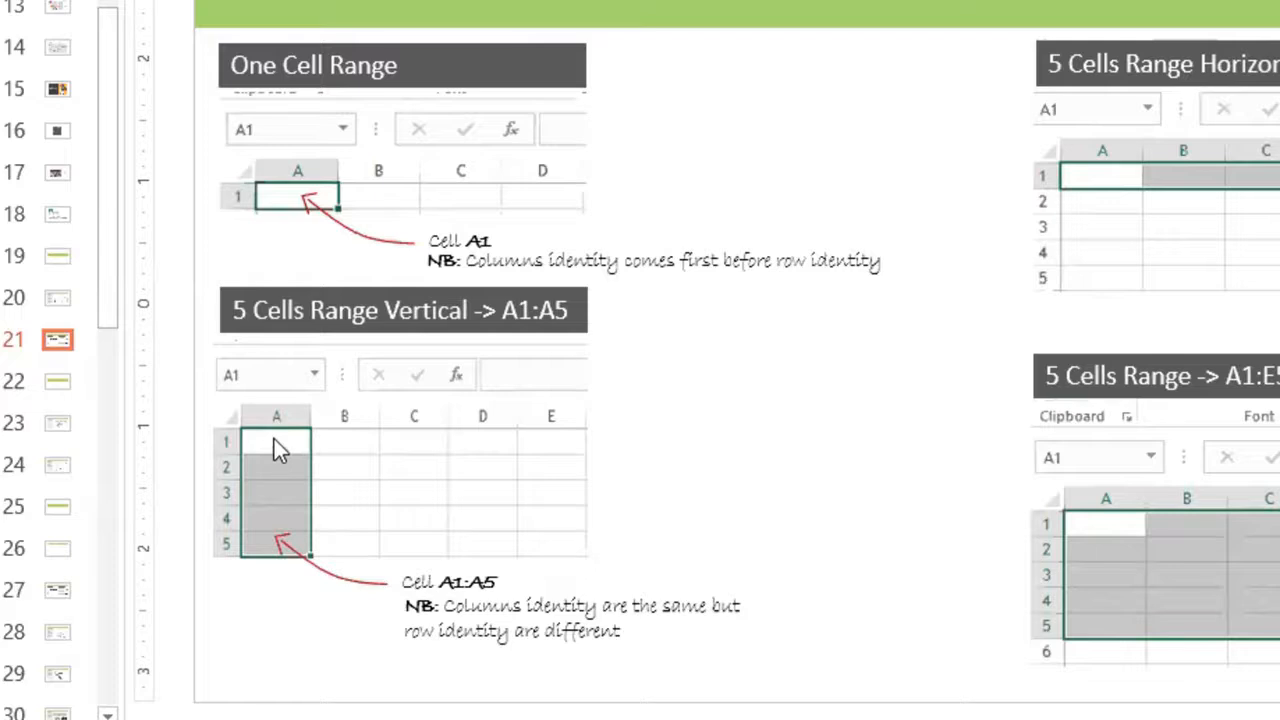
mouse_move(540, 322)
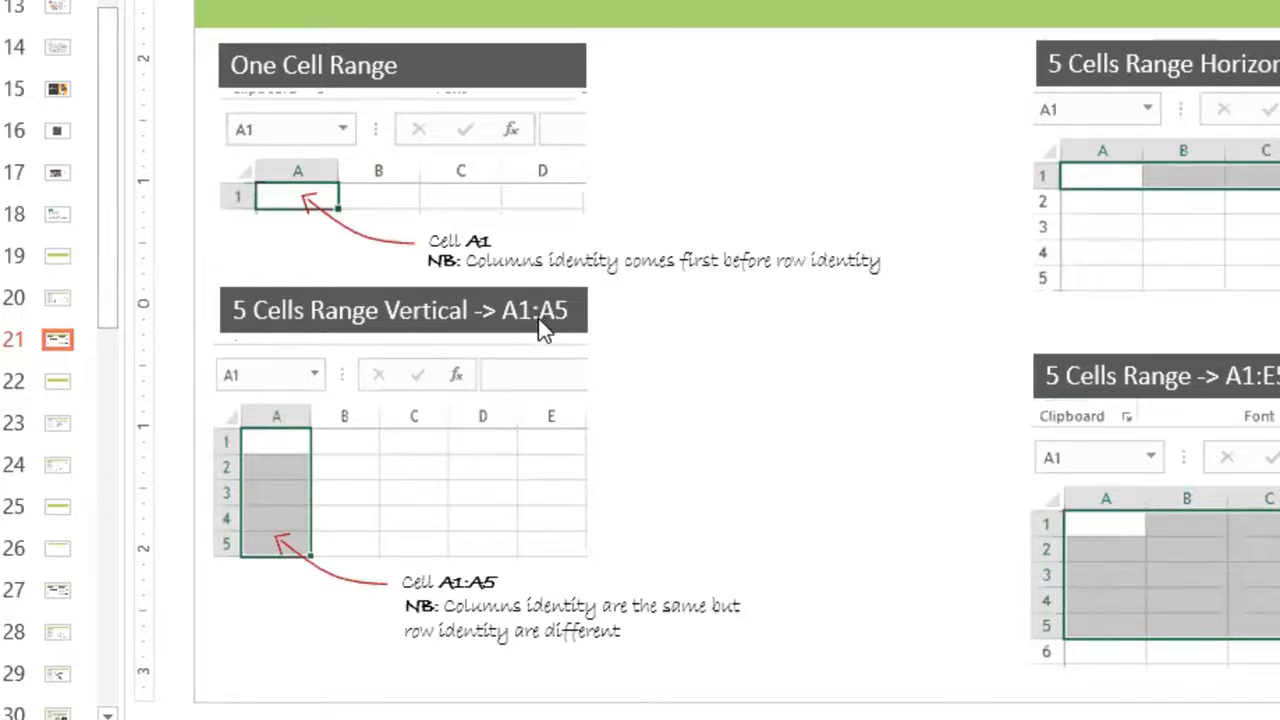
mouse_move(515, 325)
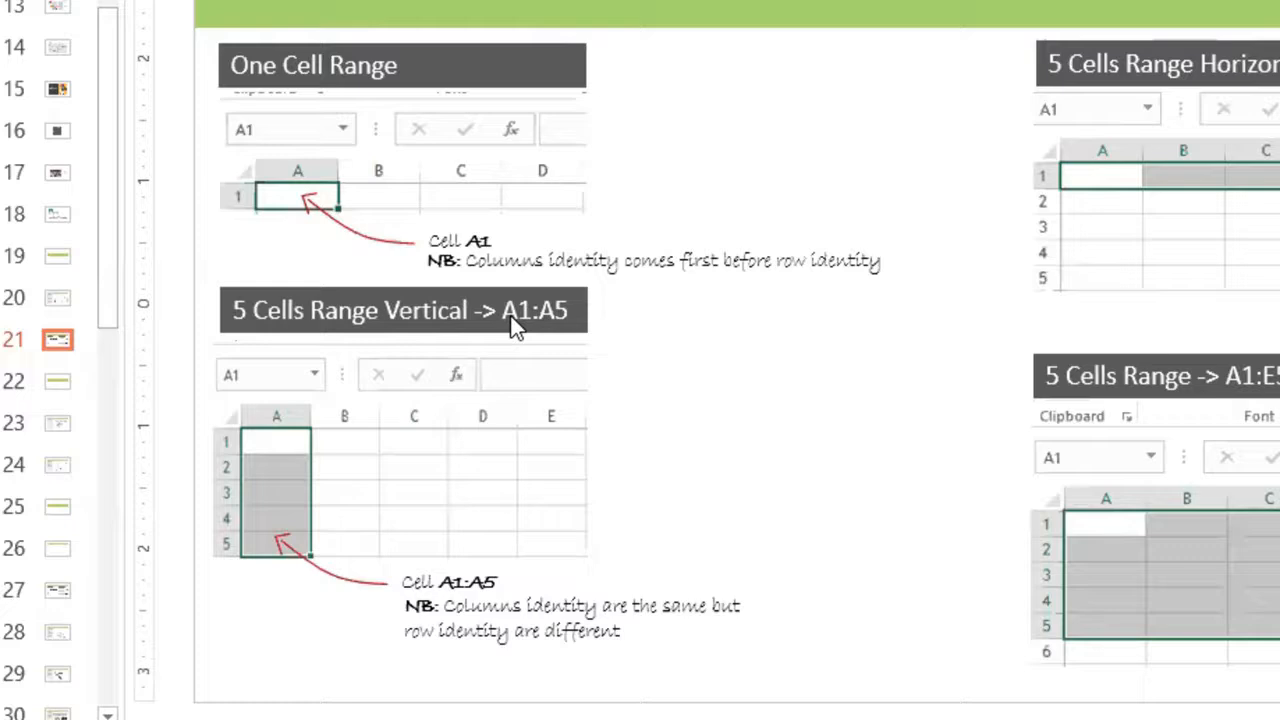
mouse_move(255, 558)
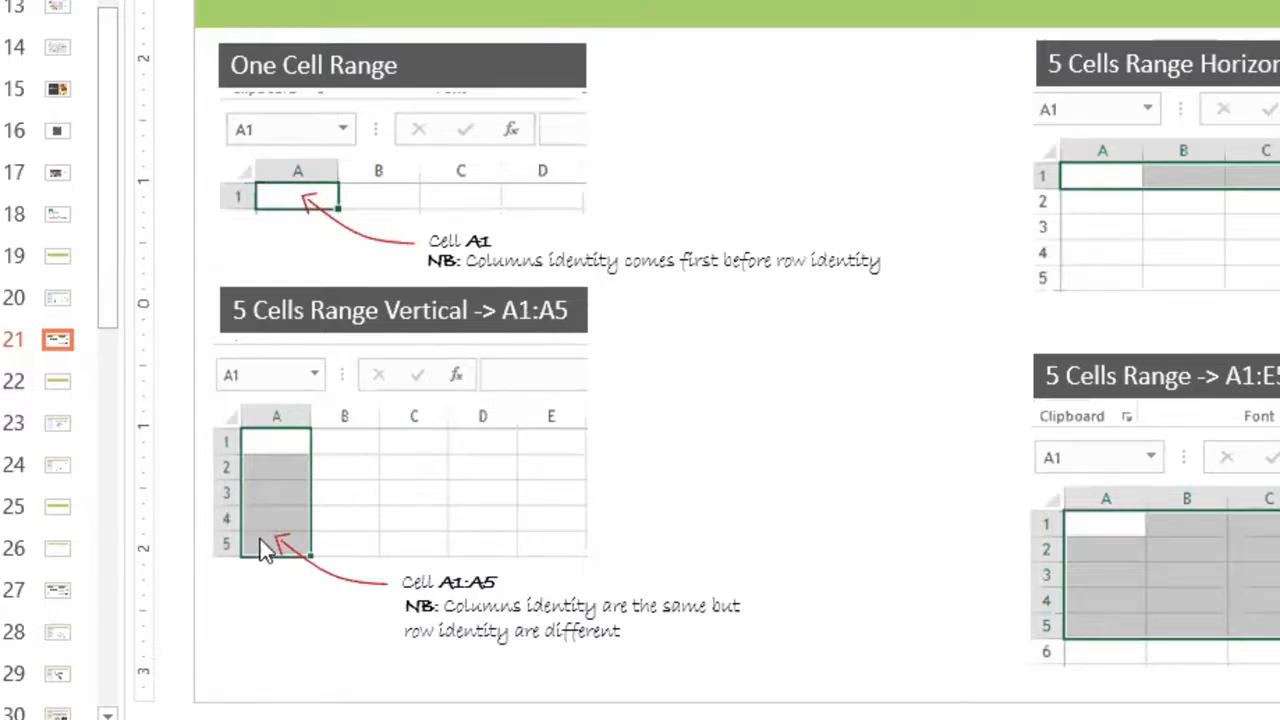
mouse_move(915, 550)
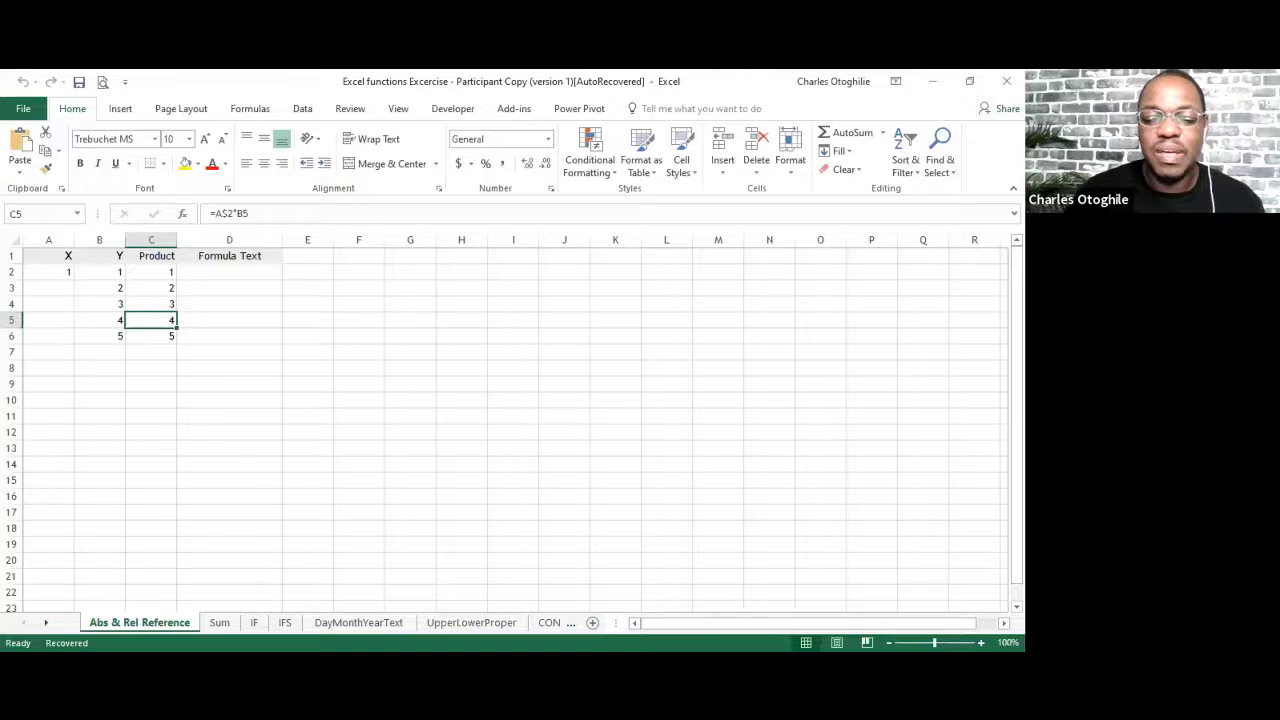
Step: Insert a new worksheet and rename its tab to 'Range ref'
left_click(105, 622)
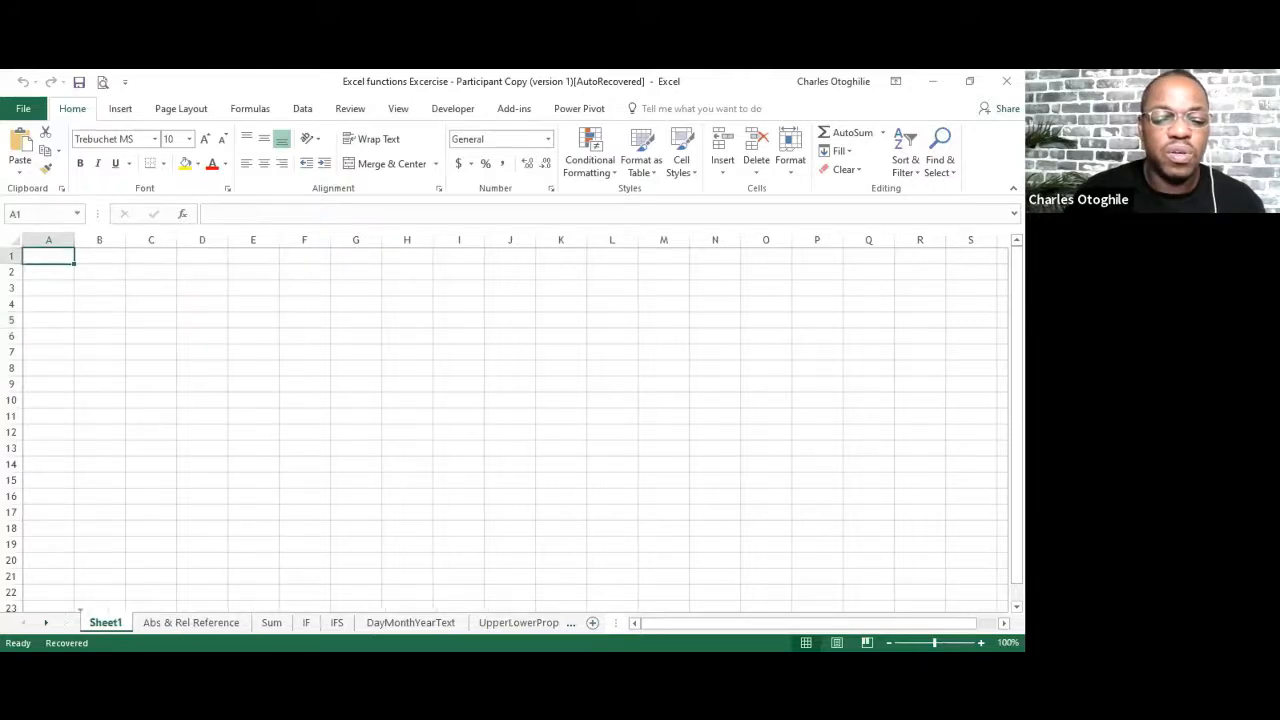
right_click(105, 622)
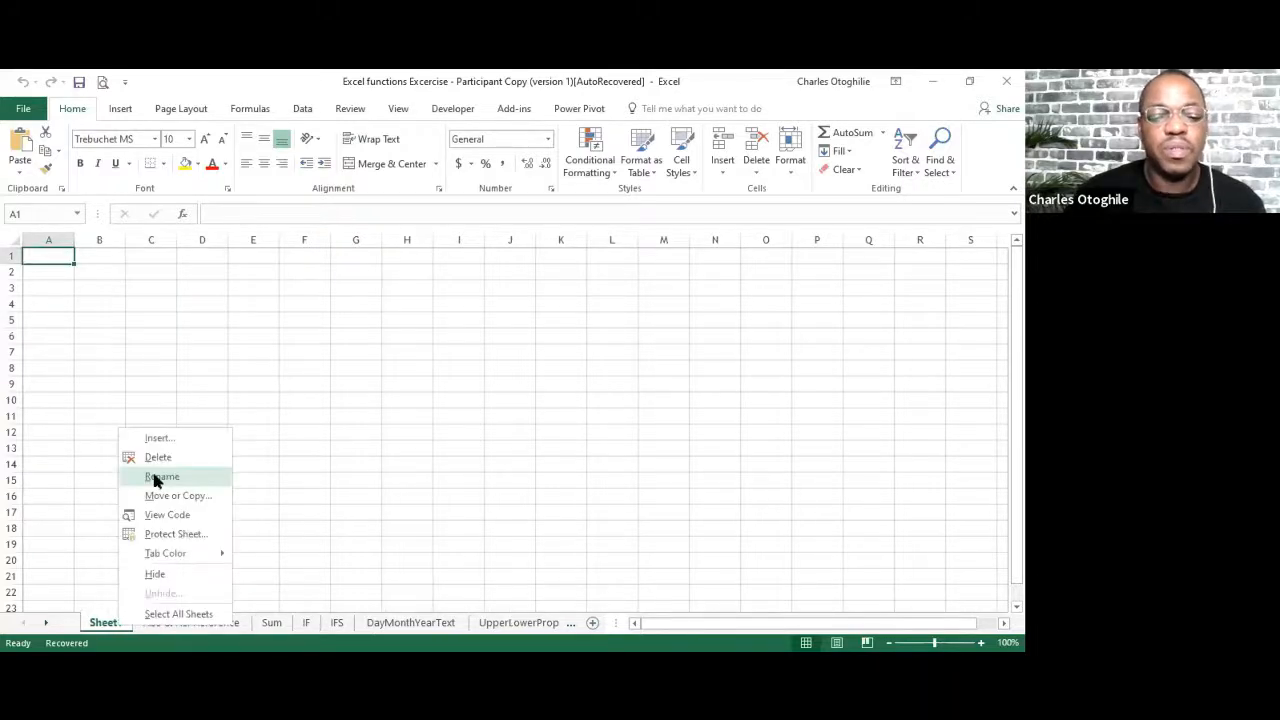
left_click(161, 476)
type("Range ref")
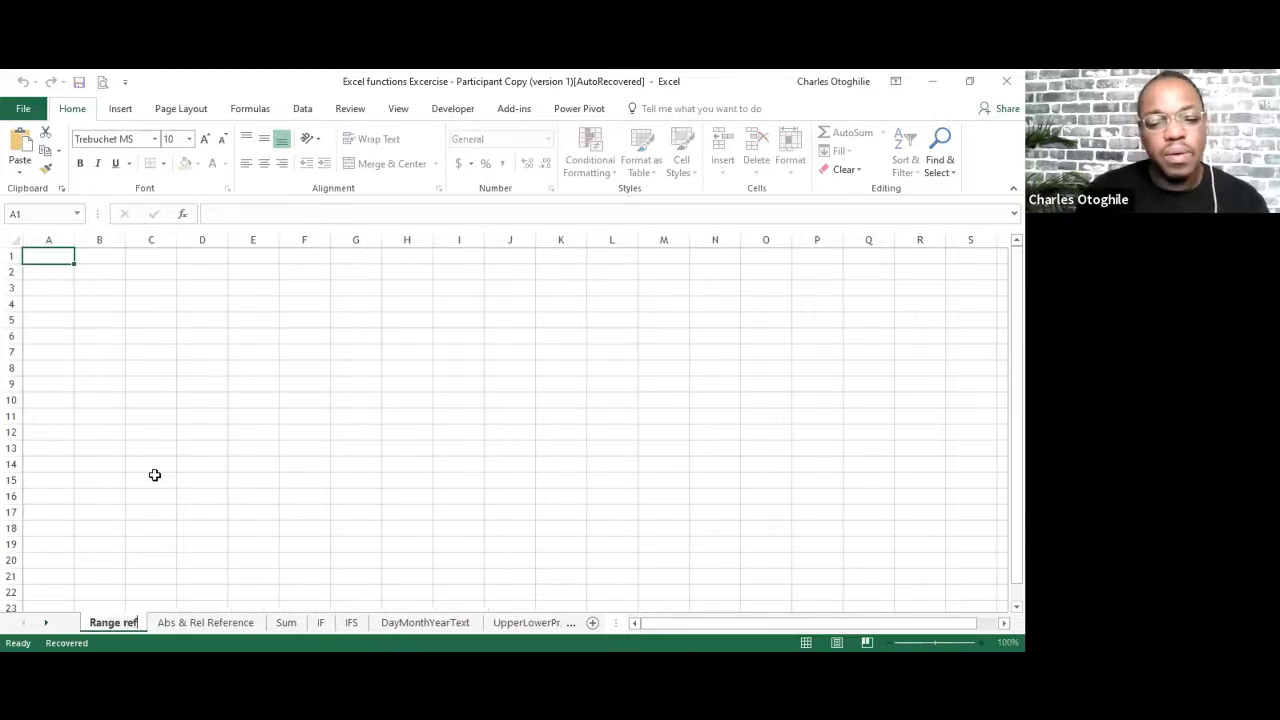
left_click(48, 304)
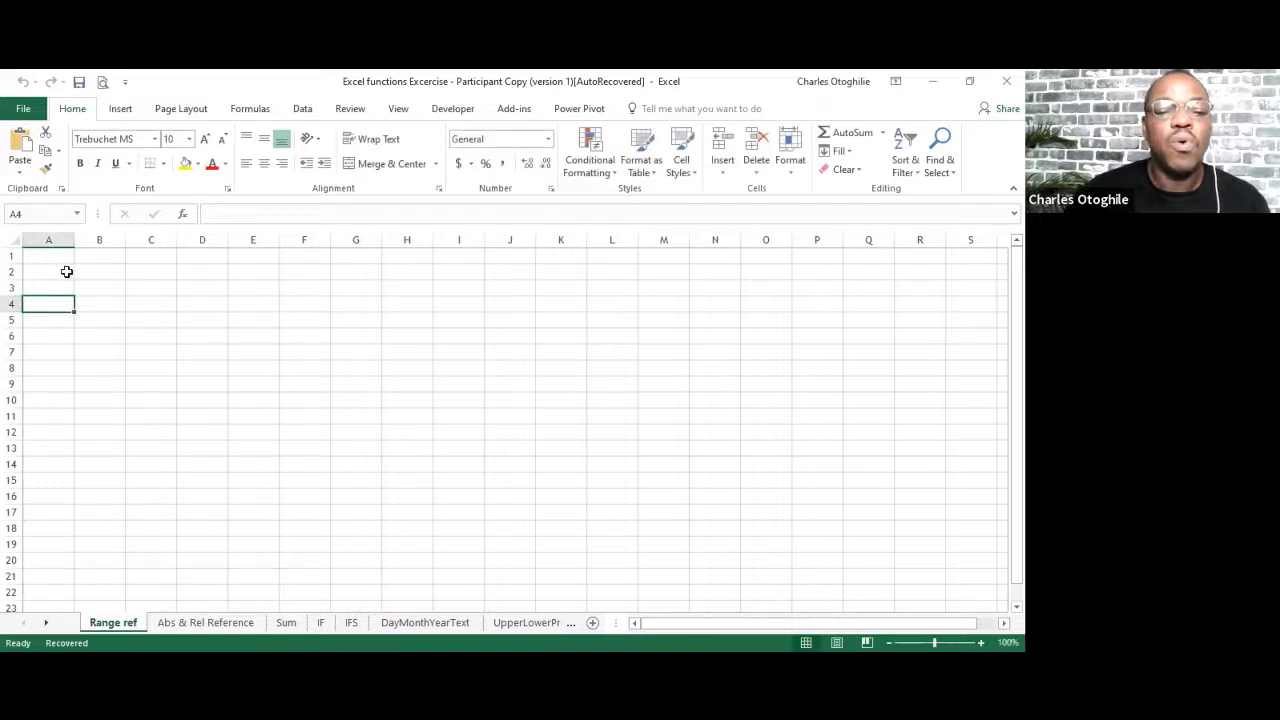
left_click_drag(48, 271, 48, 320)
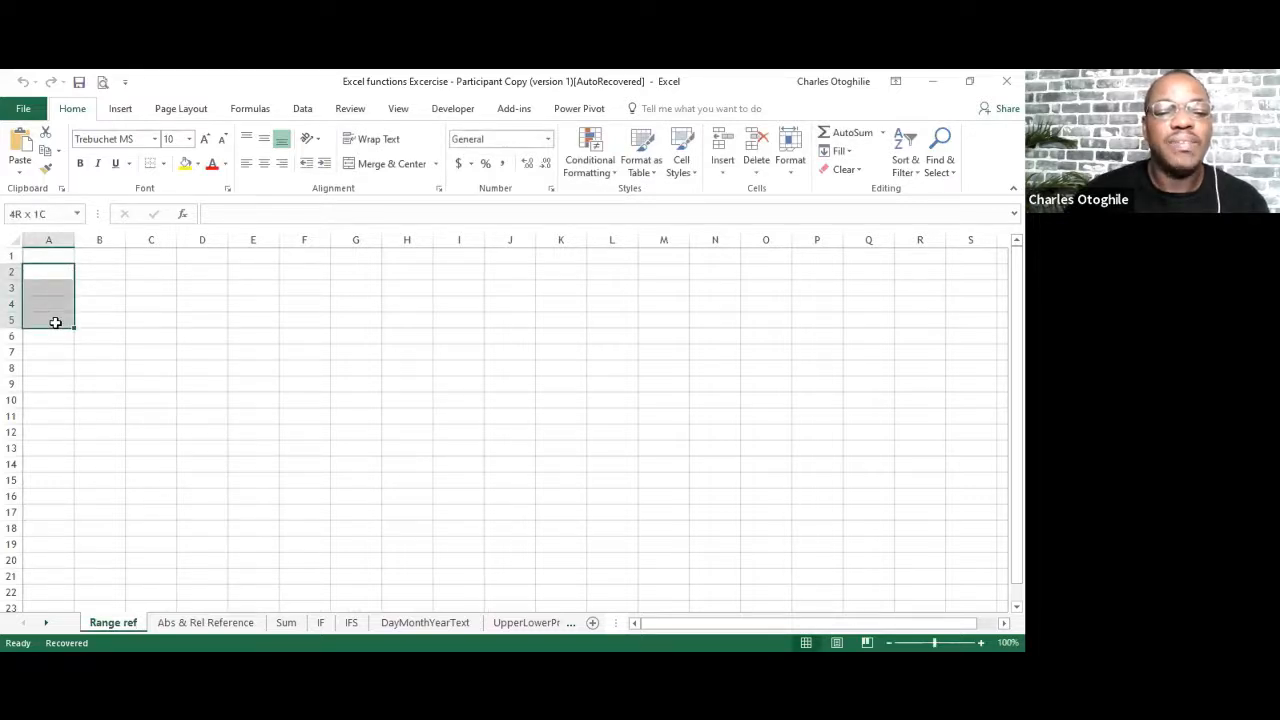
left_click(151, 320)
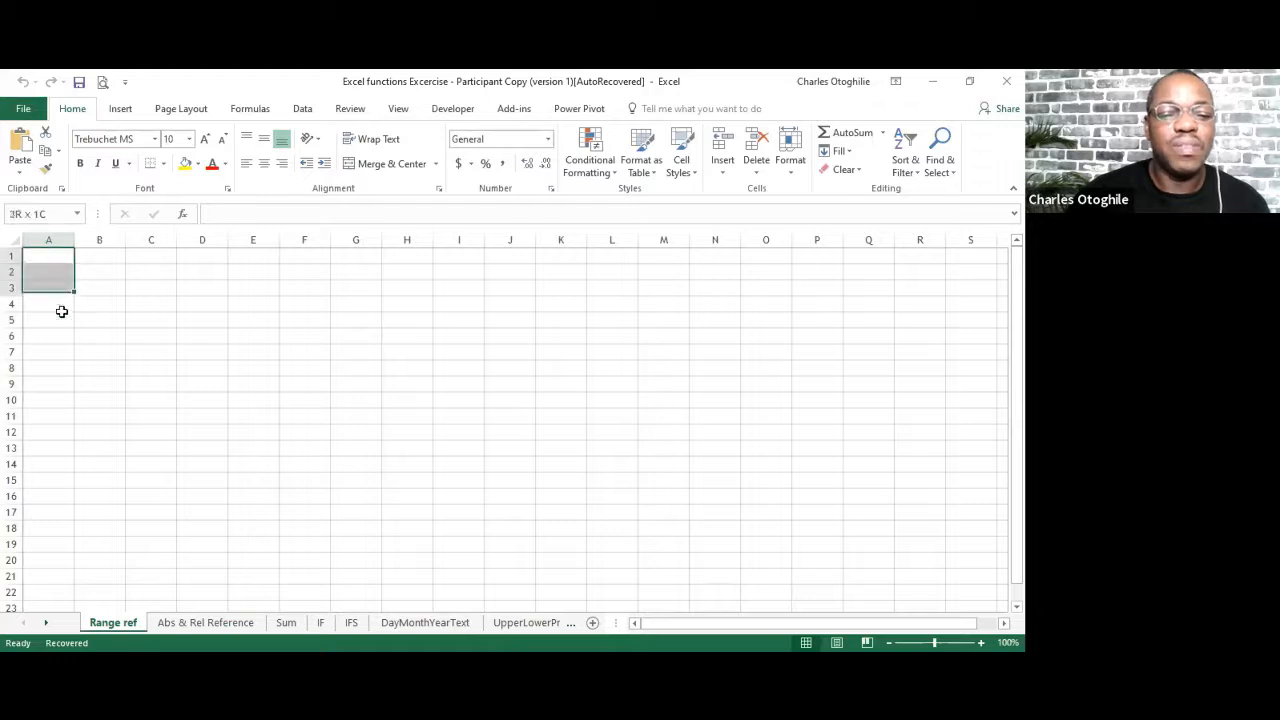
left_click_drag(62, 271, 61, 318)
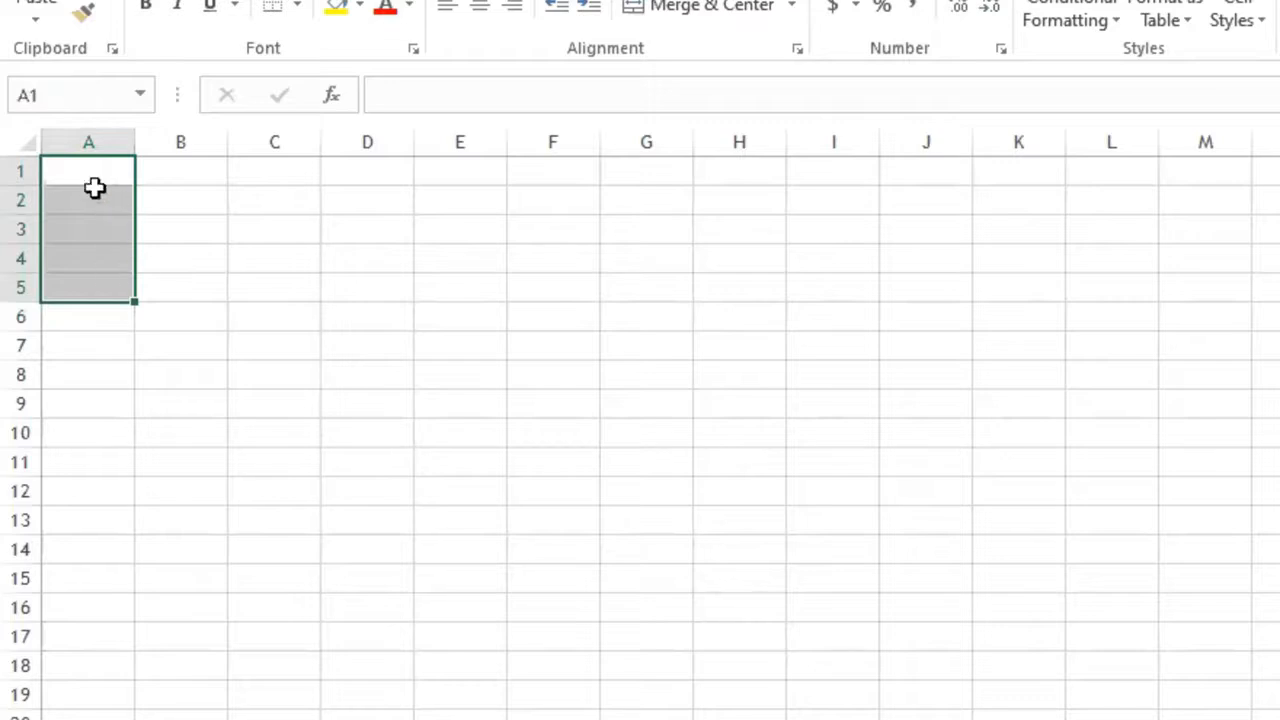
mouse_move(86, 168)
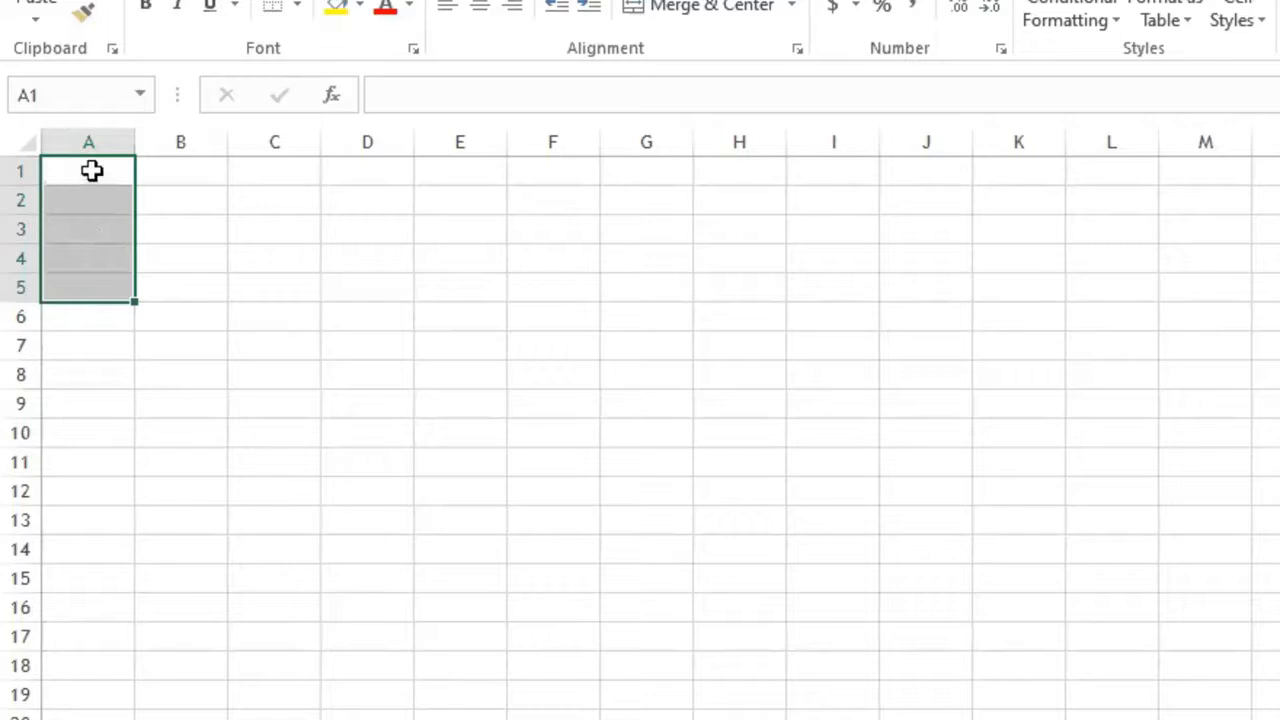
mouse_move(95, 303)
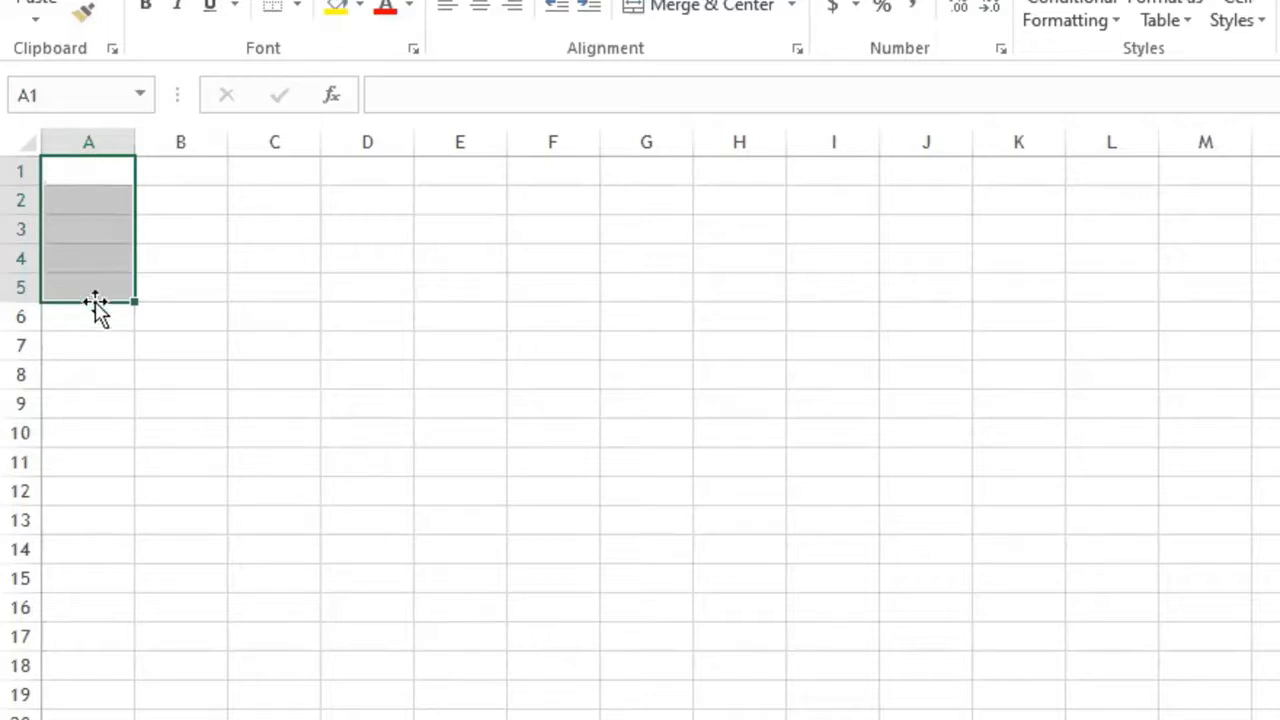
mouse_move(92, 307)
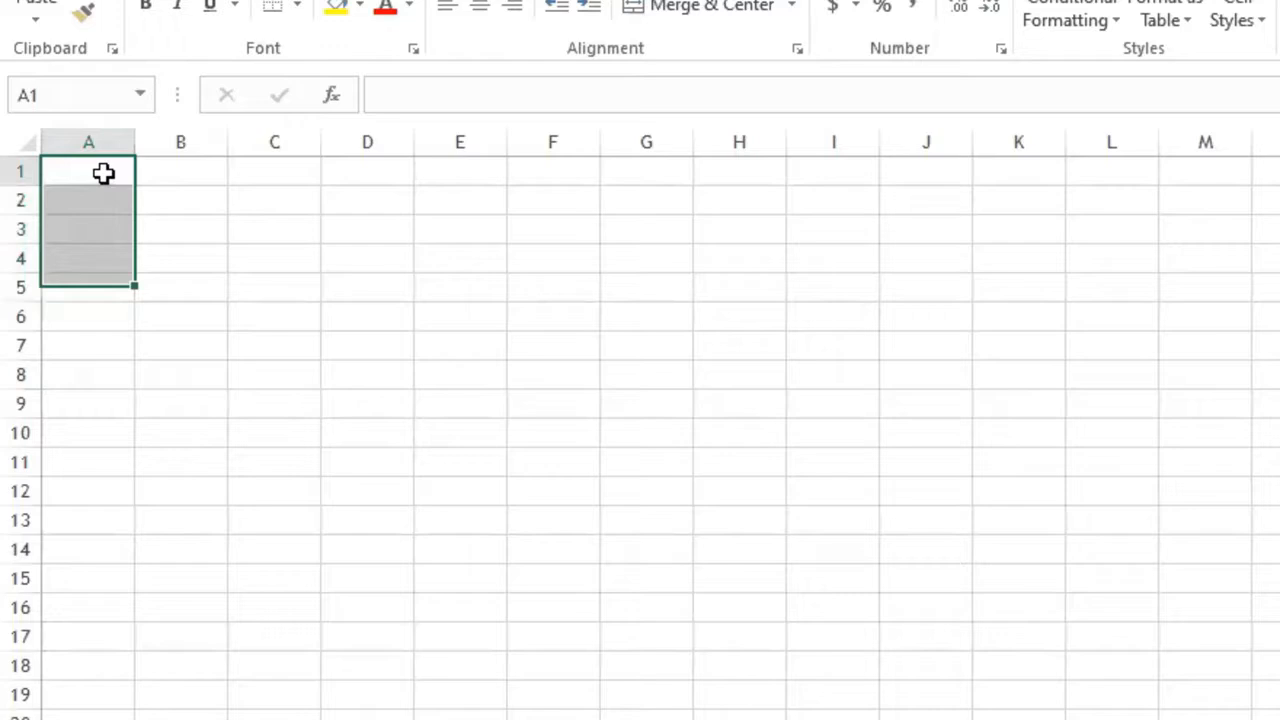
Step: Enter the numbers 1 to 5 down cells A1 through A5
type("1")
left_click(88, 200)
type("2")
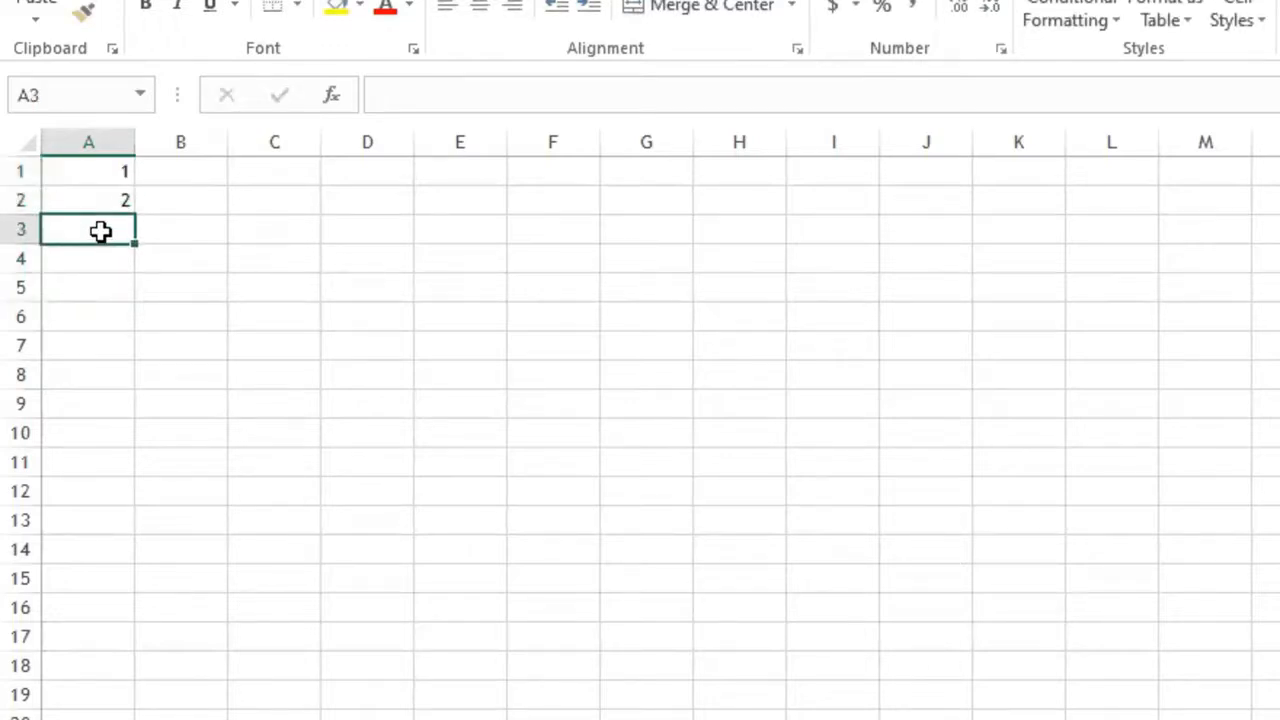
type("3")
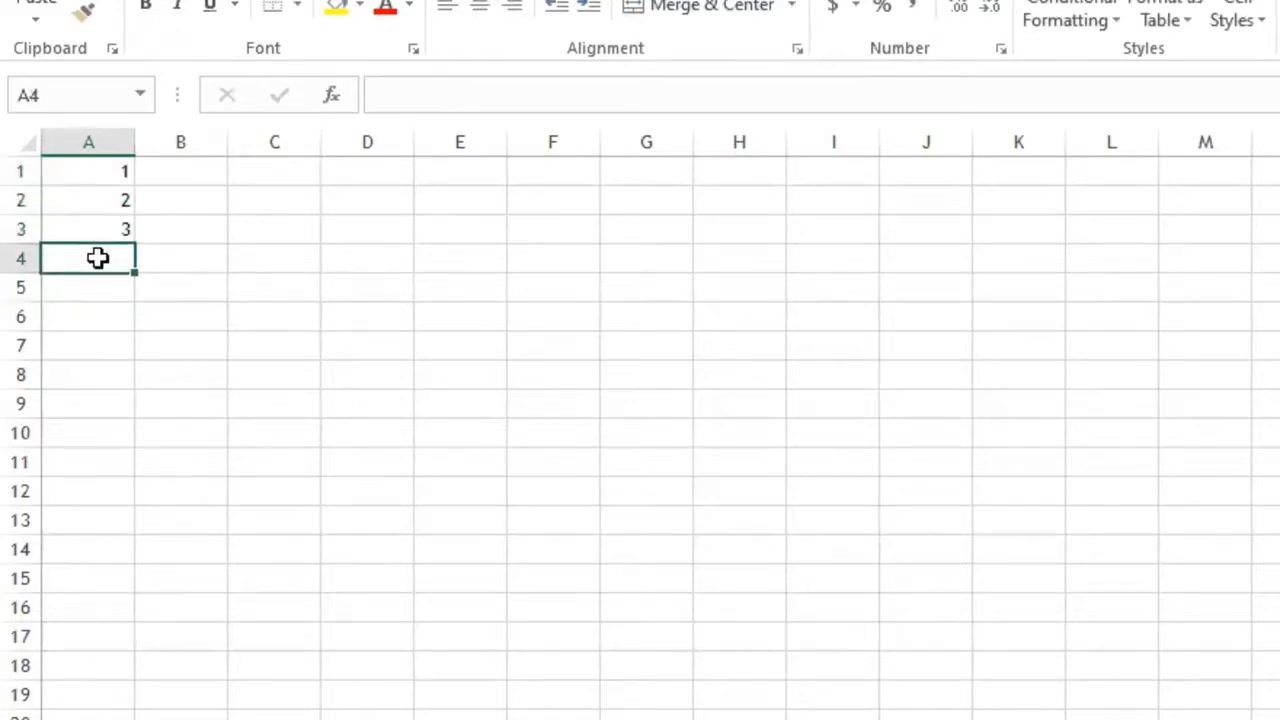
type("4")
left_click(88, 287)
type("5")
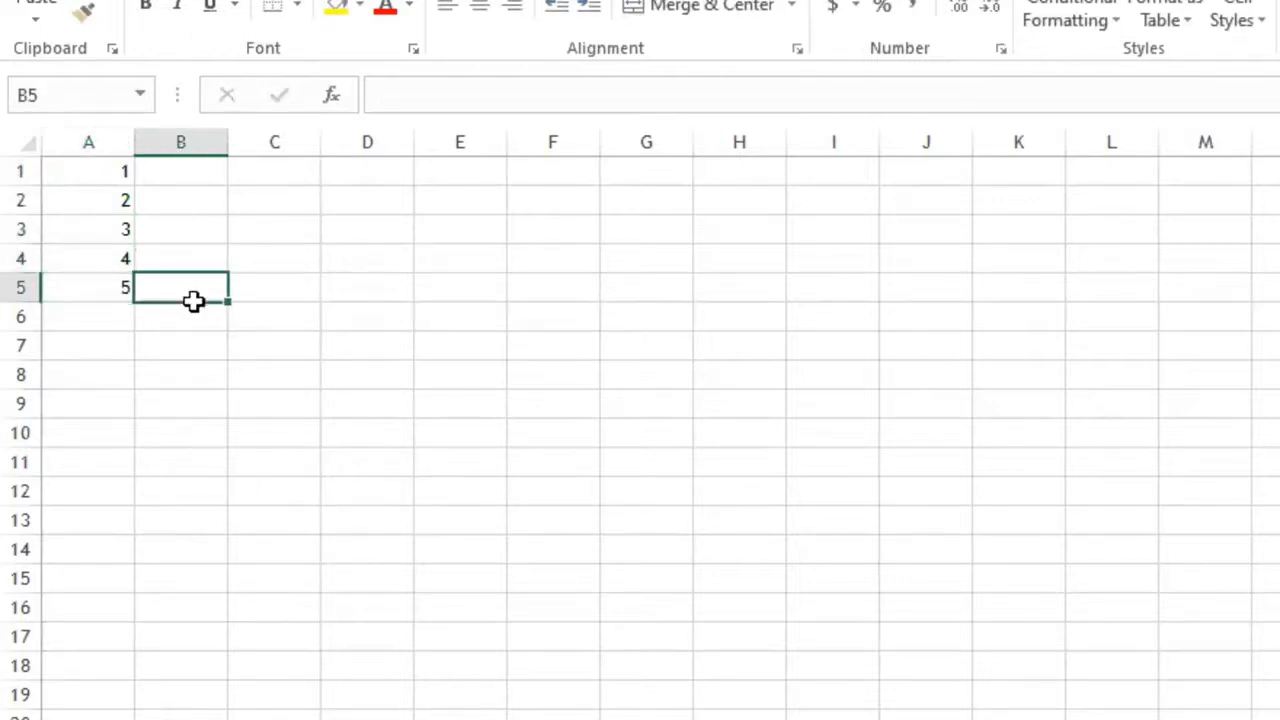
mouse_move(275, 200)
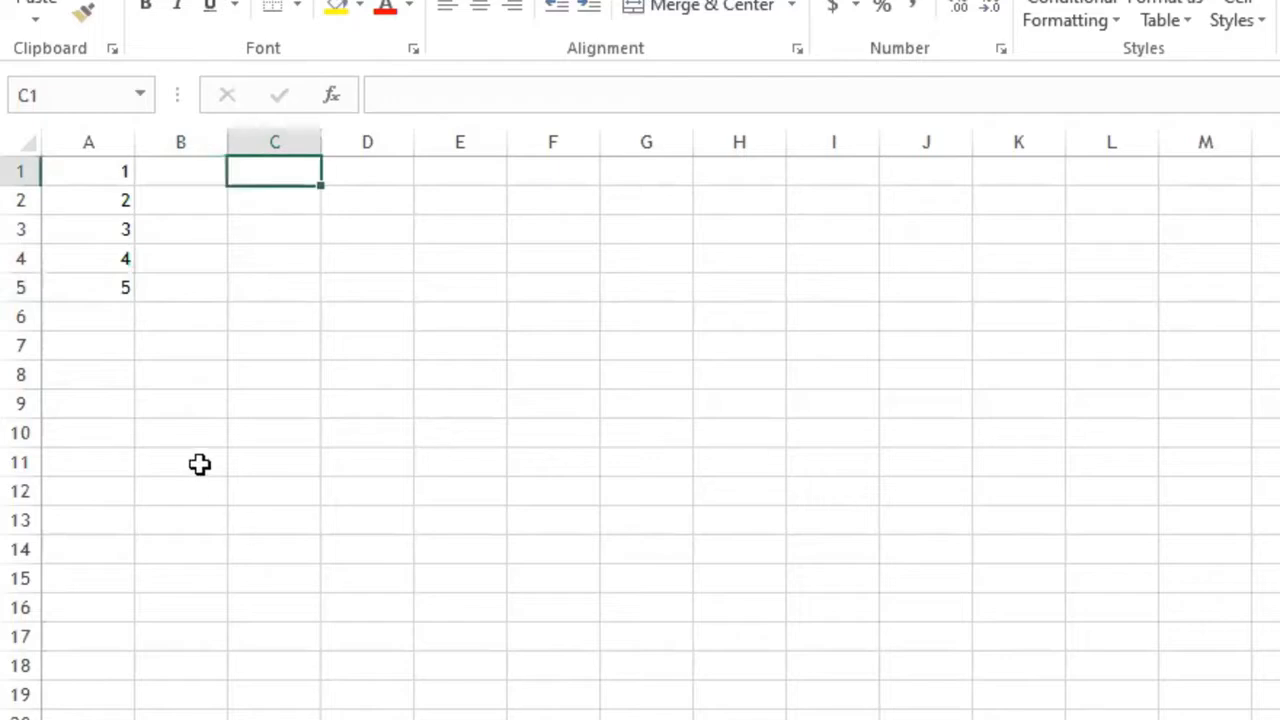
Step: Type =Sum(A1:A5) into C1, picking the range by dragging A1 to A5
type("=")
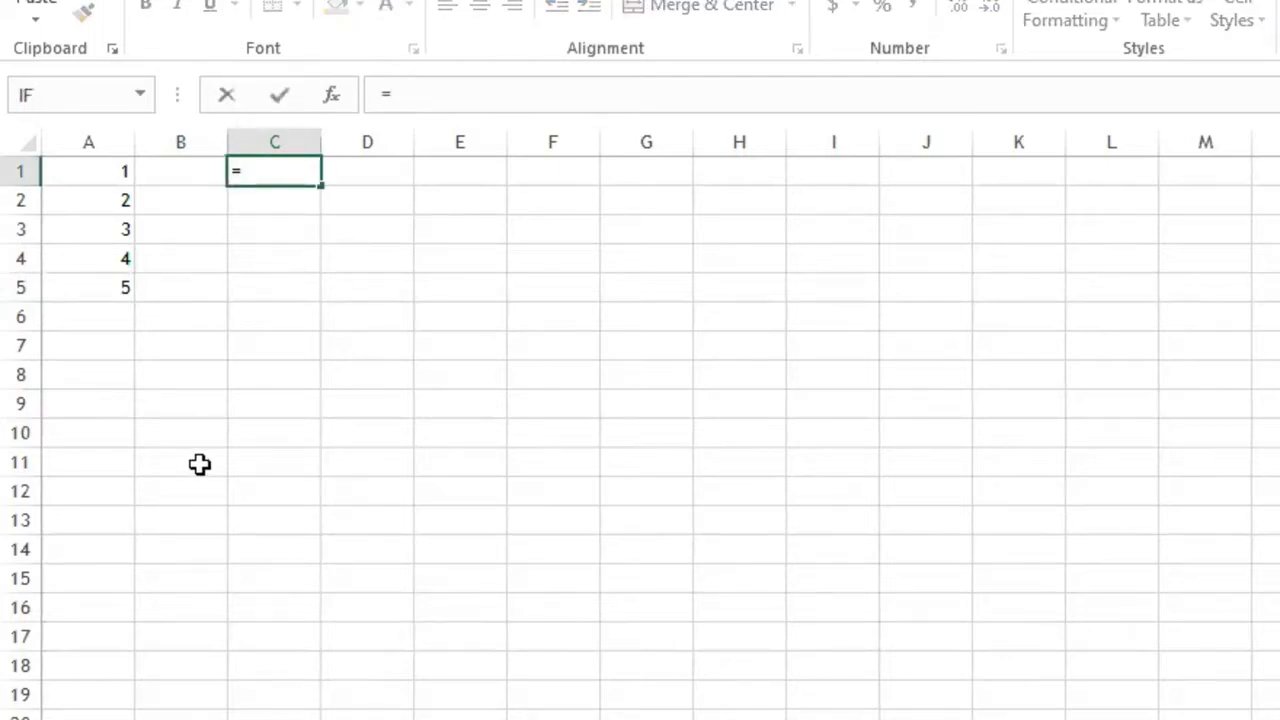
type("S")
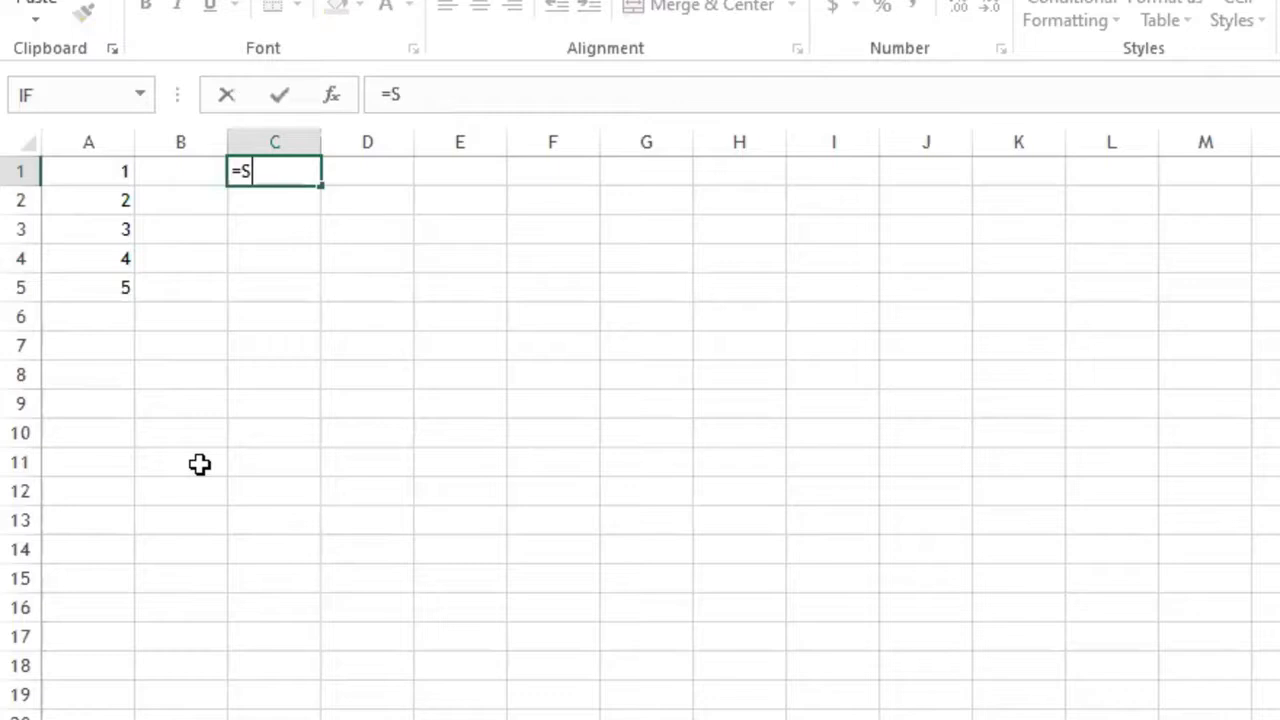
type("um(")
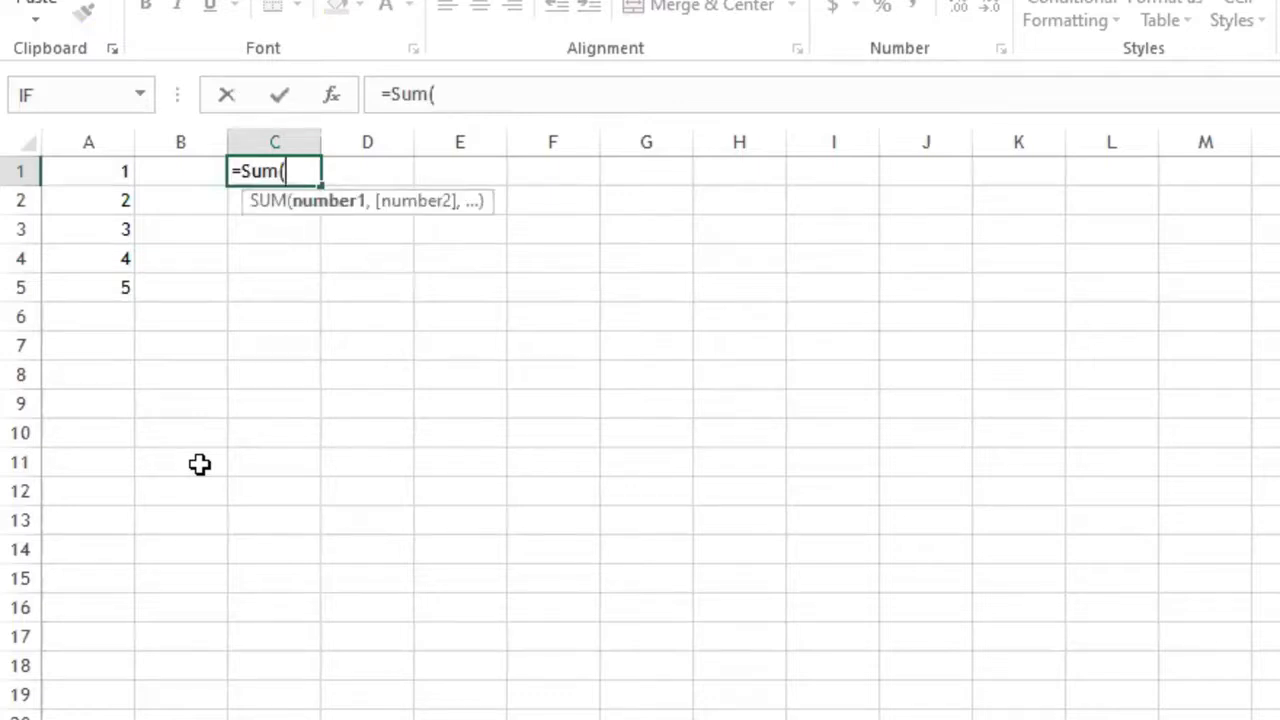
left_click(88, 170)
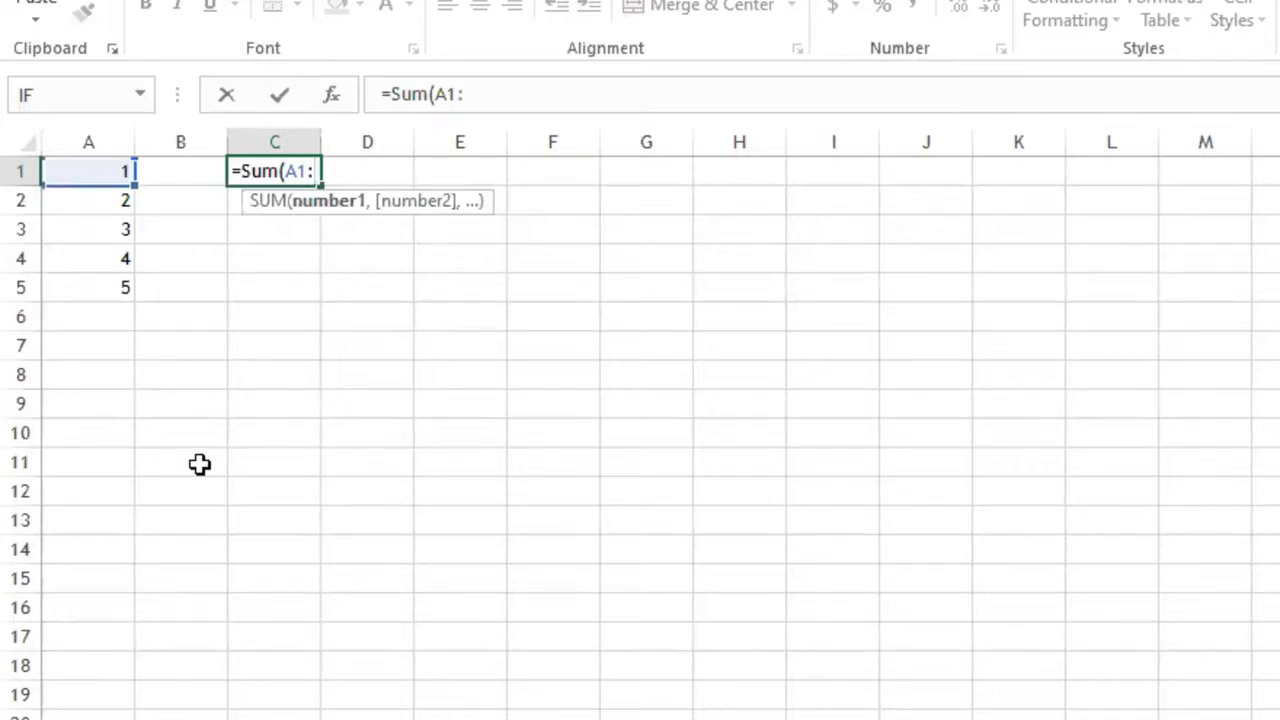
left_click_drag(88, 171, 88, 287)
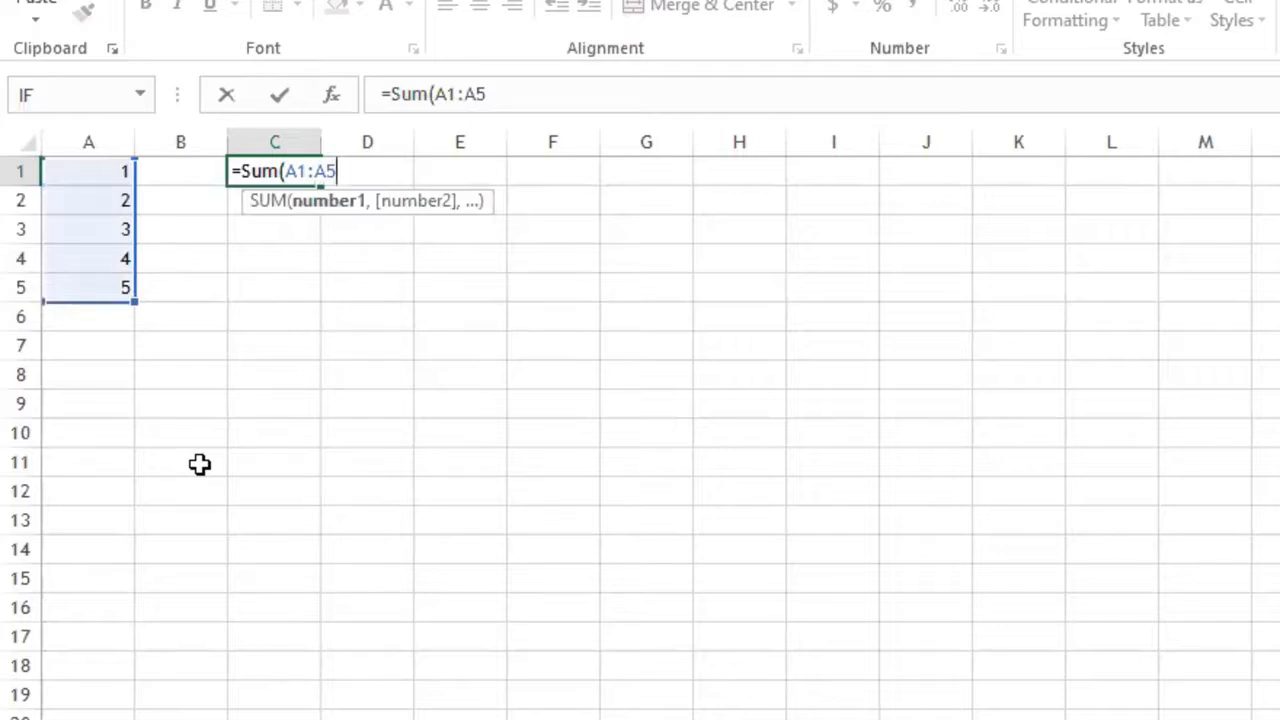
type(")")
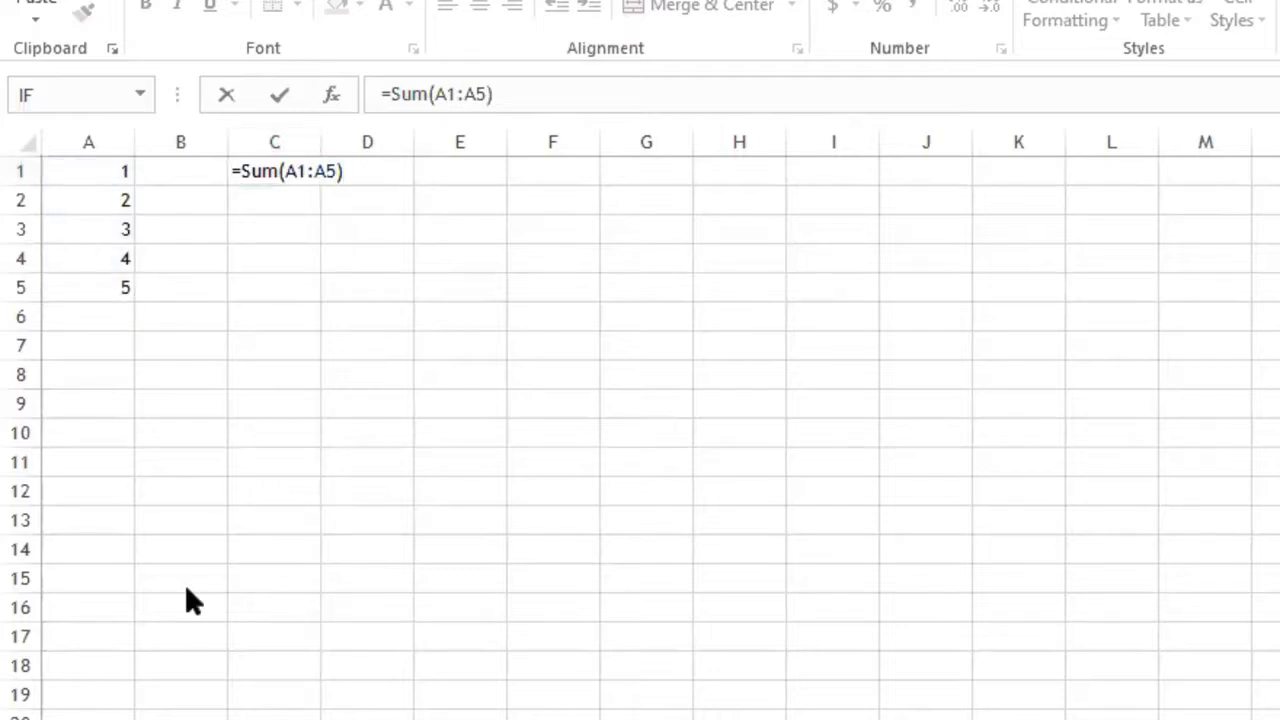
mouse_move(258, 266)
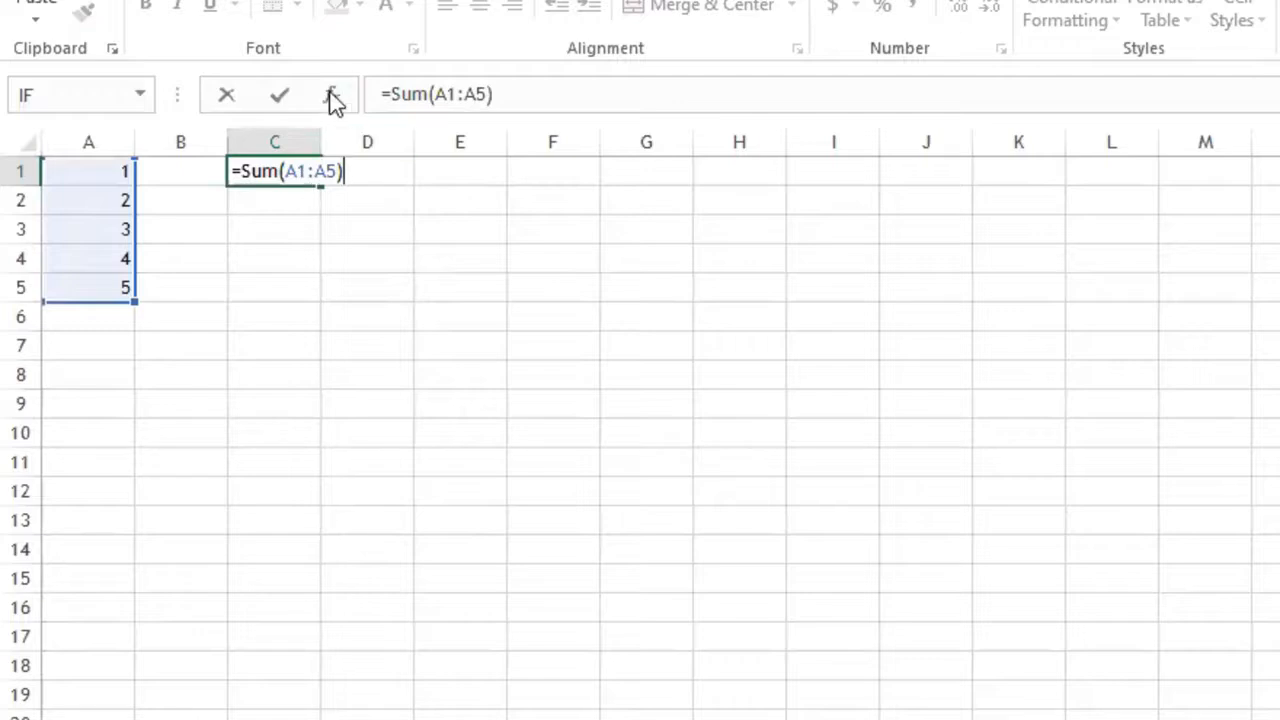
mouse_move(332, 94)
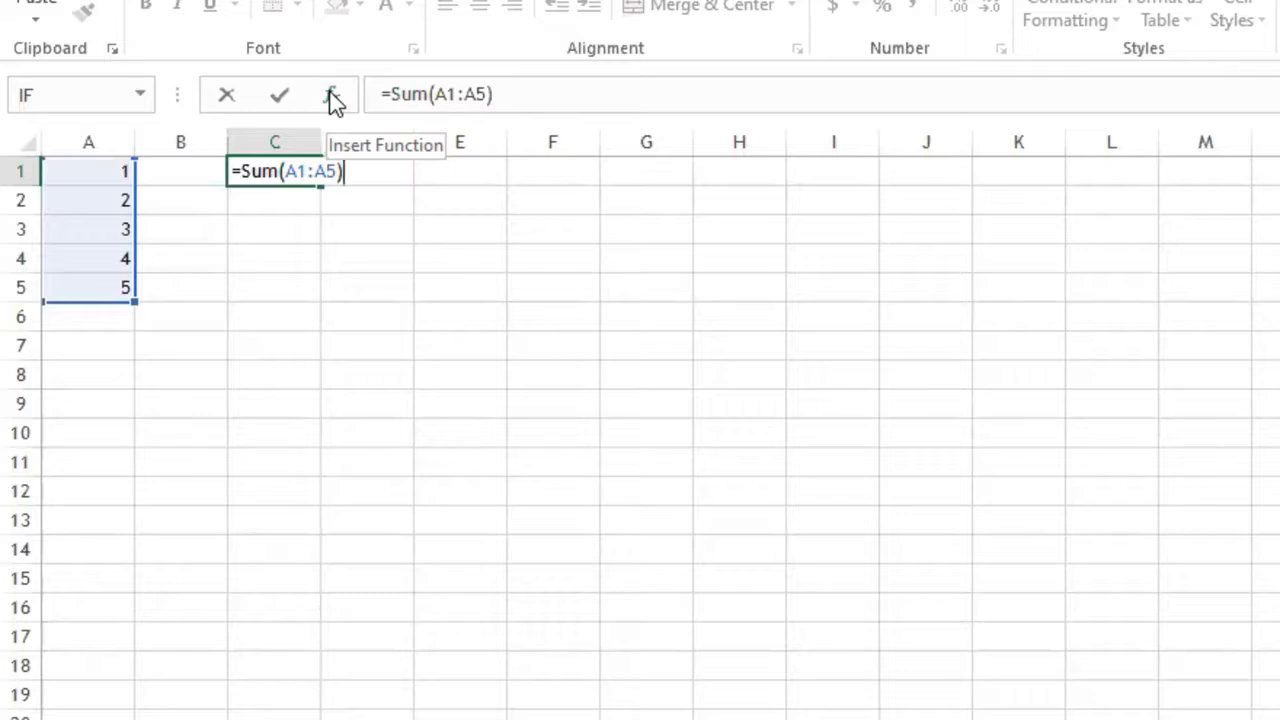
Step: Commit =Sum(A1:A5) in C1 so it displays 15
key("enter")
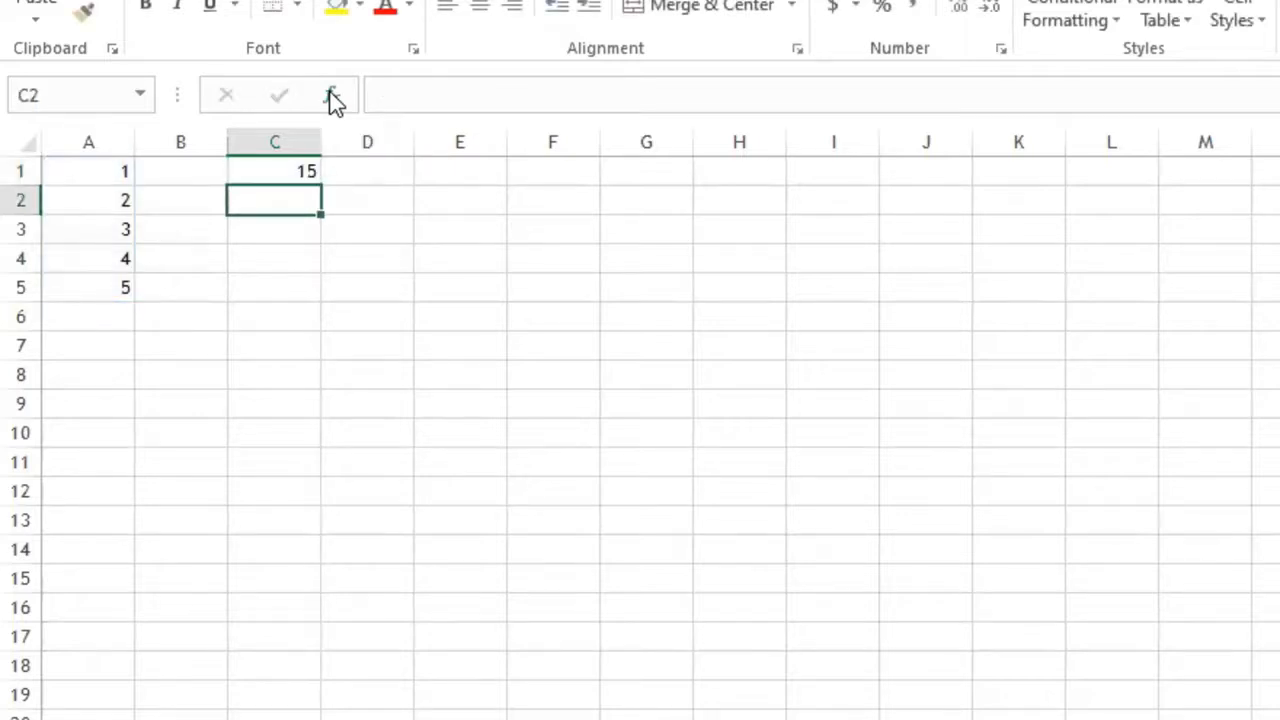
mouse_move(333, 95)
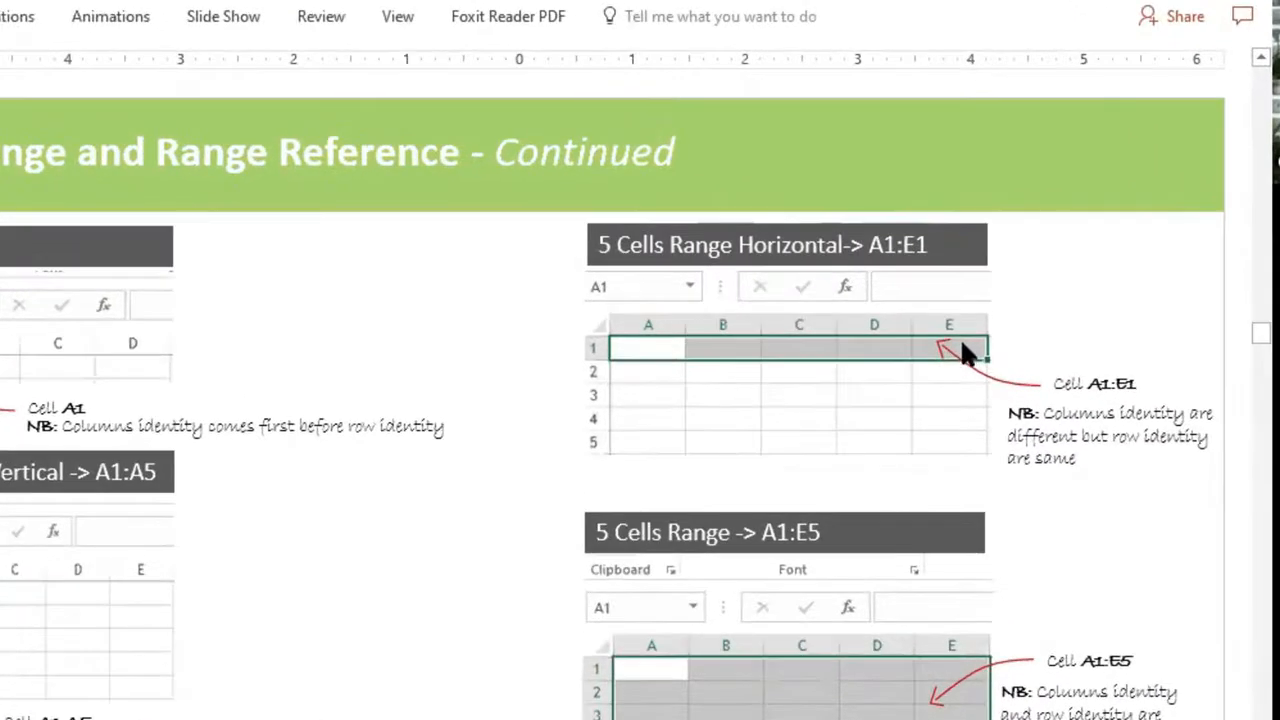
mouse_move(665, 360)
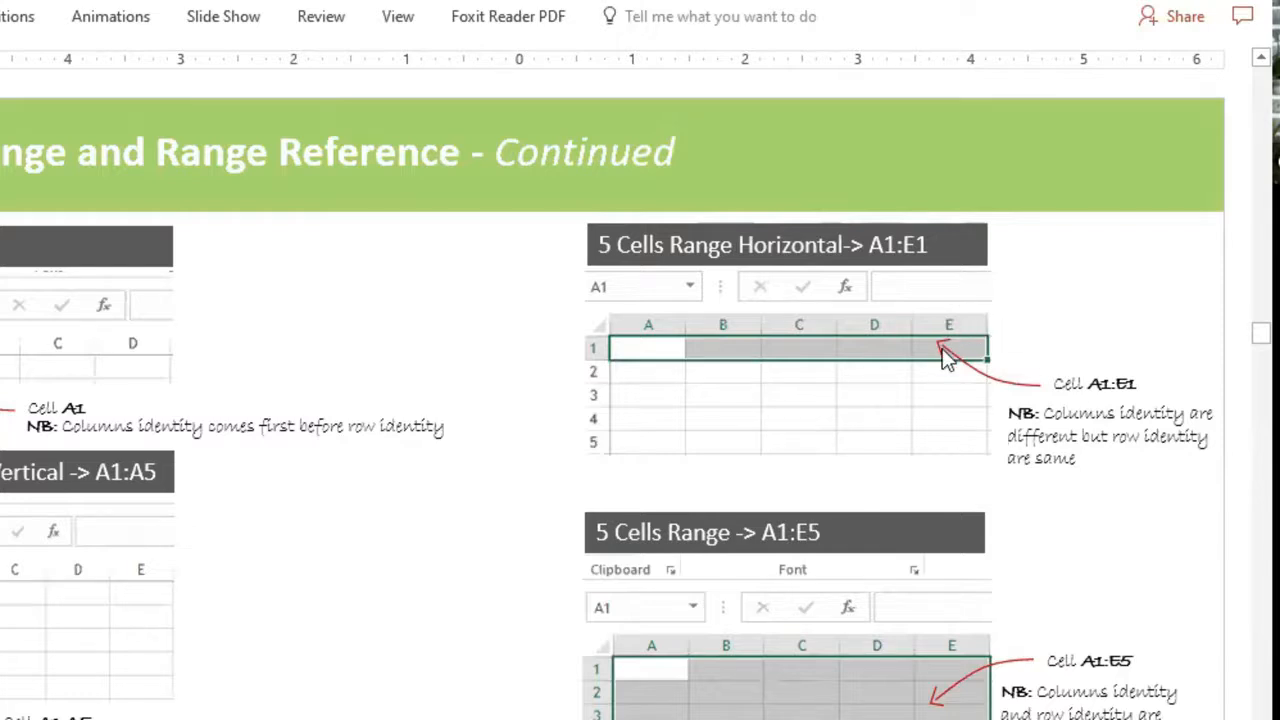
mouse_move(667, 378)
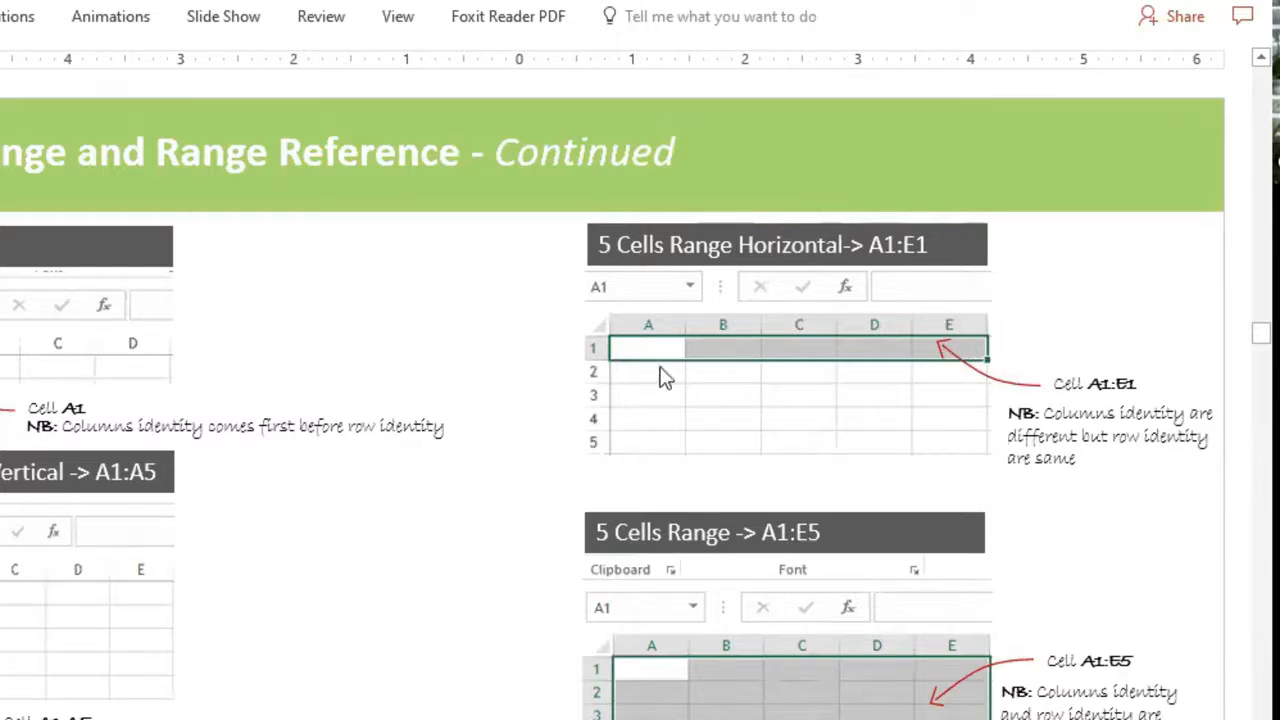
mouse_move(772, 340)
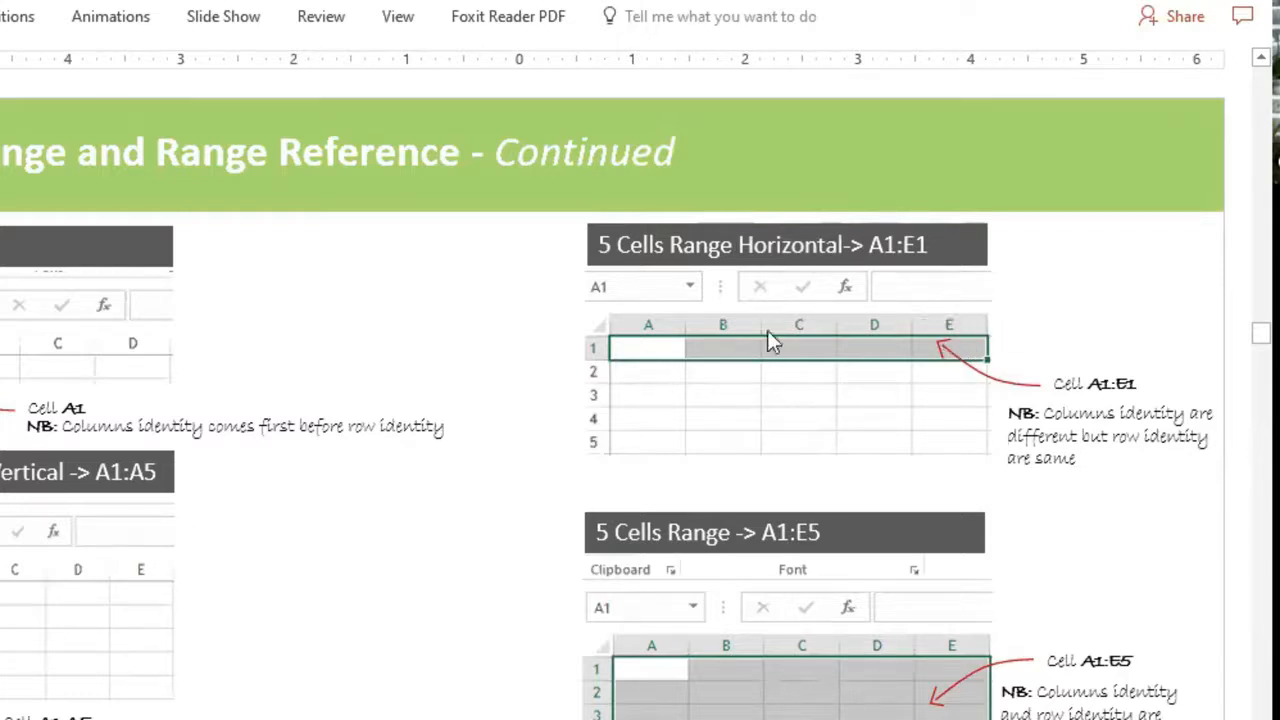
mouse_move(985, 350)
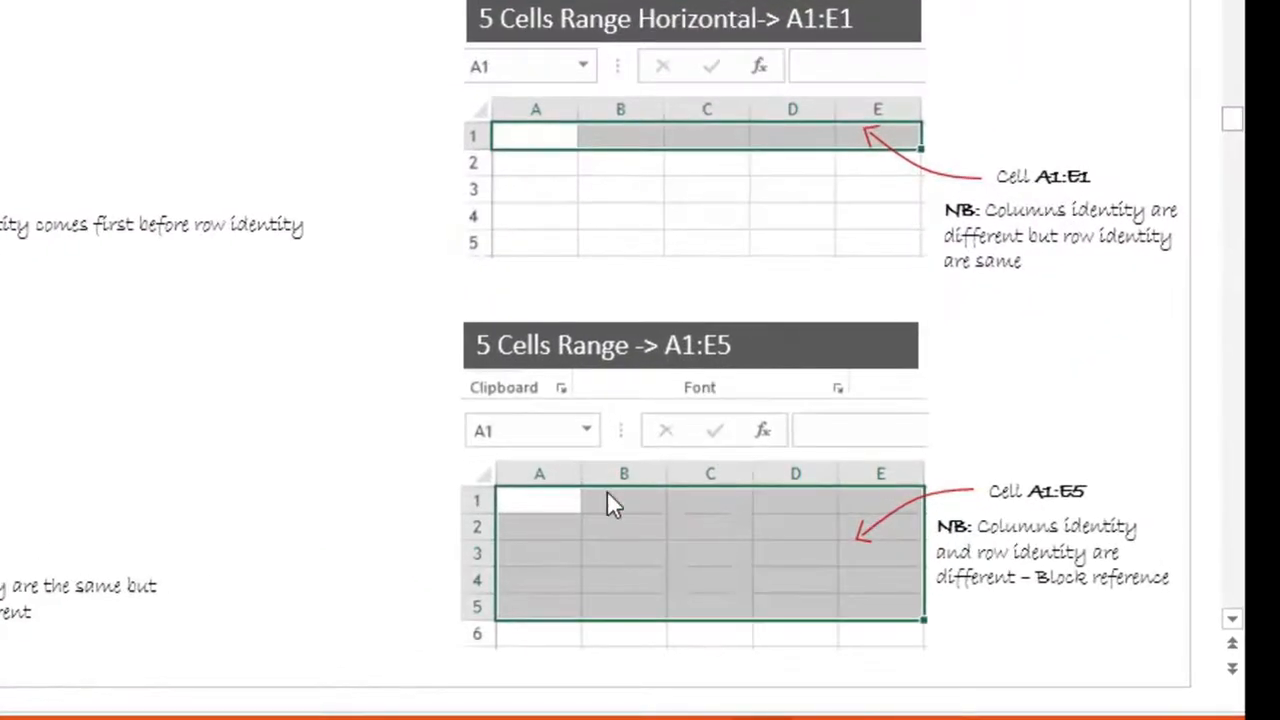
mouse_move(868, 645)
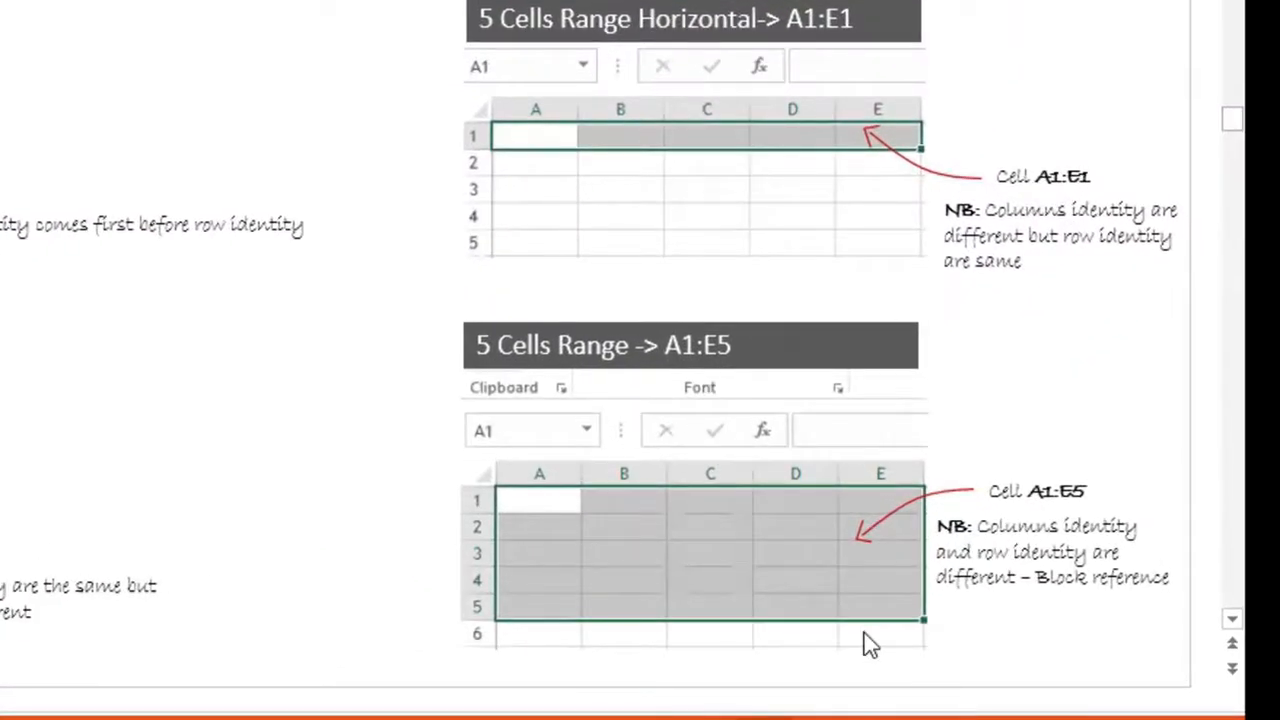
mouse_move(920, 625)
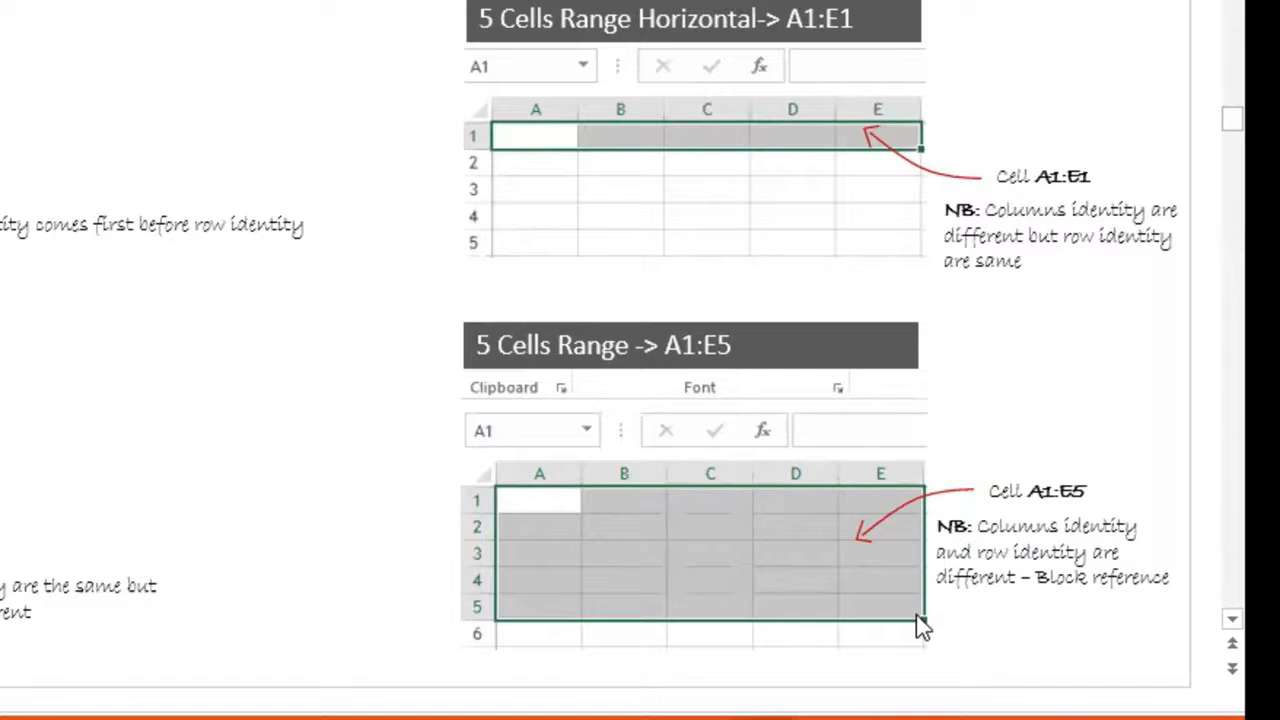
mouse_move(893, 628)
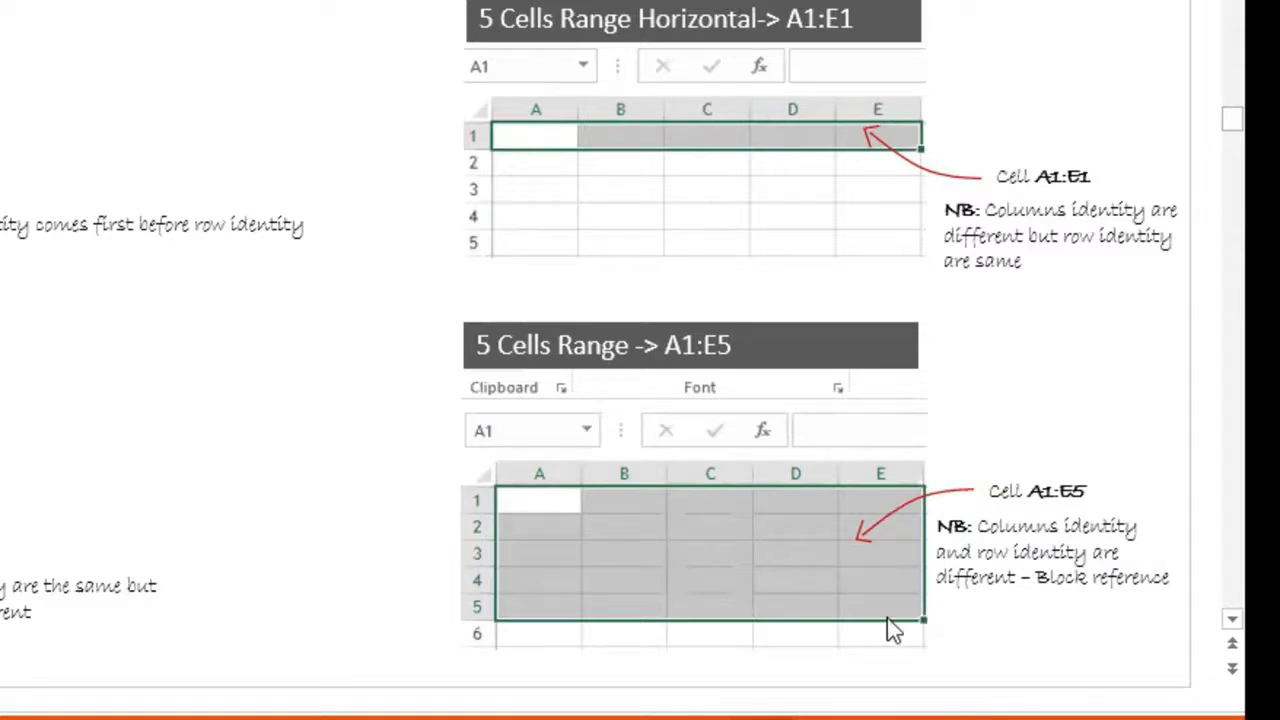
mouse_move(1025, 558)
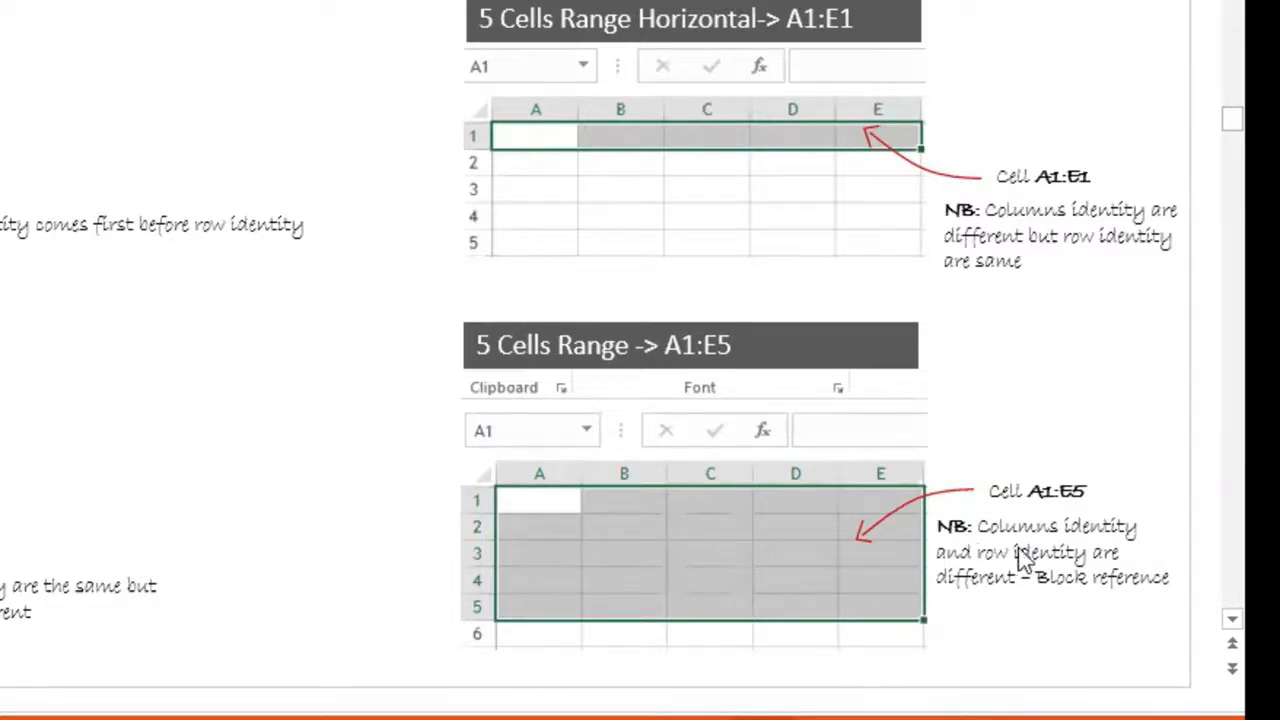
mouse_move(1090, 505)
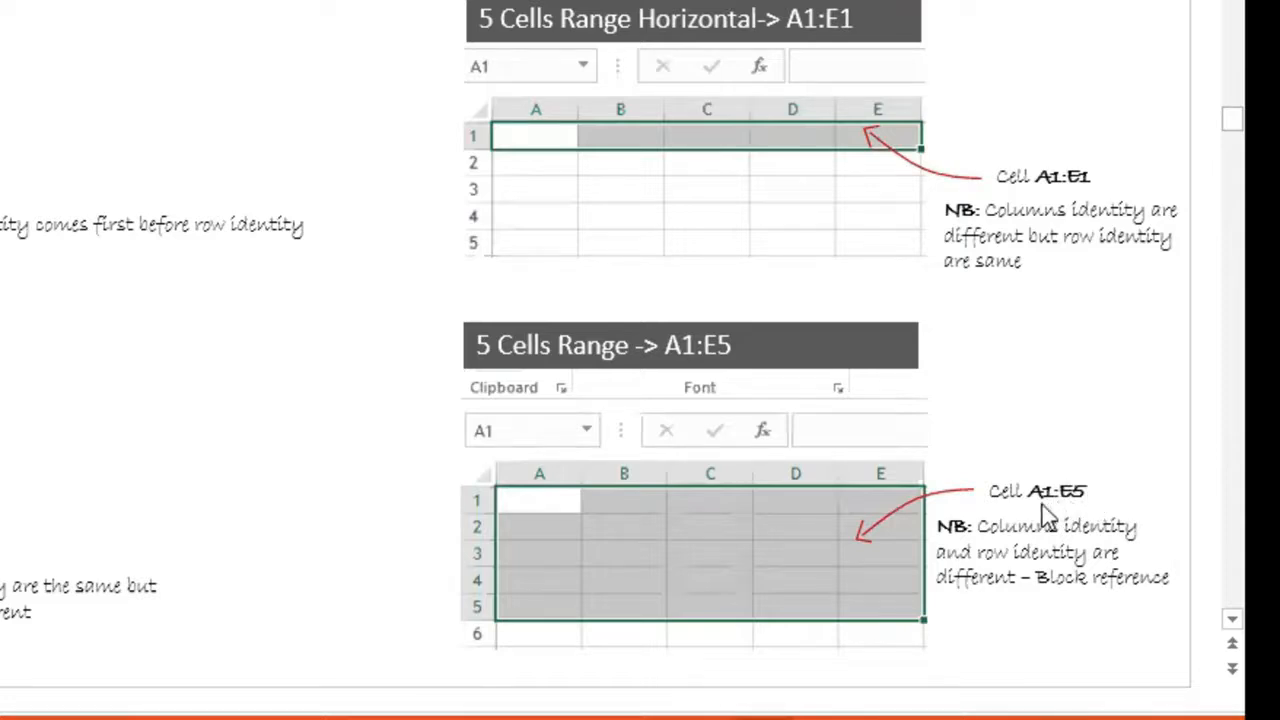
mouse_move(570, 607)
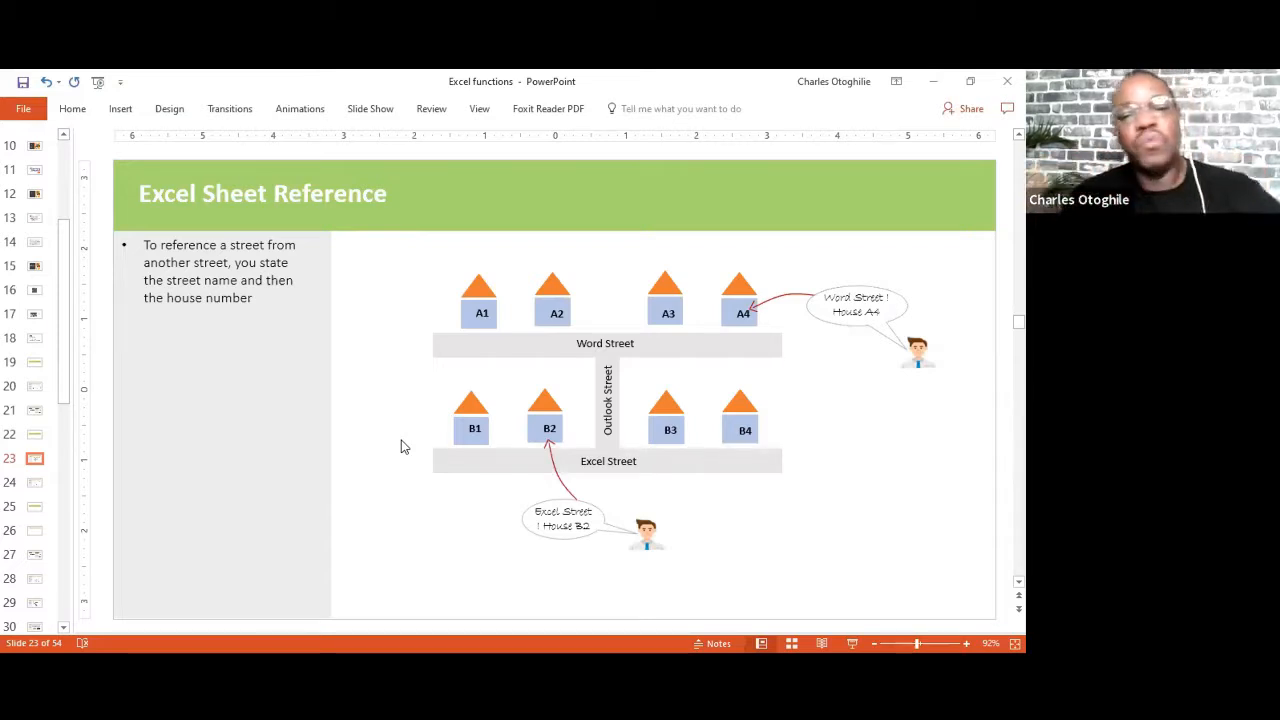
mouse_move(345, 159)
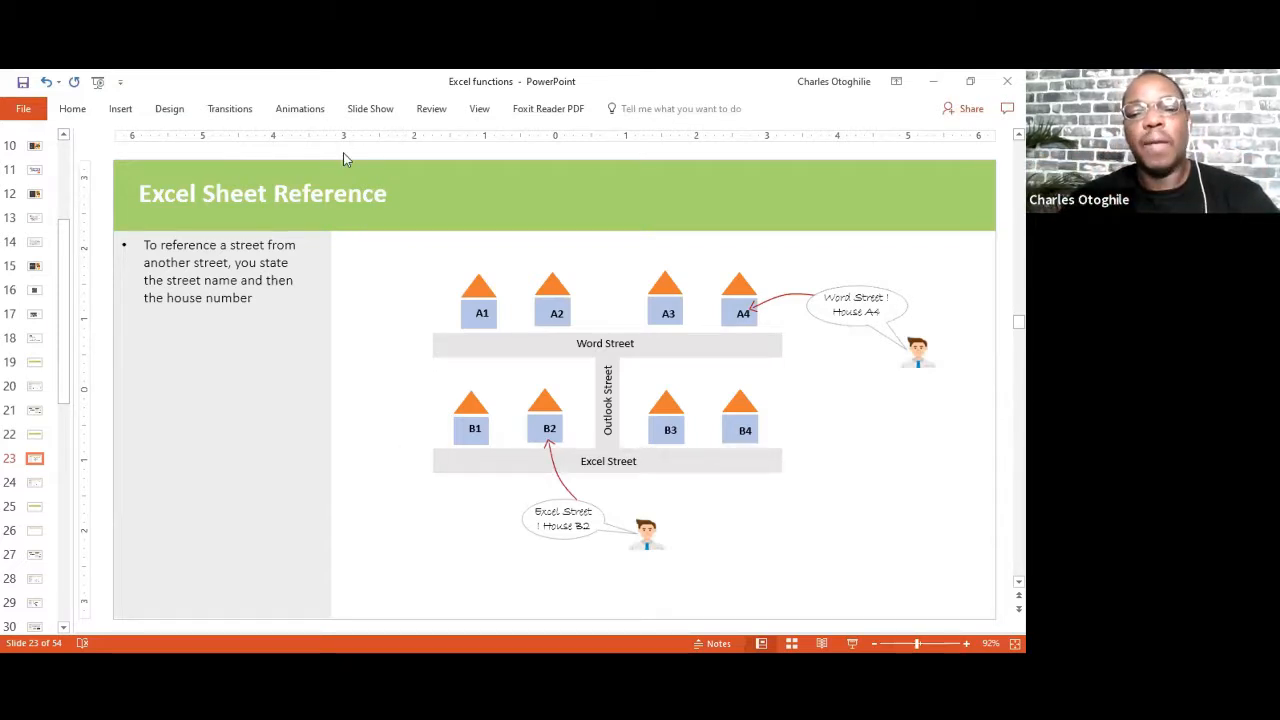
mouse_move(569, 368)
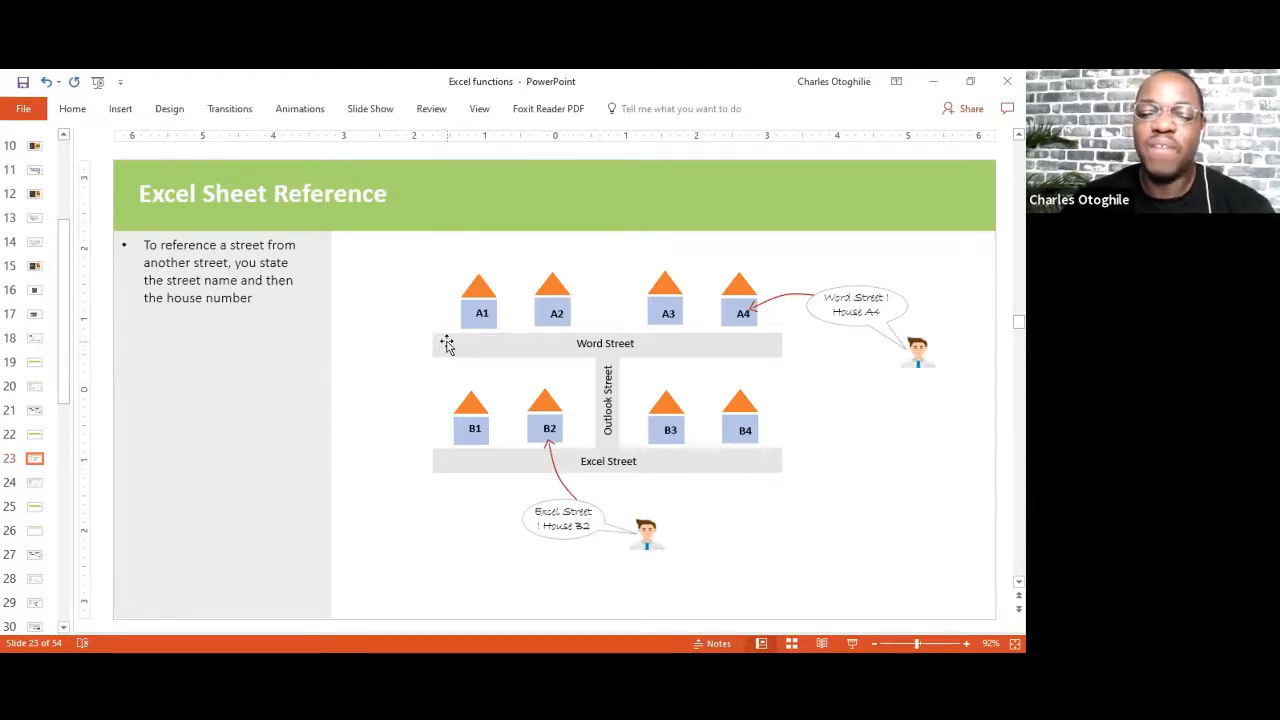
mouse_move(648, 447)
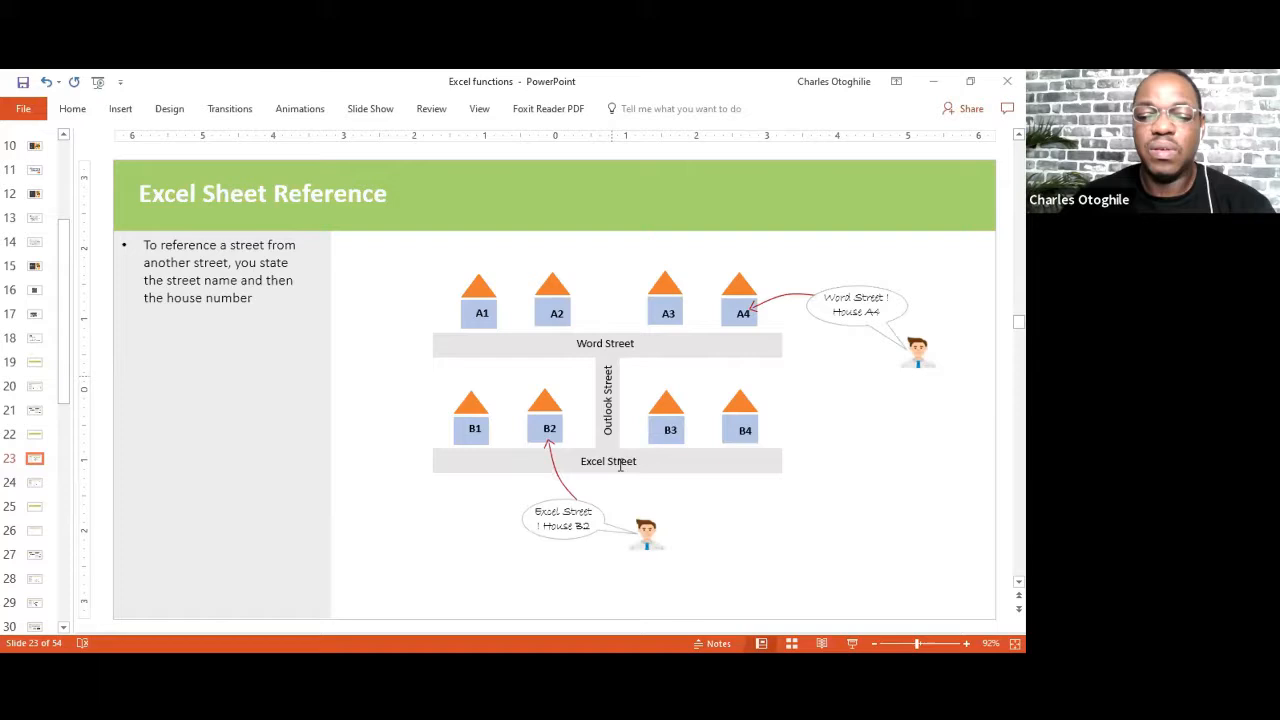
mouse_move(765, 466)
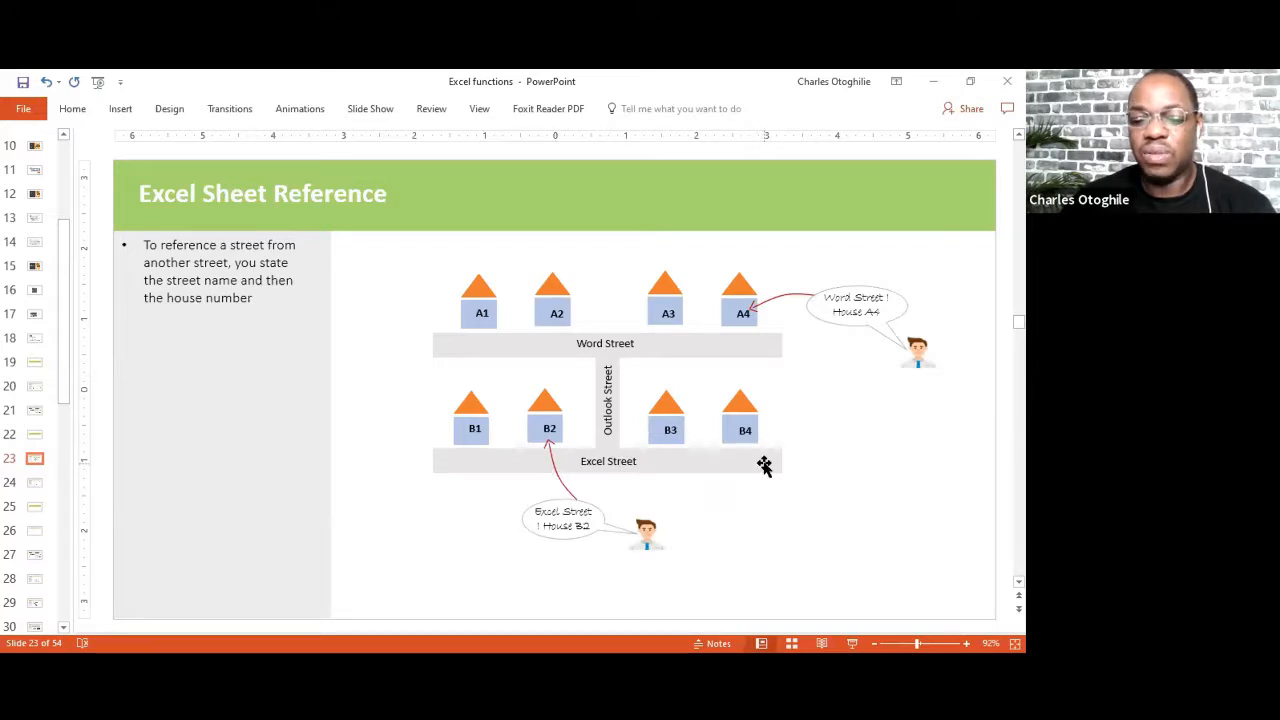
mouse_move(750, 477)
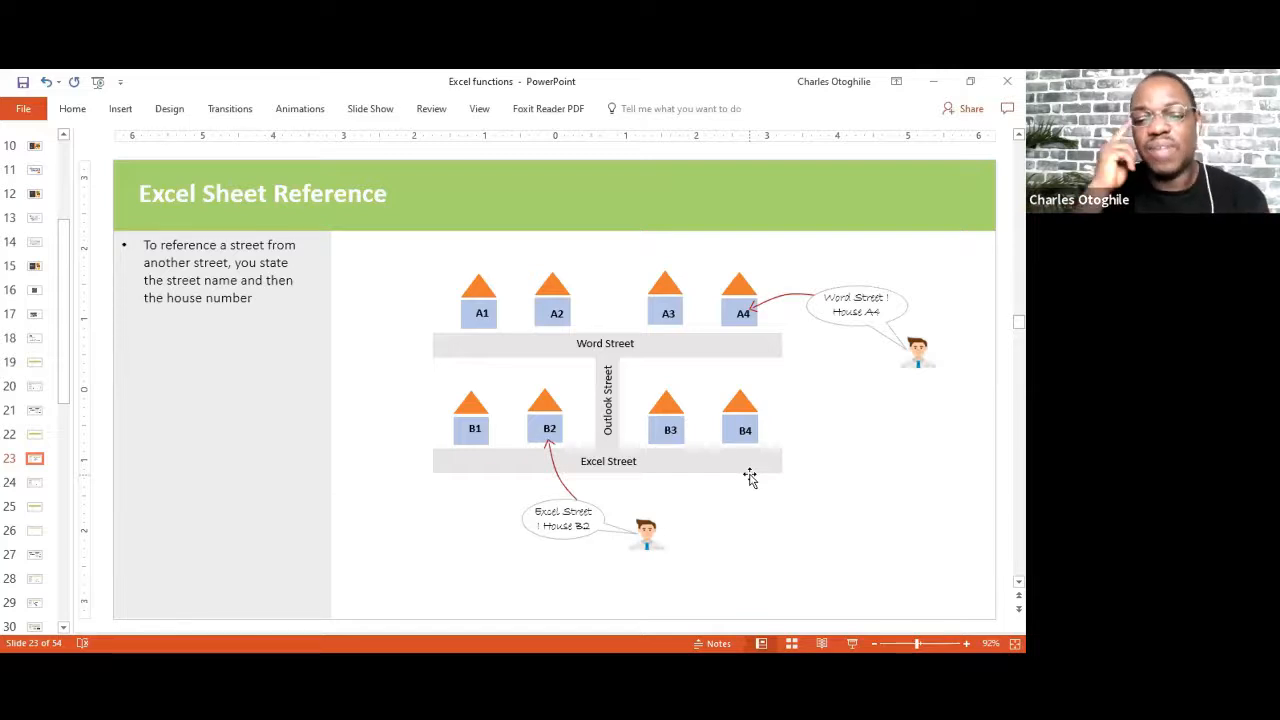
mouse_move(629, 333)
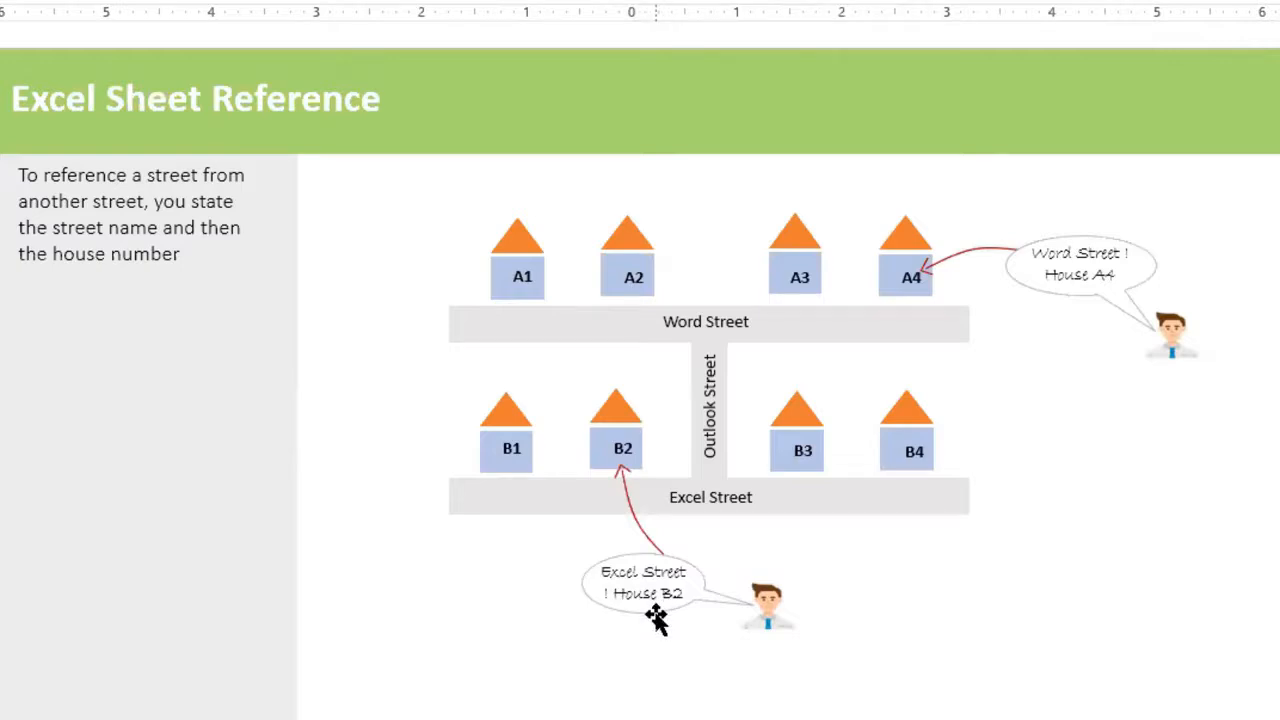
mouse_move(650, 108)
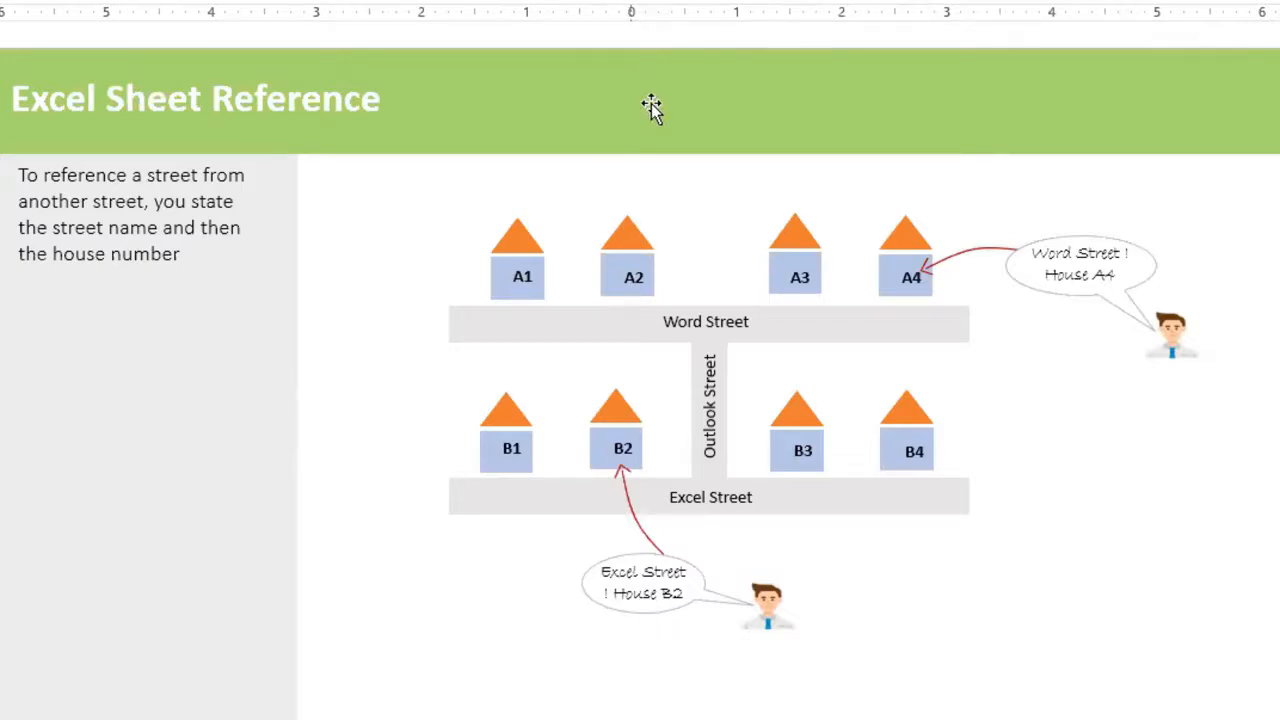
mouse_move(720, 546)
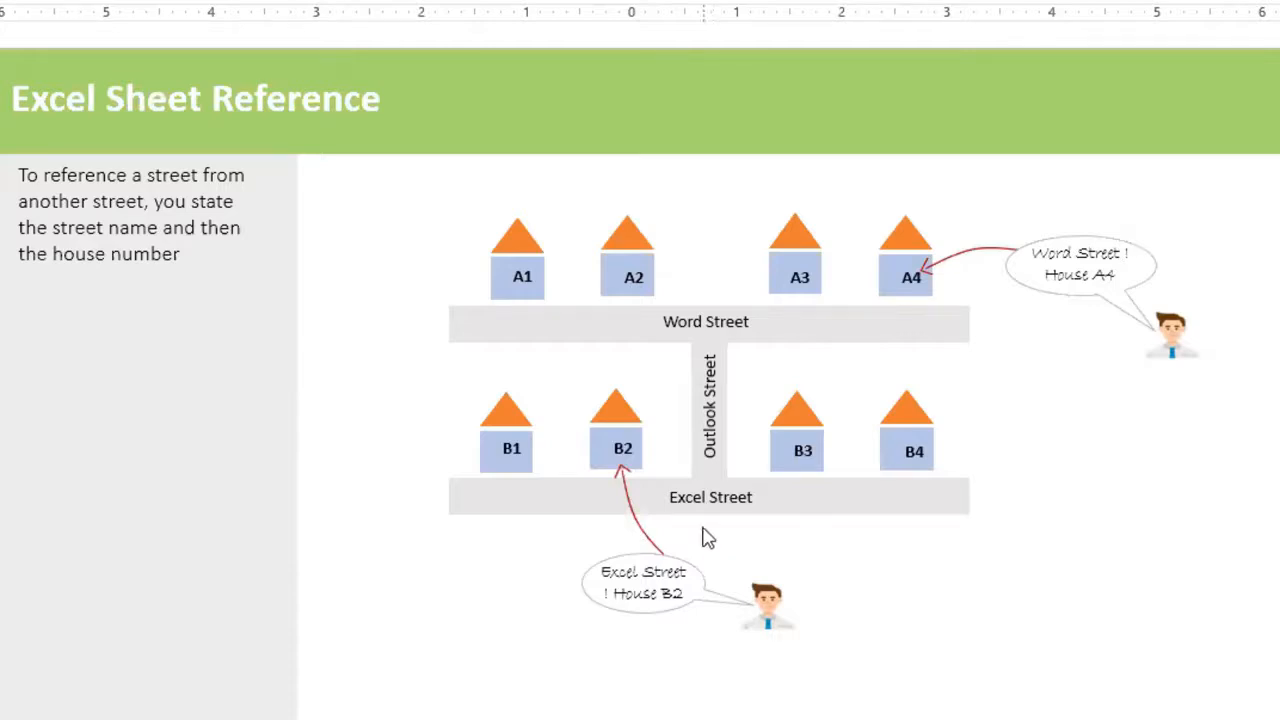
mouse_move(702, 535)
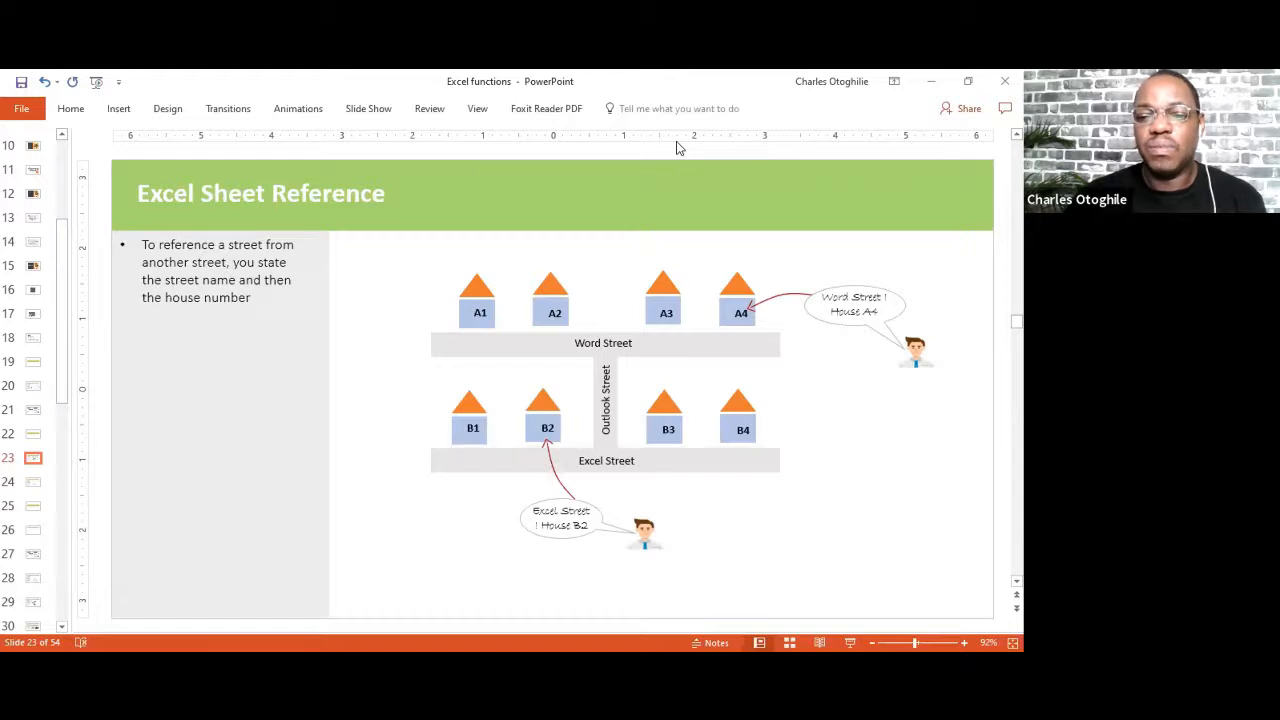
mouse_move(415, 407)
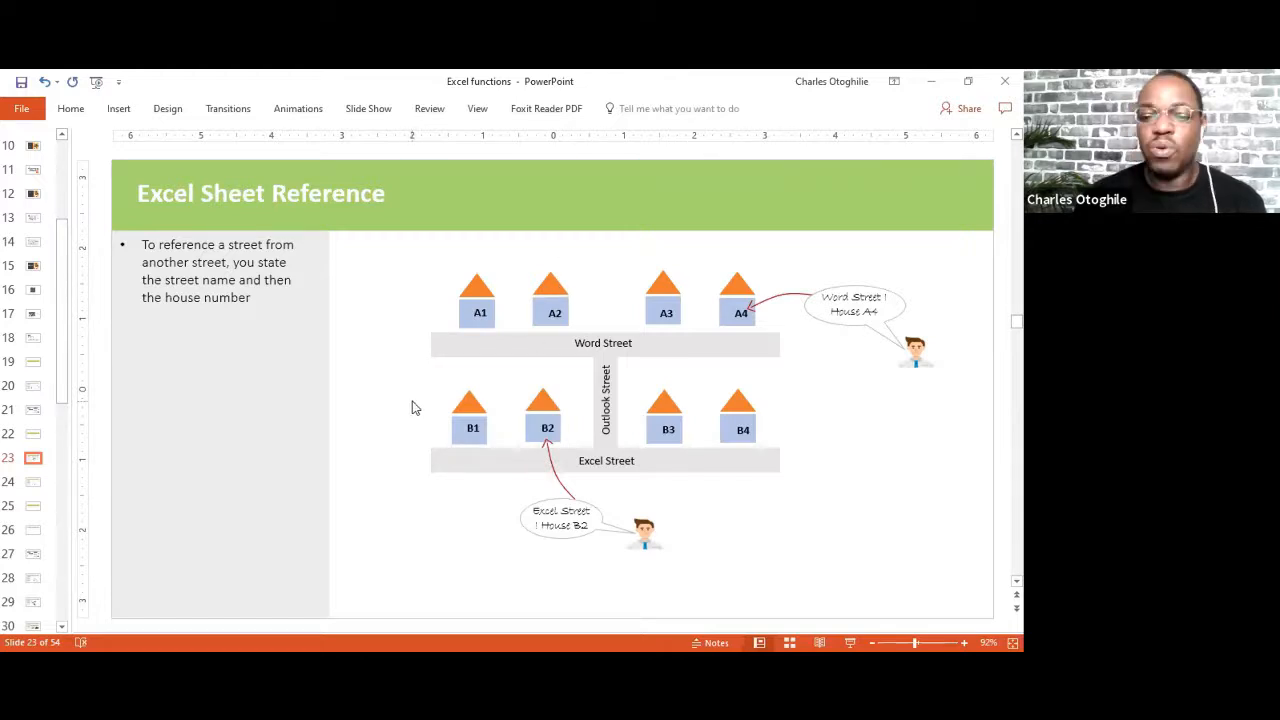
Step: Advance from the street-analogy slide to slide 24 on other-sheet references
key("right")
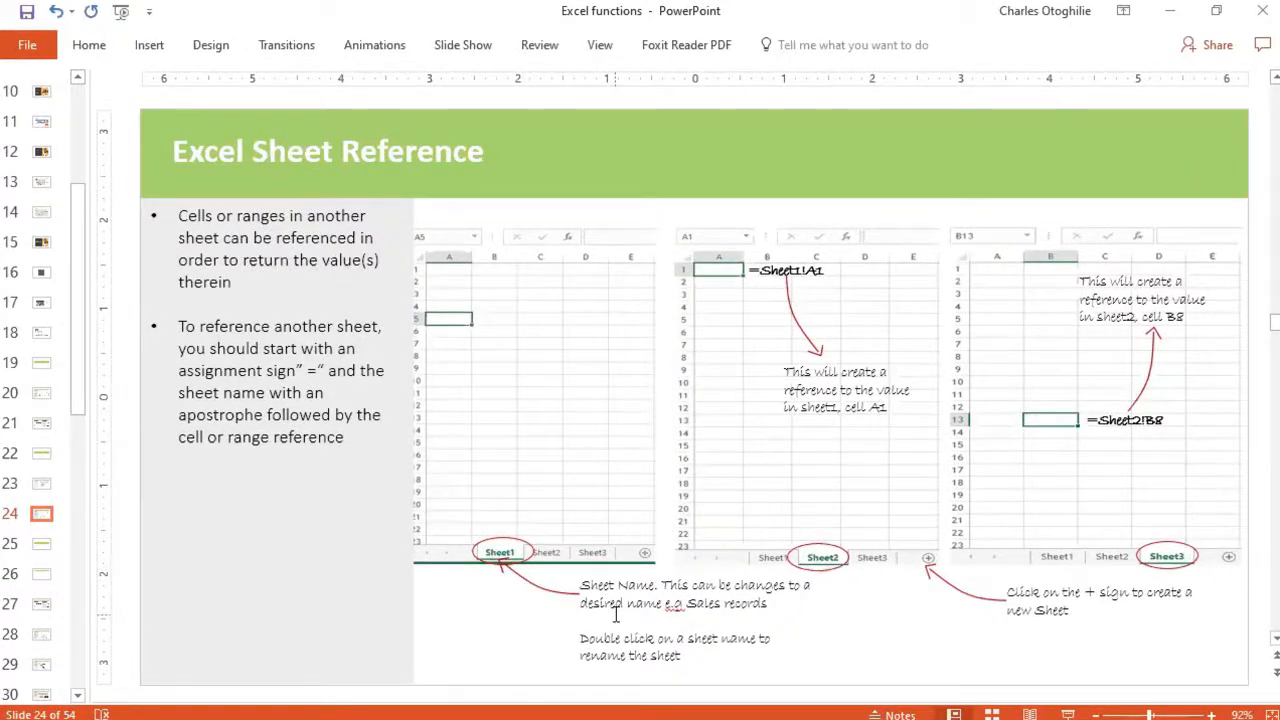
mouse_move(817, 607)
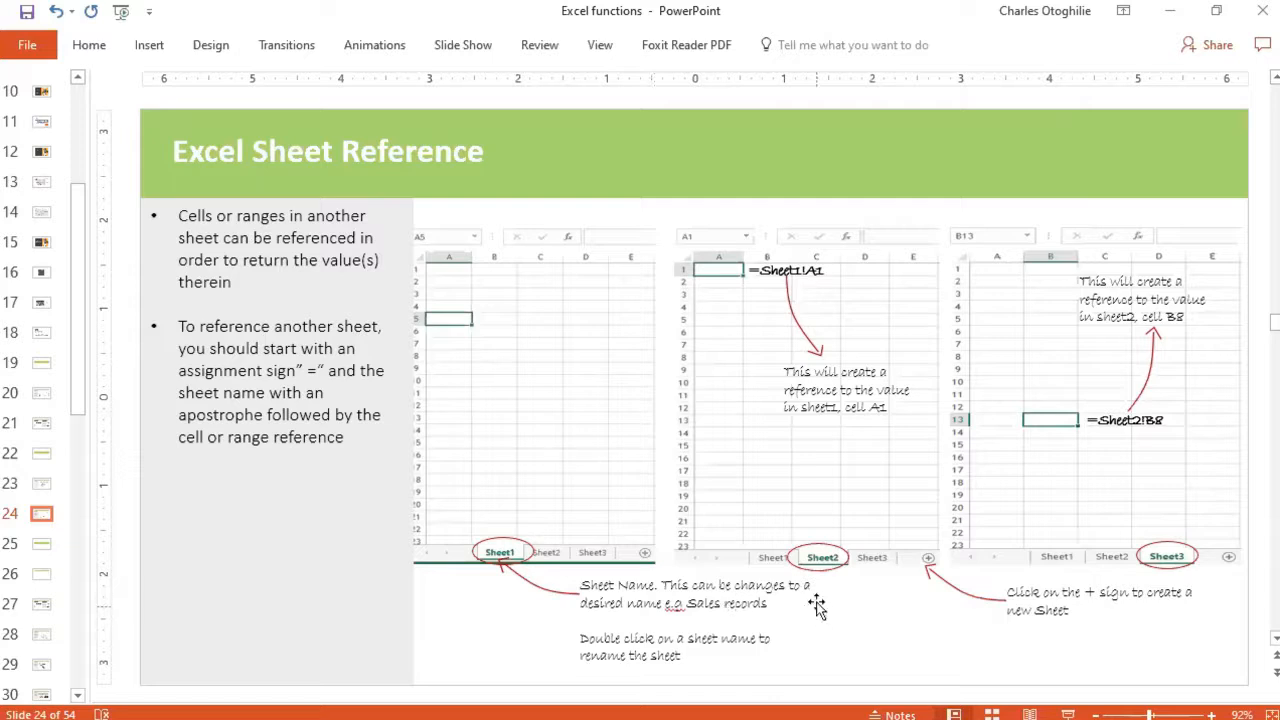
mouse_move(490, 557)
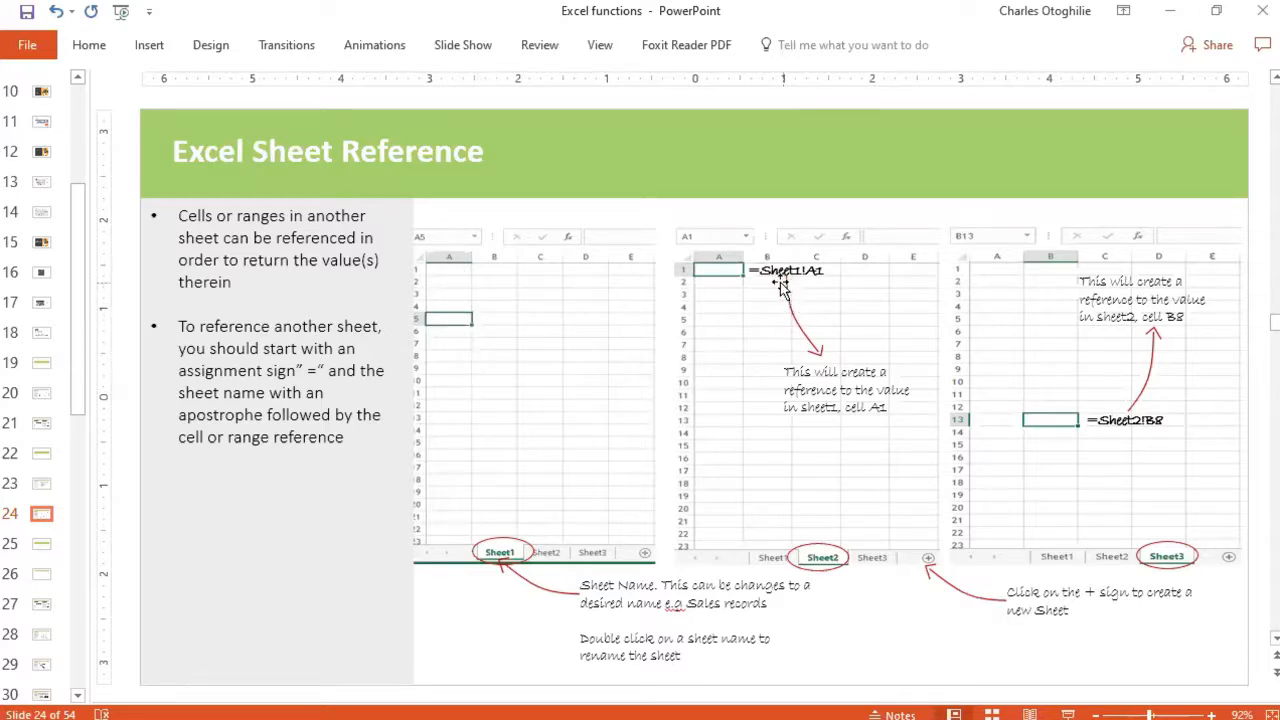
mouse_move(815, 285)
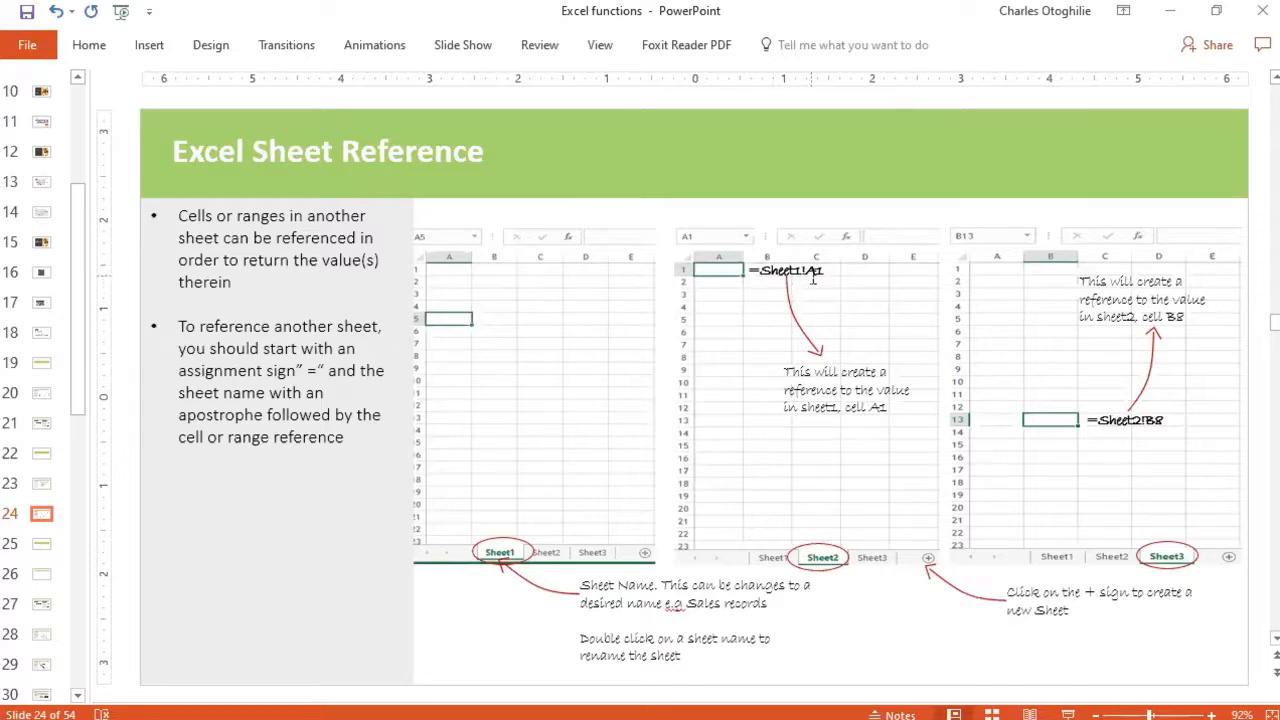
mouse_move(818, 295)
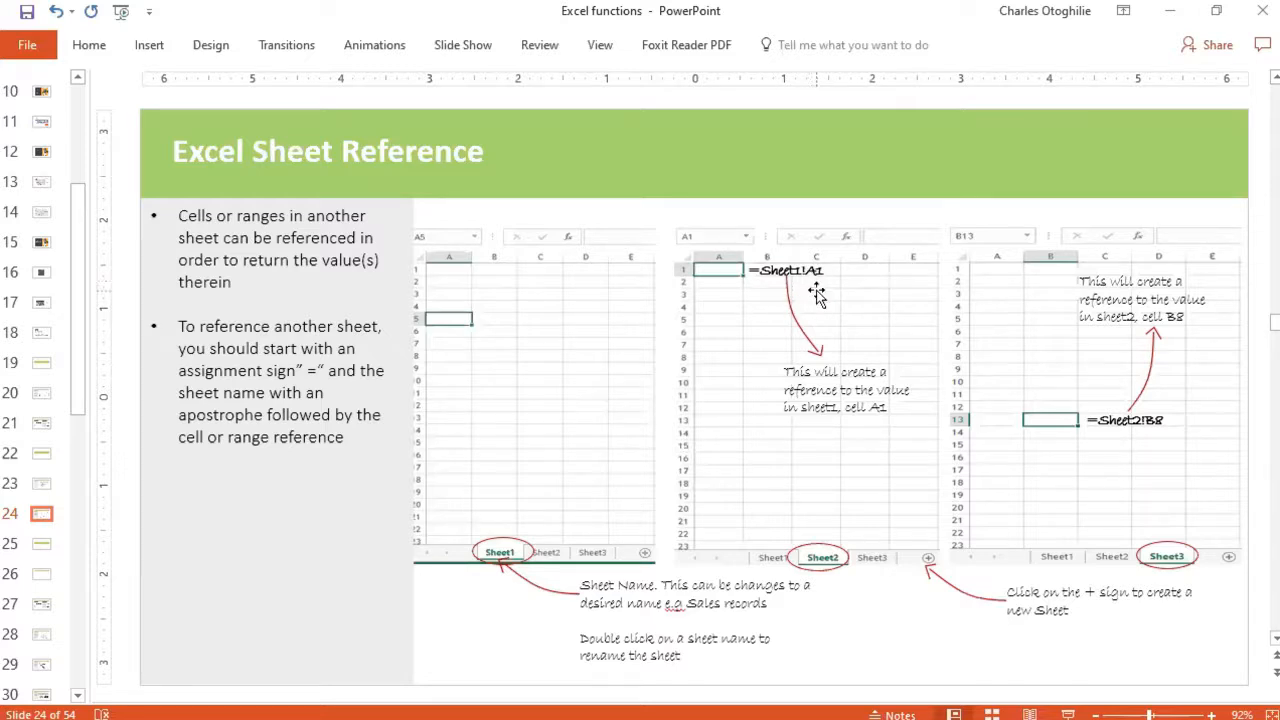
mouse_move(340, 107)
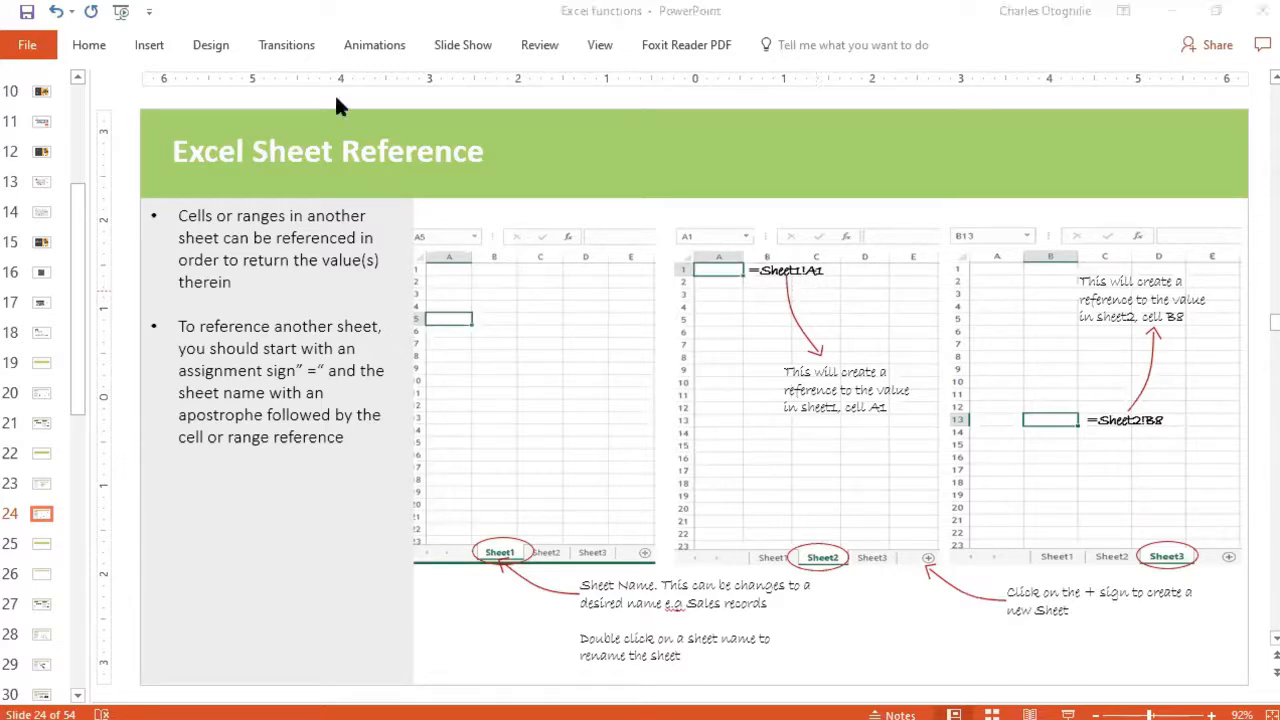
mouse_move(800, 305)
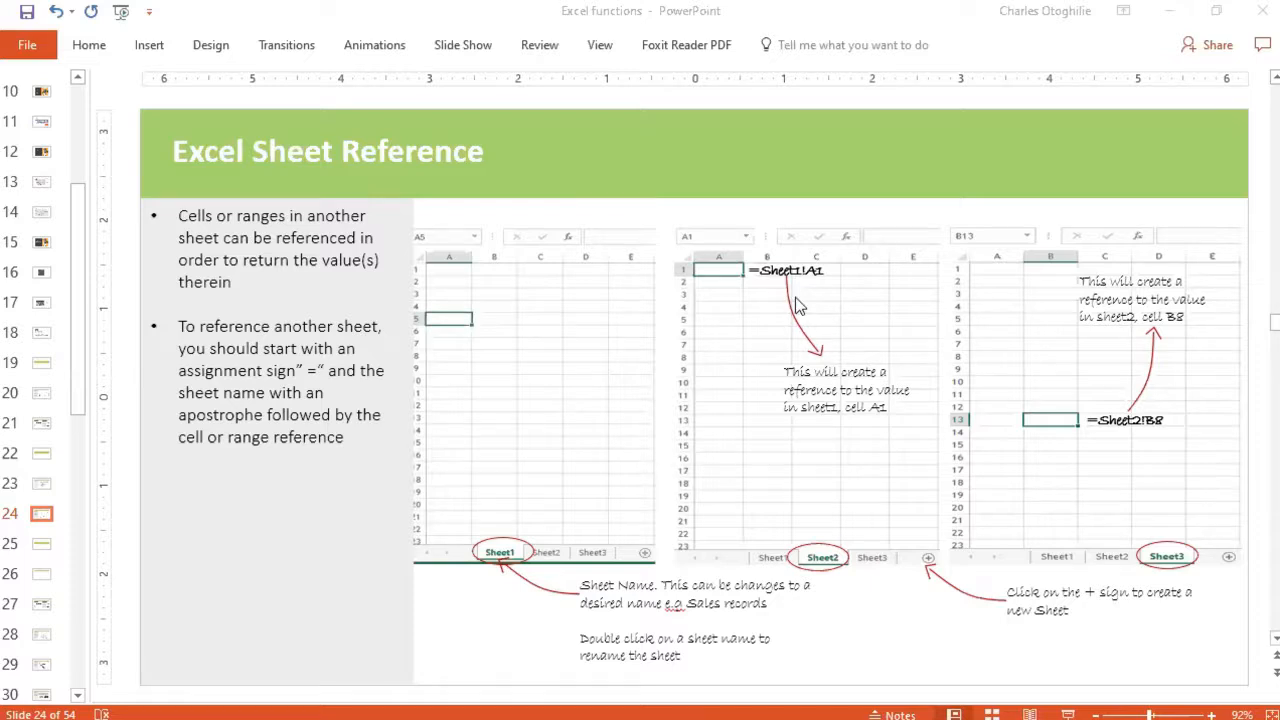
mouse_move(835, 337)
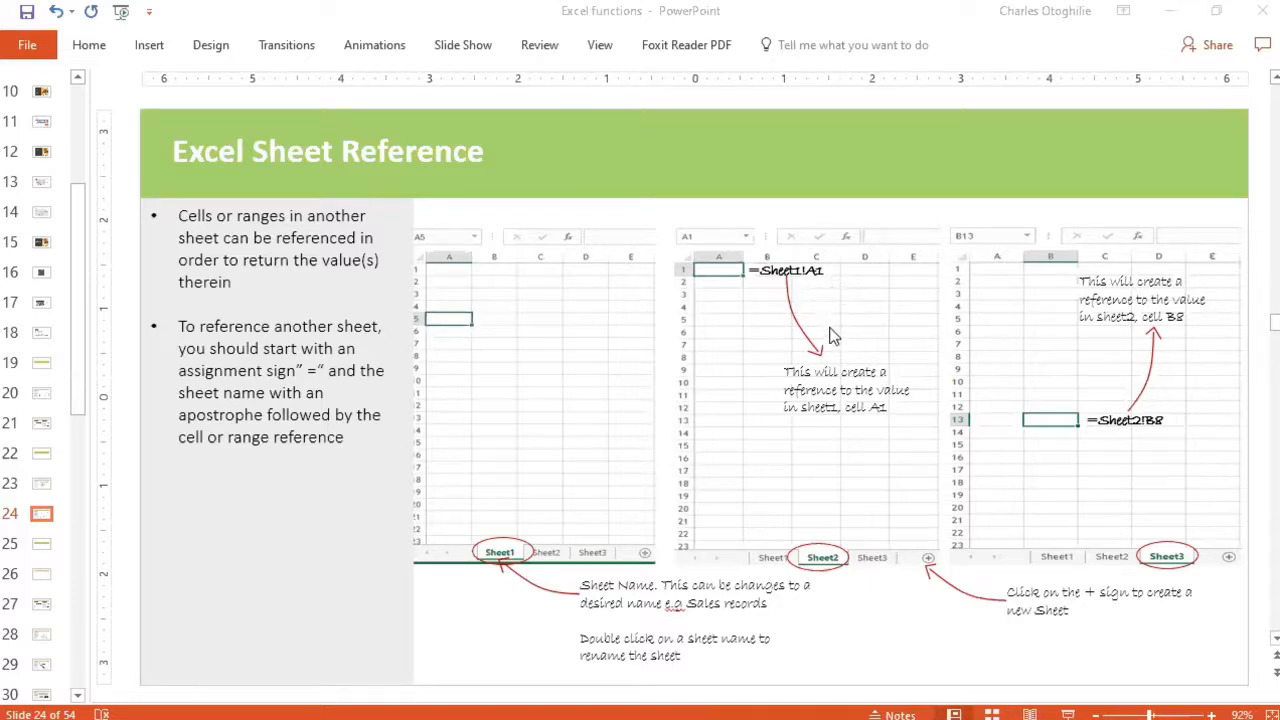
mouse_move(650, 528)
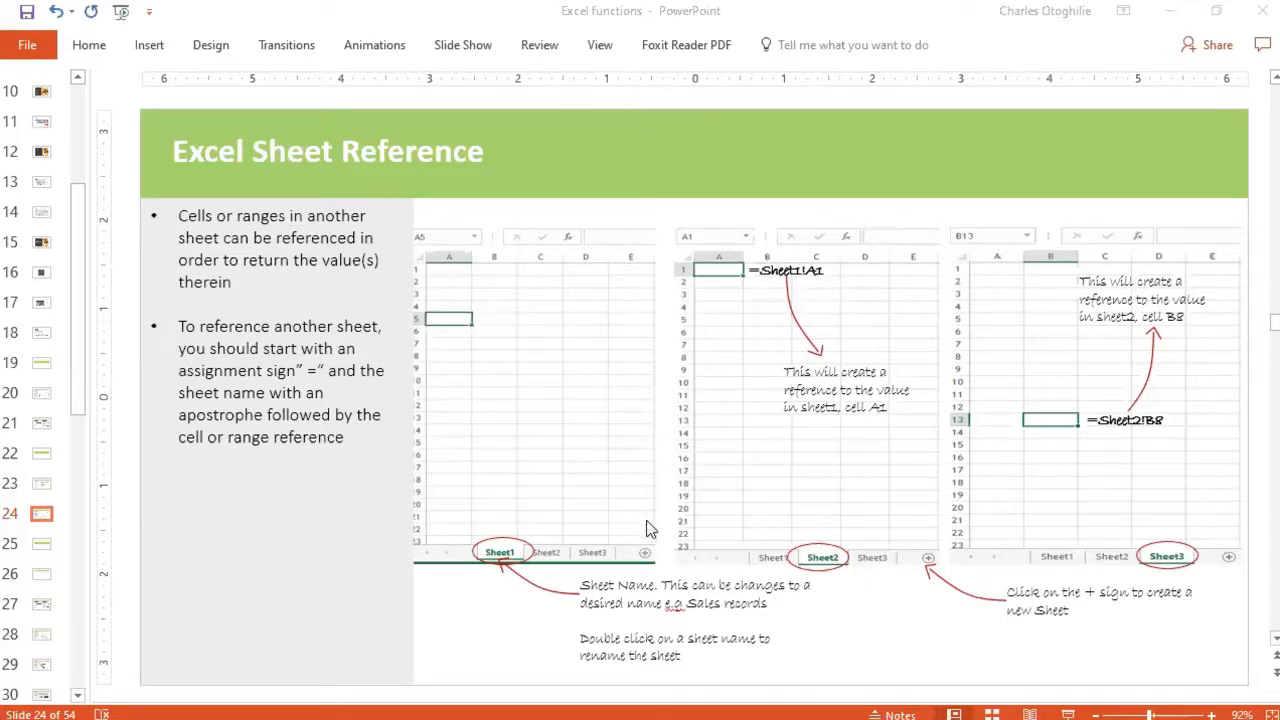
mouse_move(745, 278)
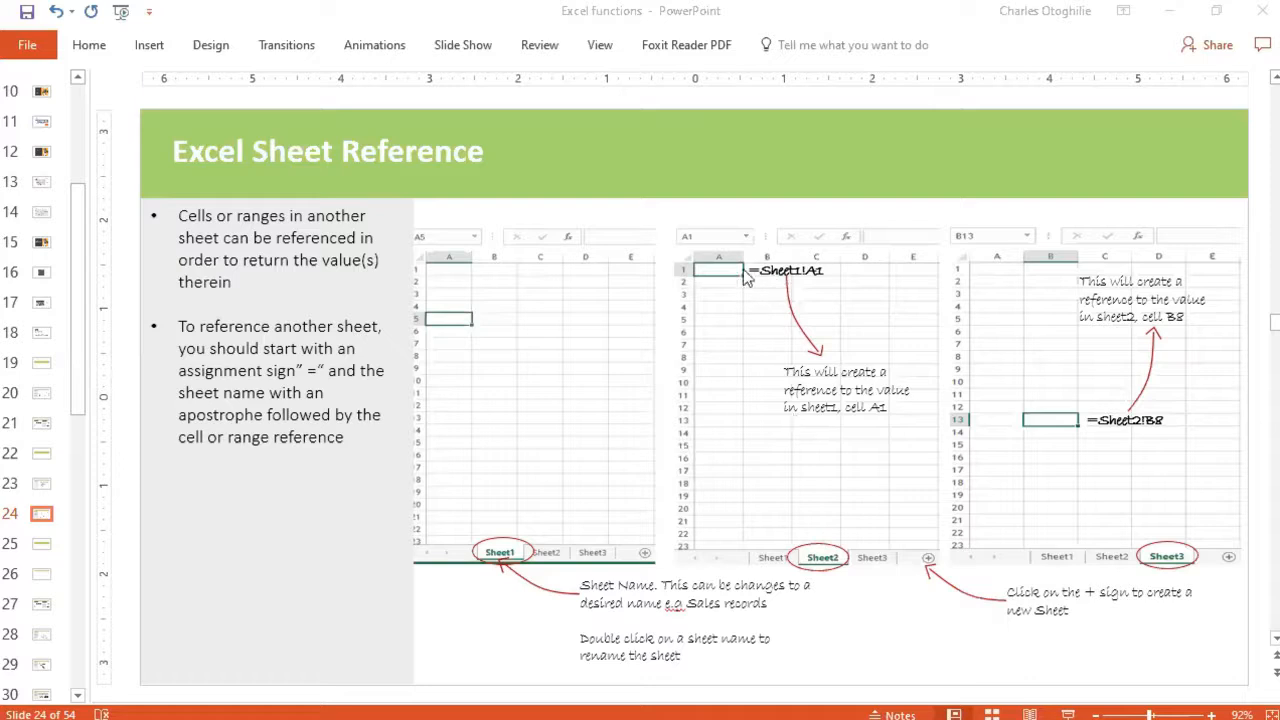
mouse_move(743, 280)
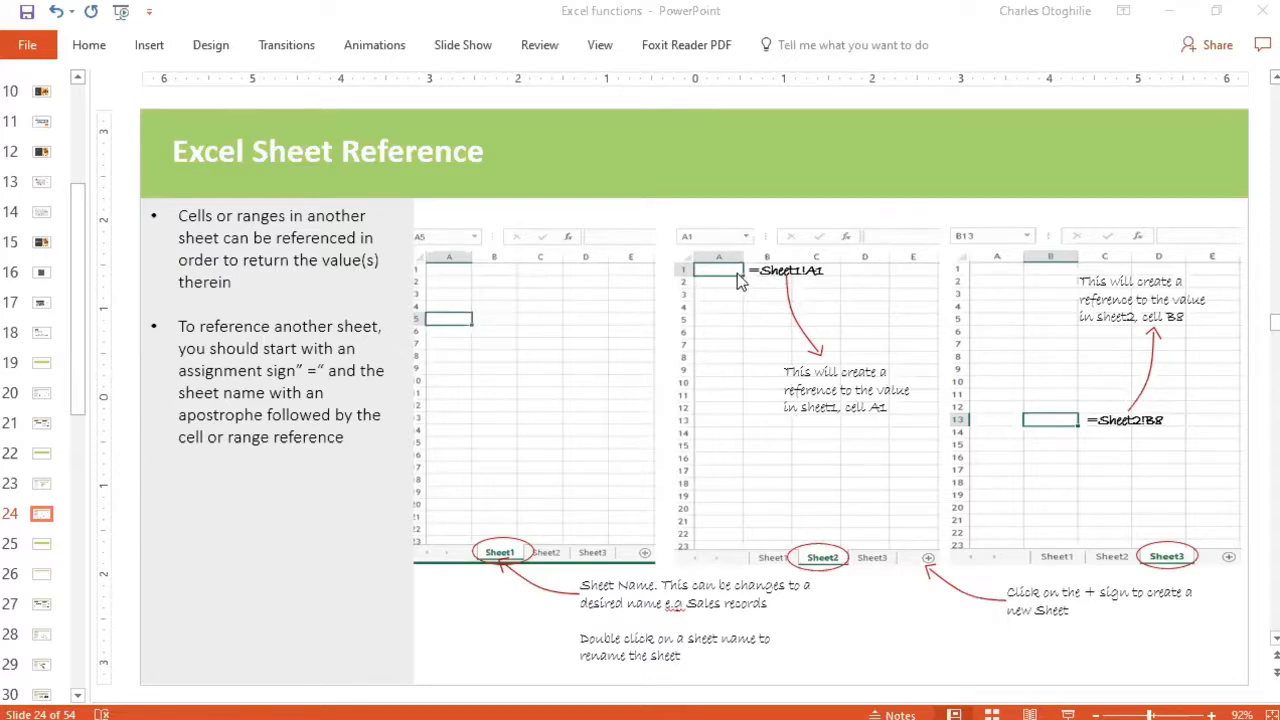
mouse_move(957, 634)
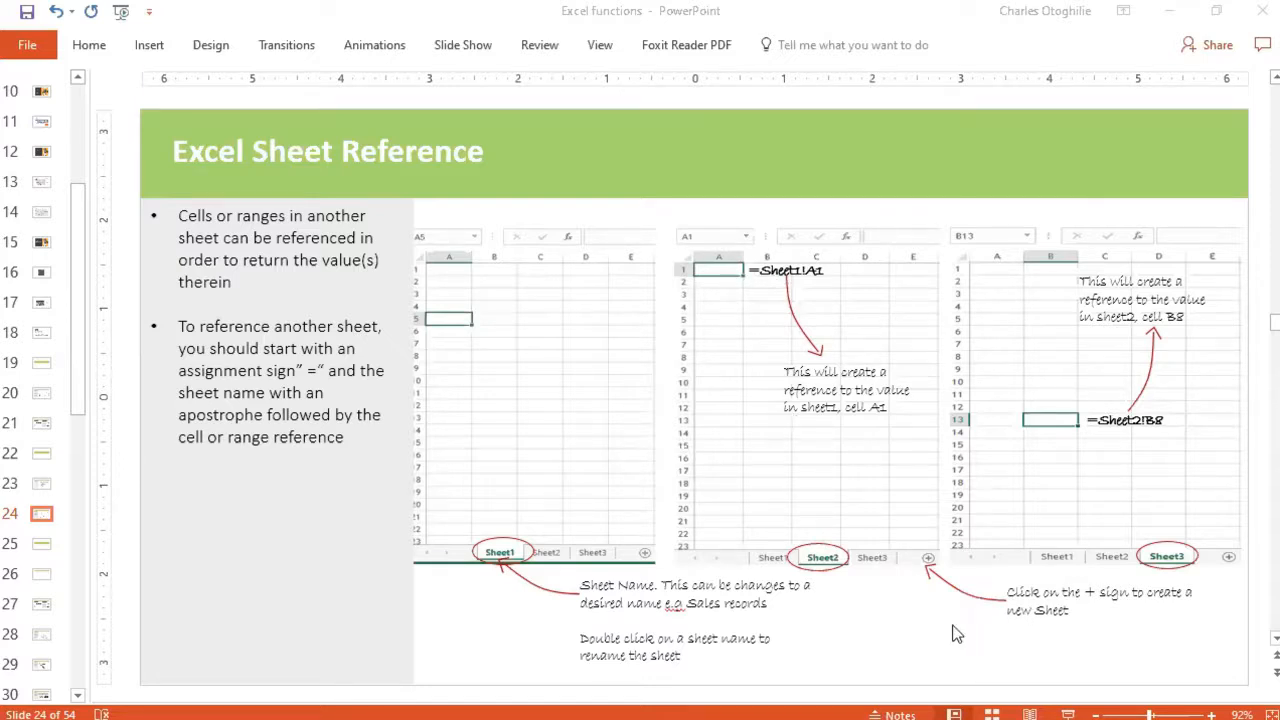
mouse_move(917, 636)
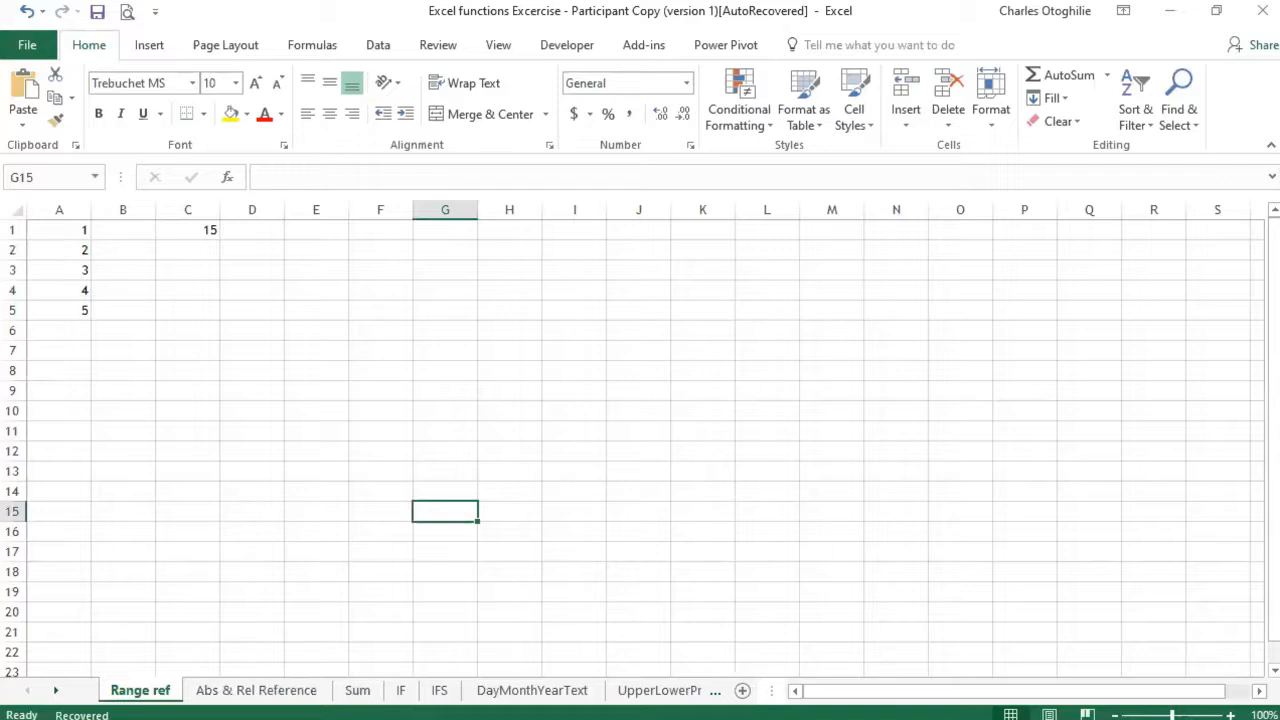
Step: Insert Sheet2 after Range ref and switch between the two sheet tabs
left_click(188, 471)
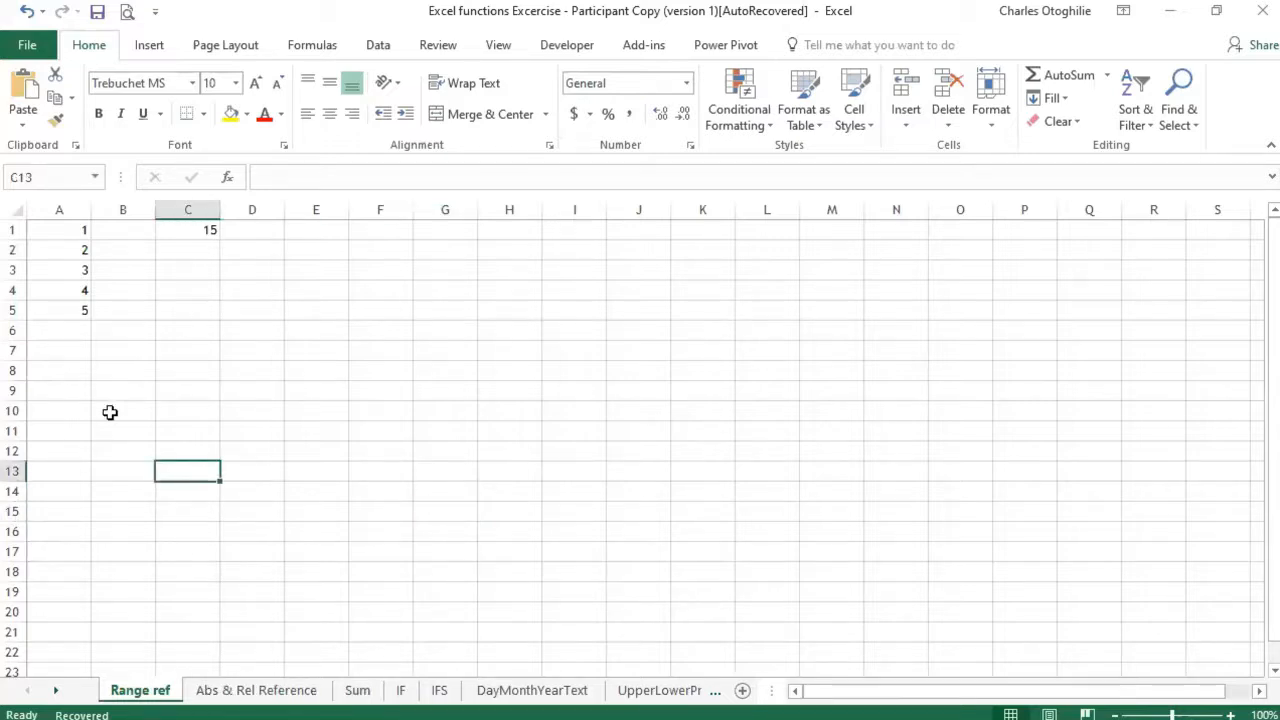
left_click(122, 390)
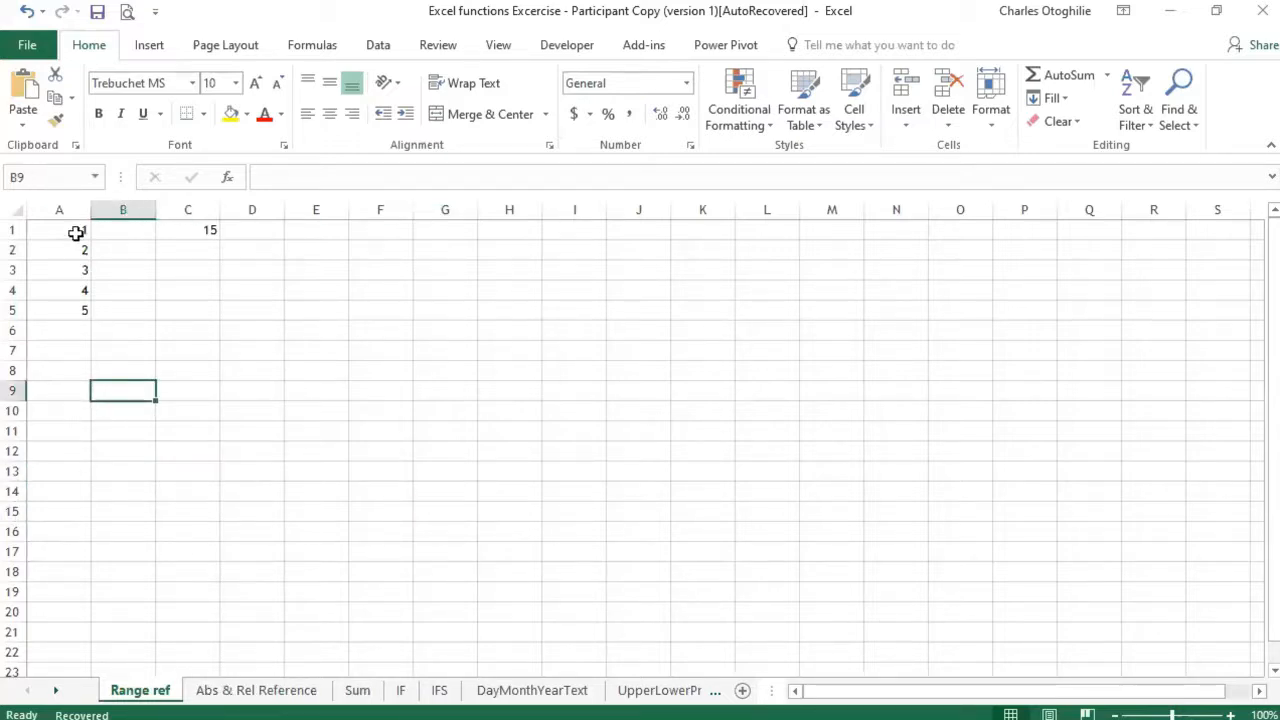
left_click(59, 230)
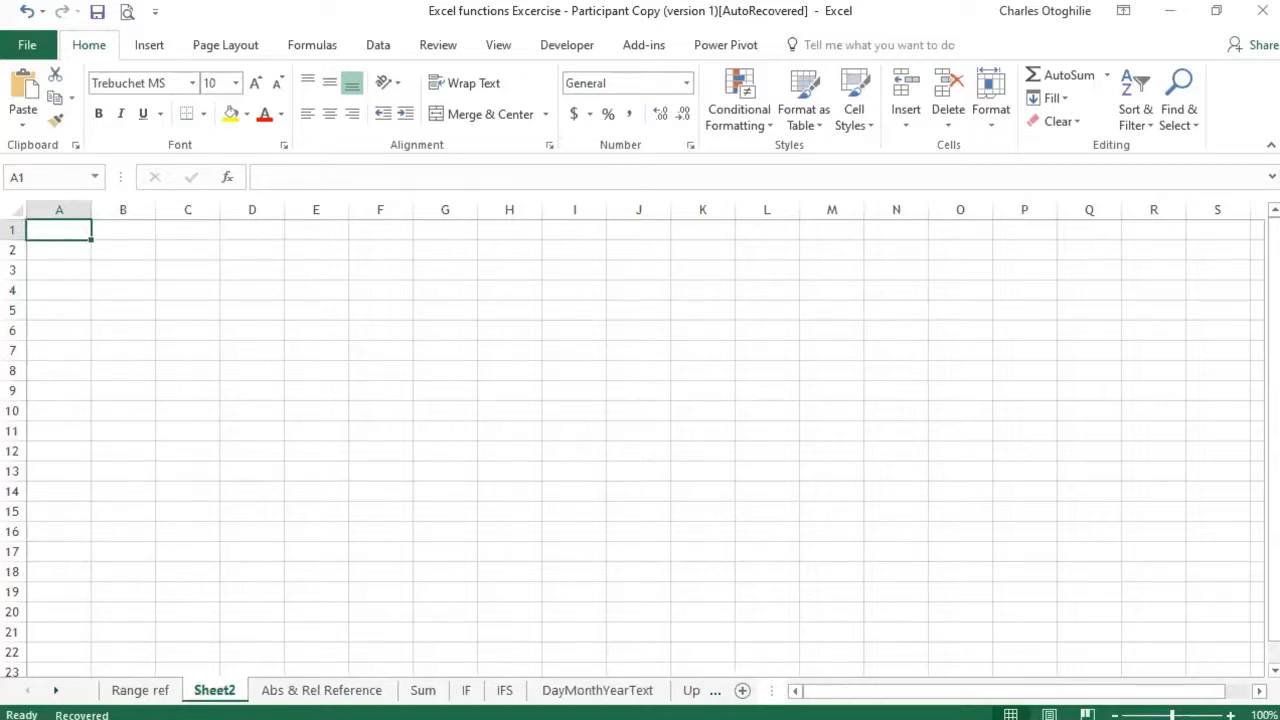
left_click(187, 612)
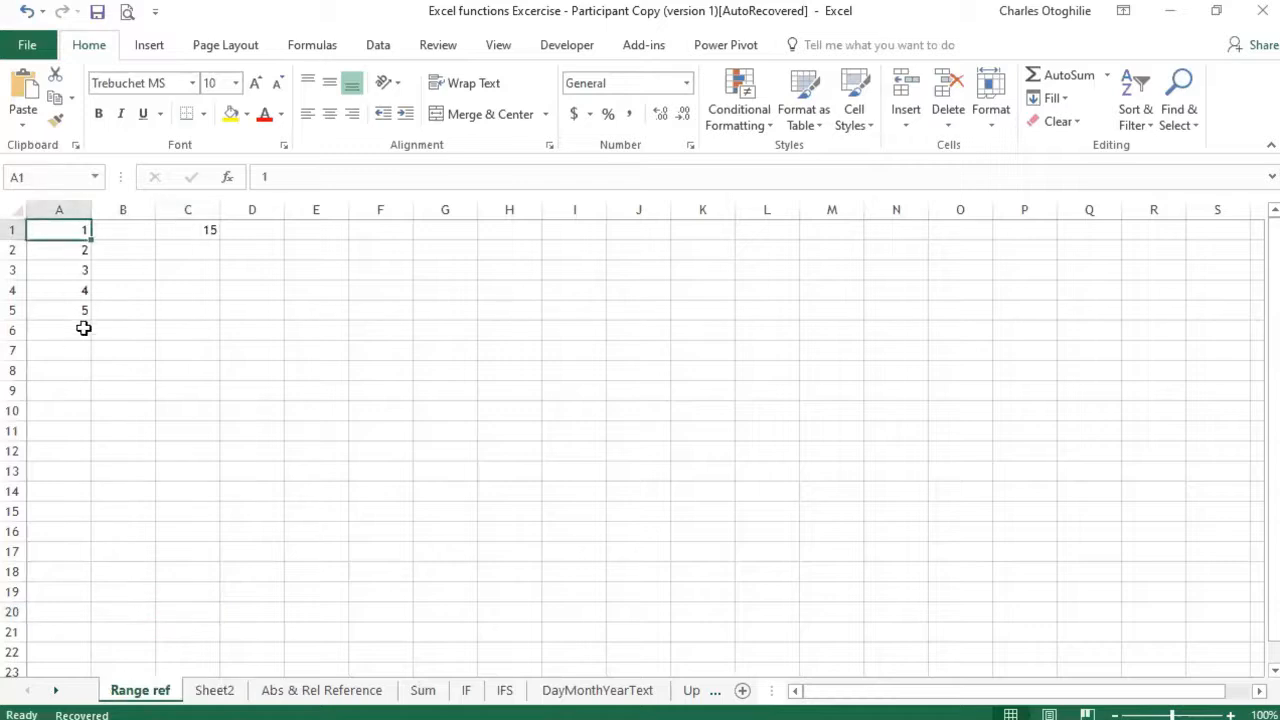
left_click(214, 690)
type("=")
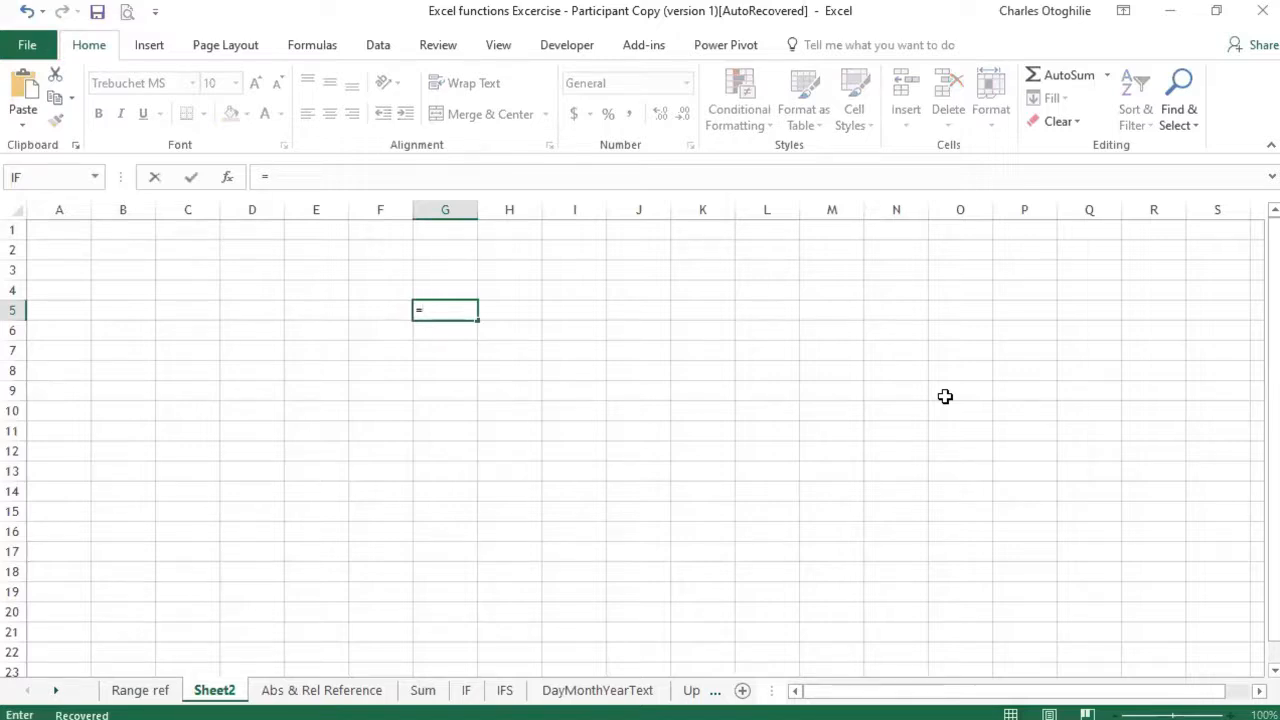
Step: Link Sheet2's G5 to Range ref's A1, dismissing the unknown-sheet file lookup
type("Sheet")
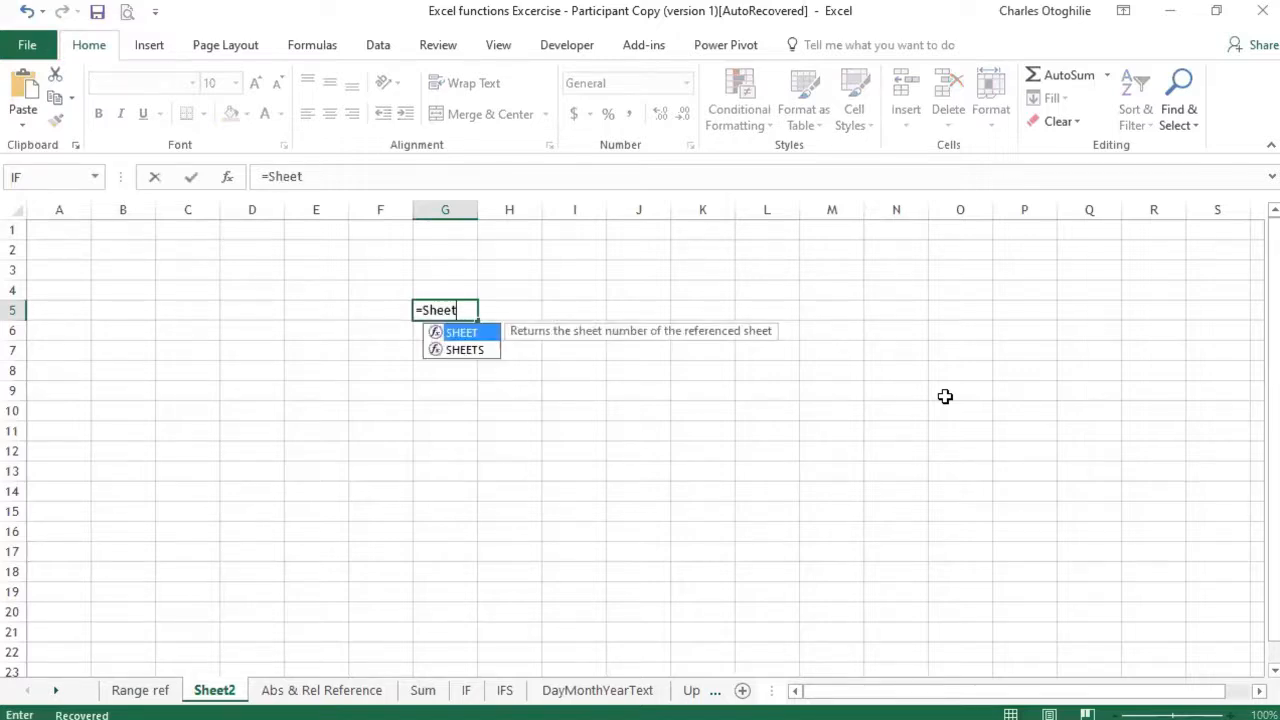
type("!")
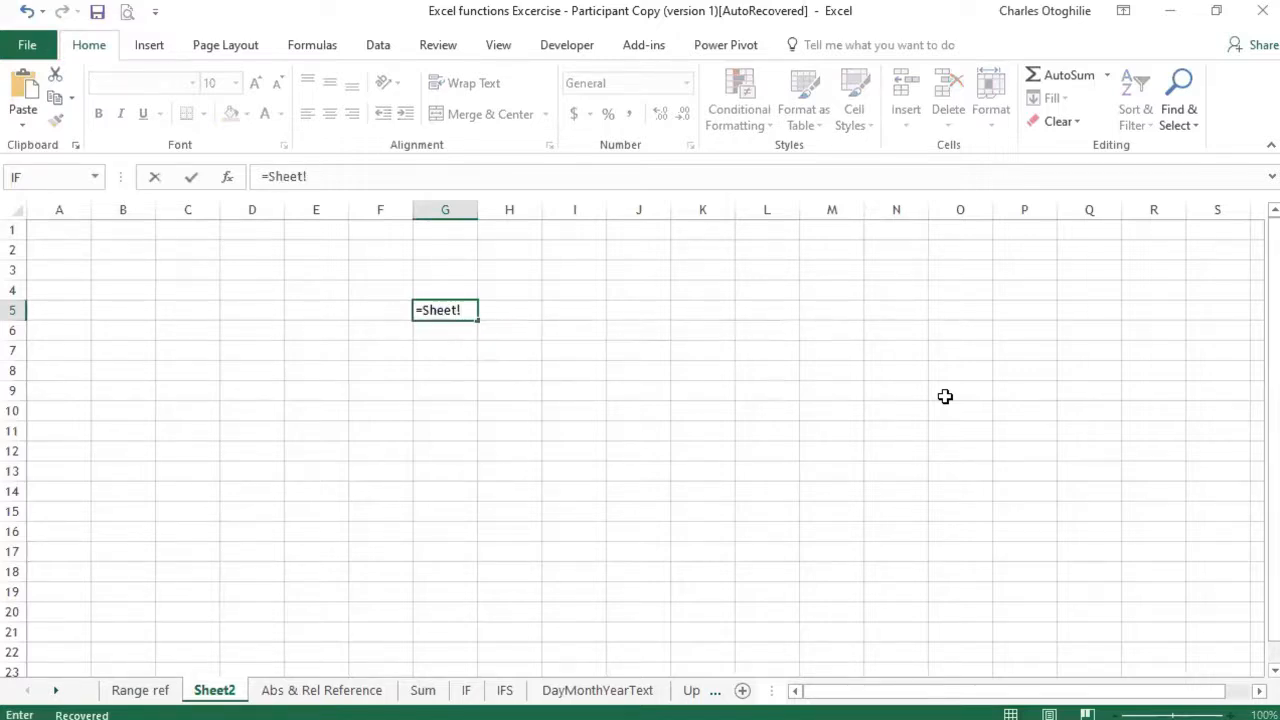
type("A")
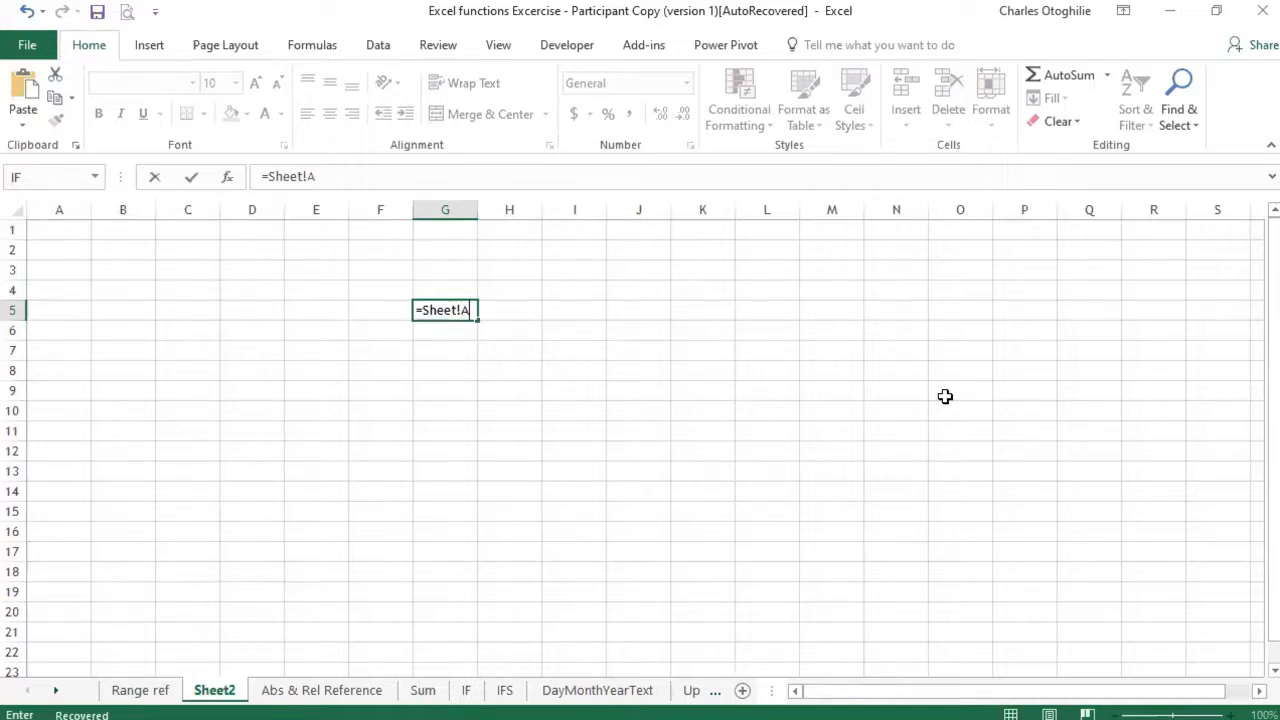
type("1")
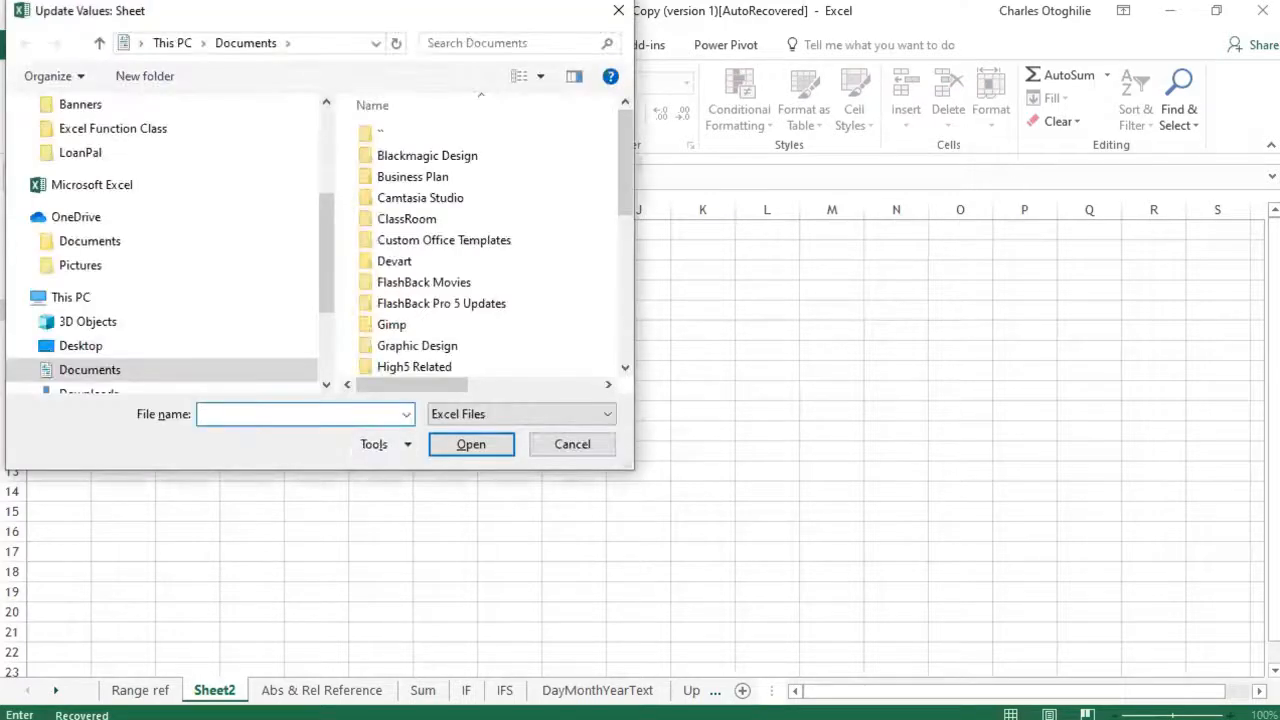
left_click(572, 444)
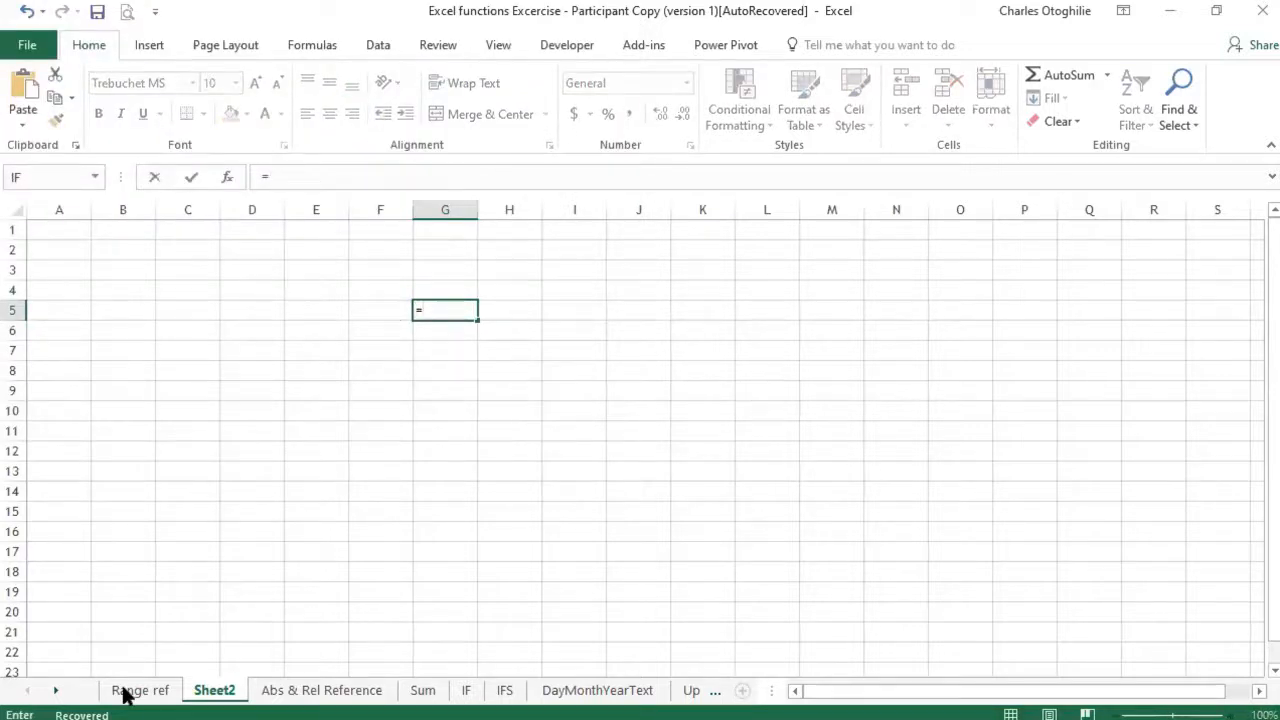
left_click(139, 690)
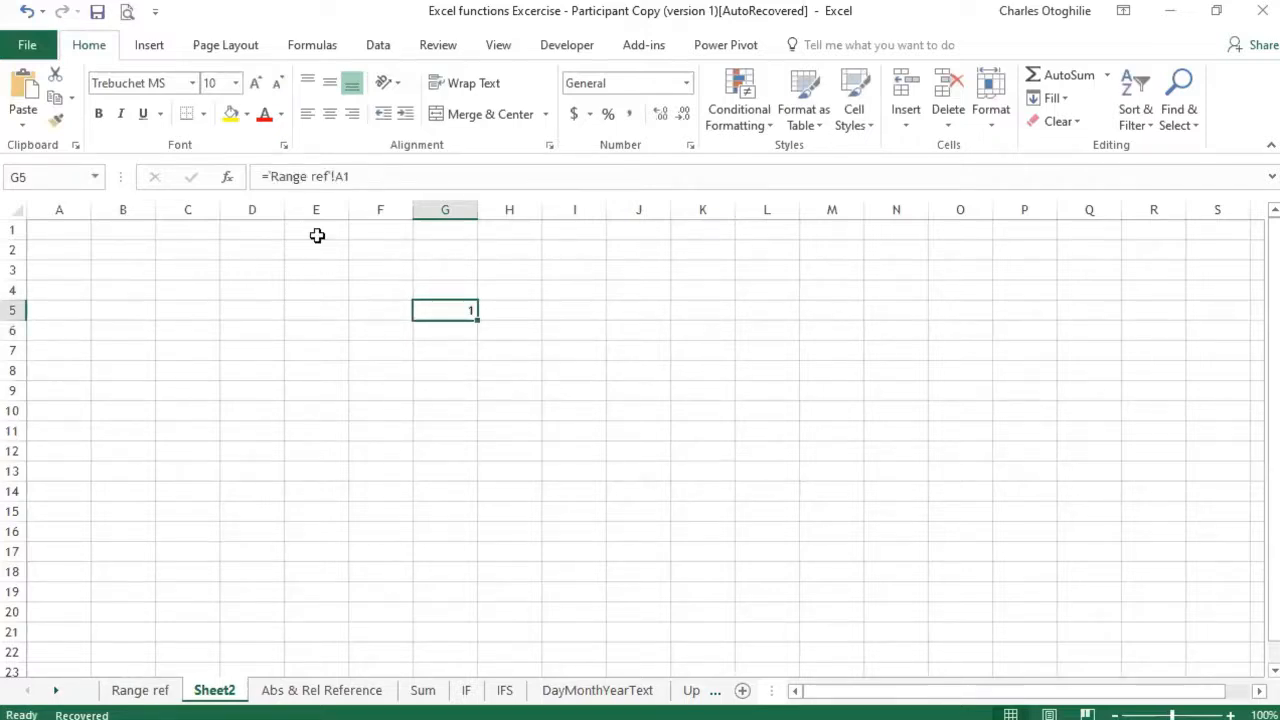
mouse_move(318, 176)
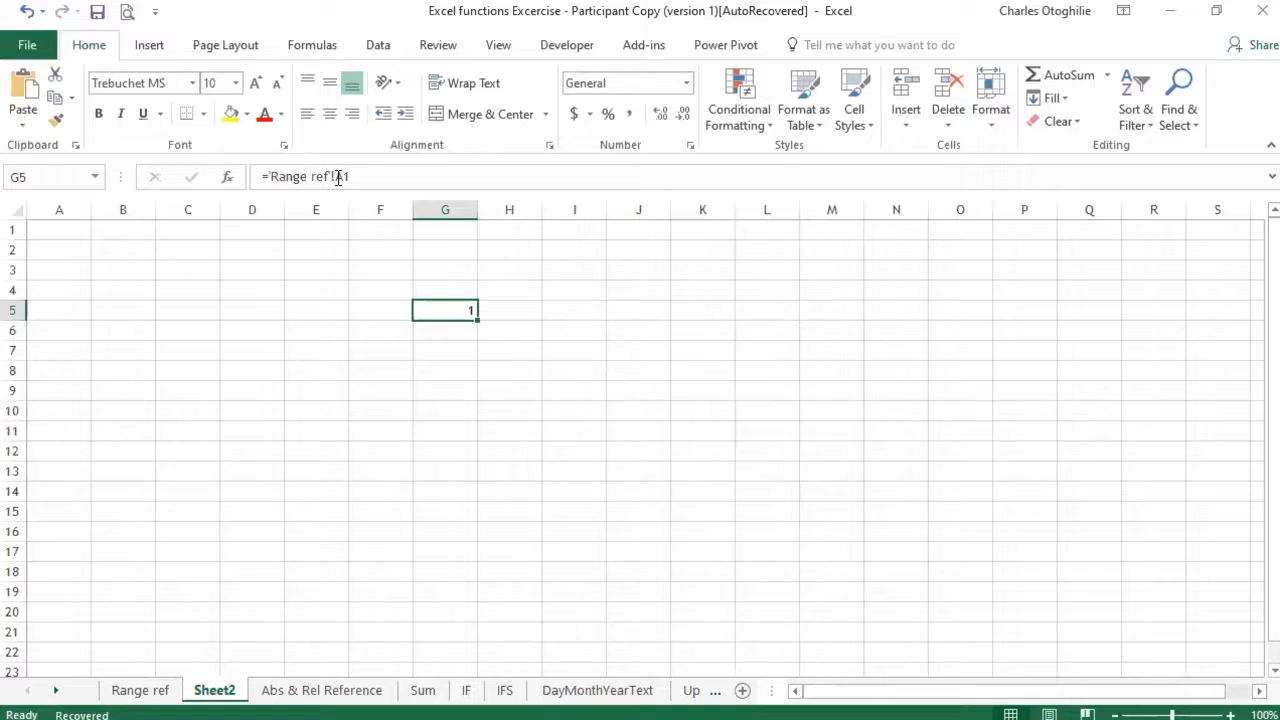
mouse_move(492, 408)
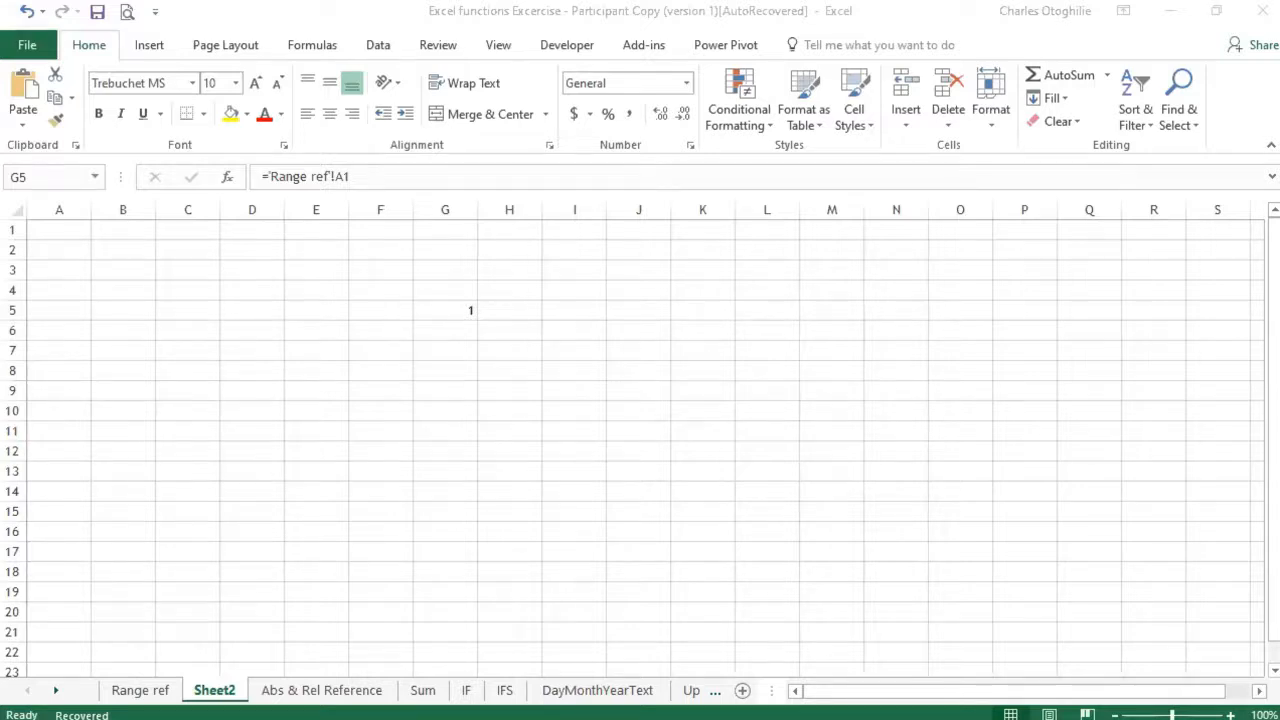
left_click(188, 611)
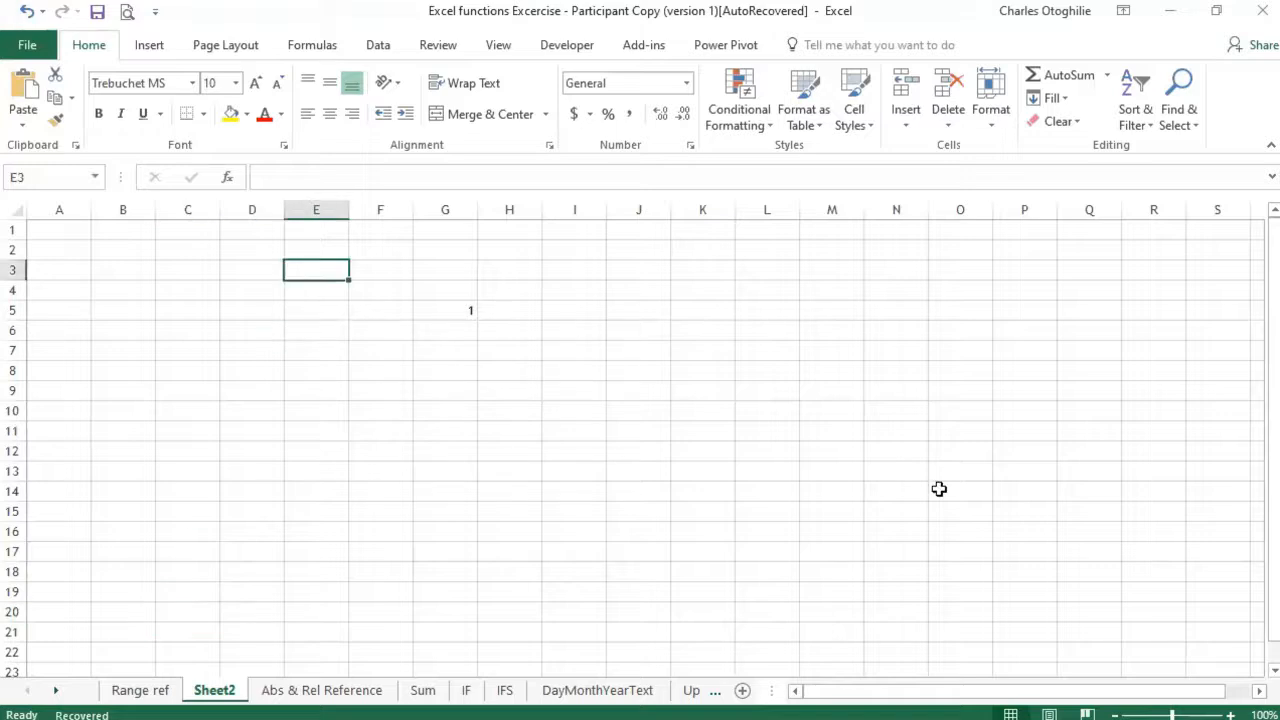
Step: Enter =SUM('Range ref'!A1:A5) in Sheet2's E3 and verify it shows 15
type("=")
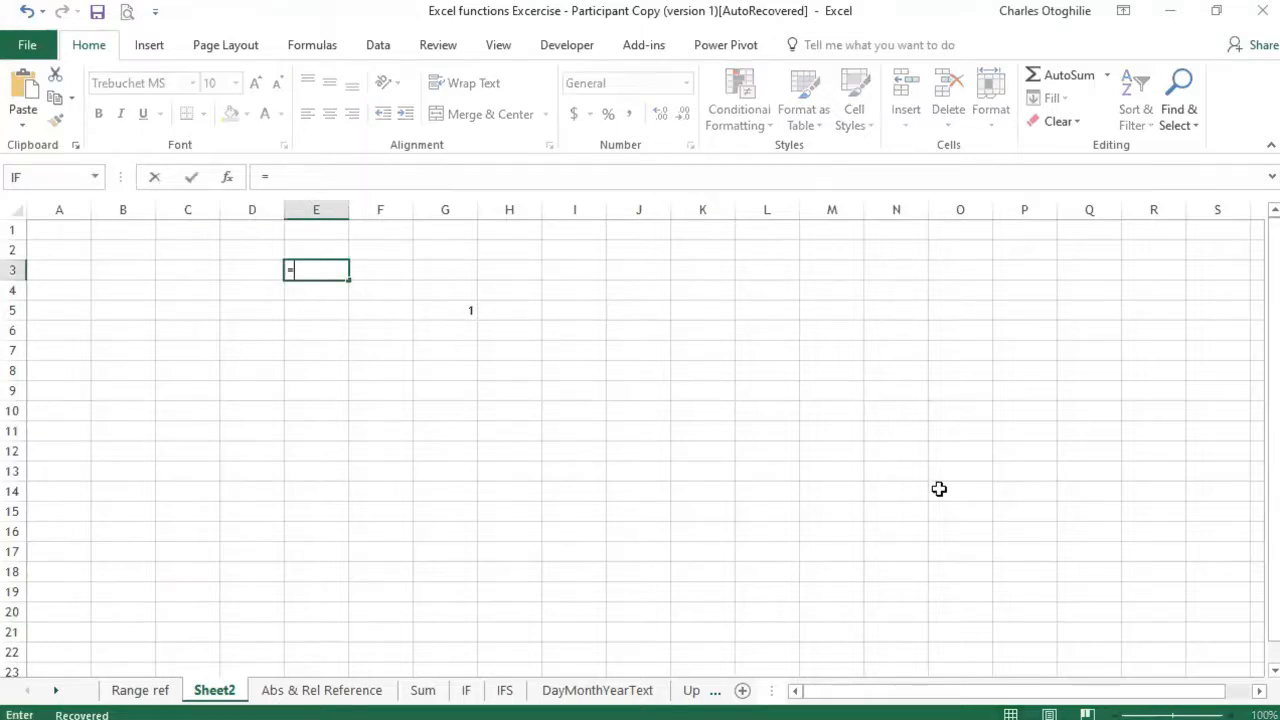
type("Sum(")
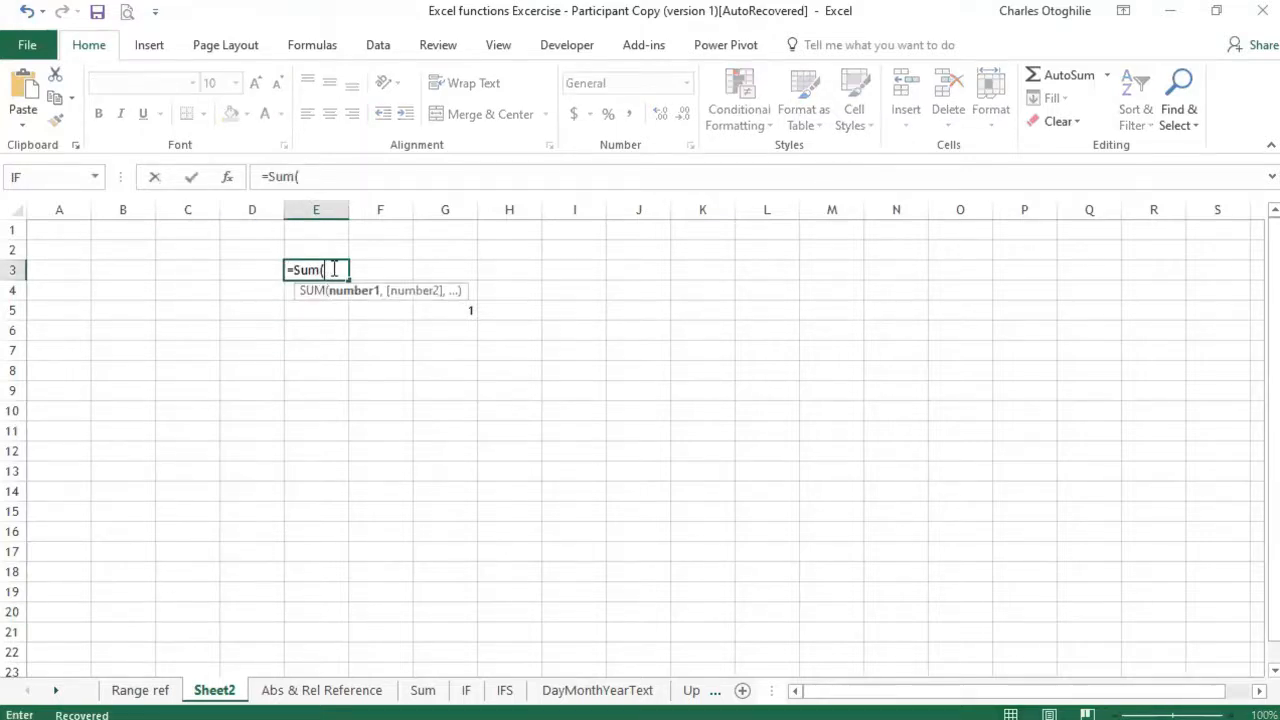
left_click(139, 690)
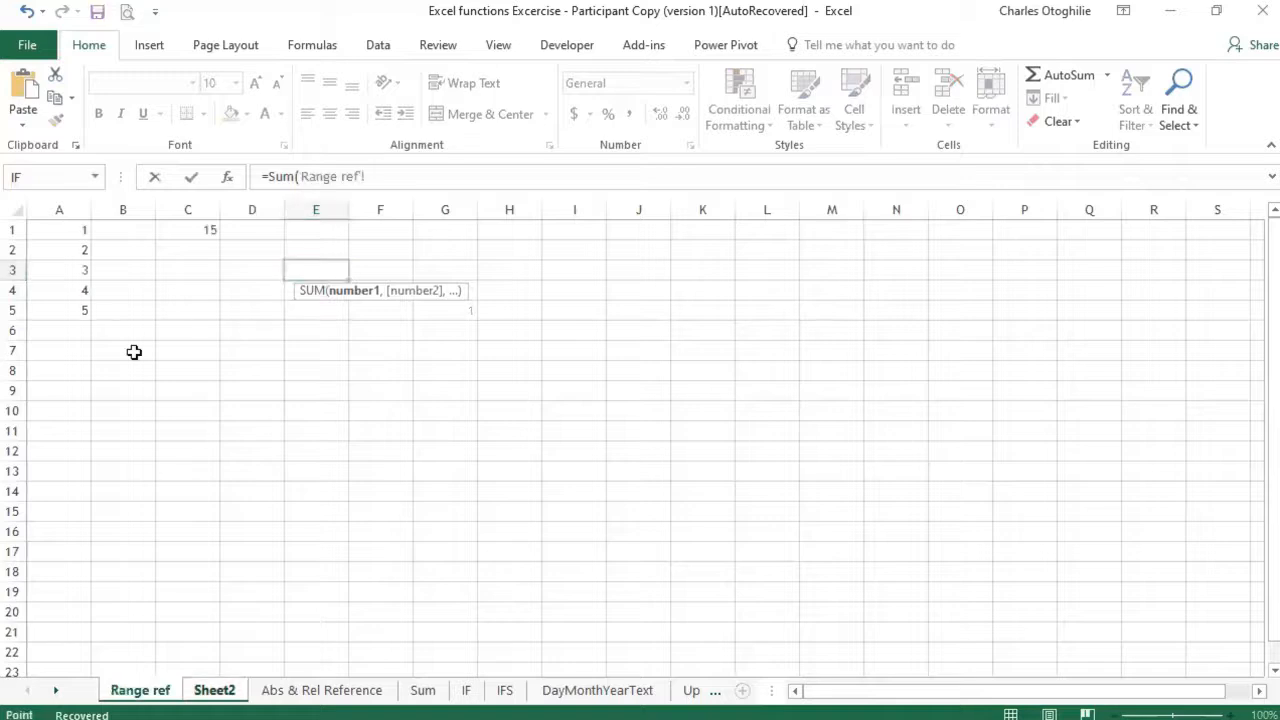
left_click(59, 230)
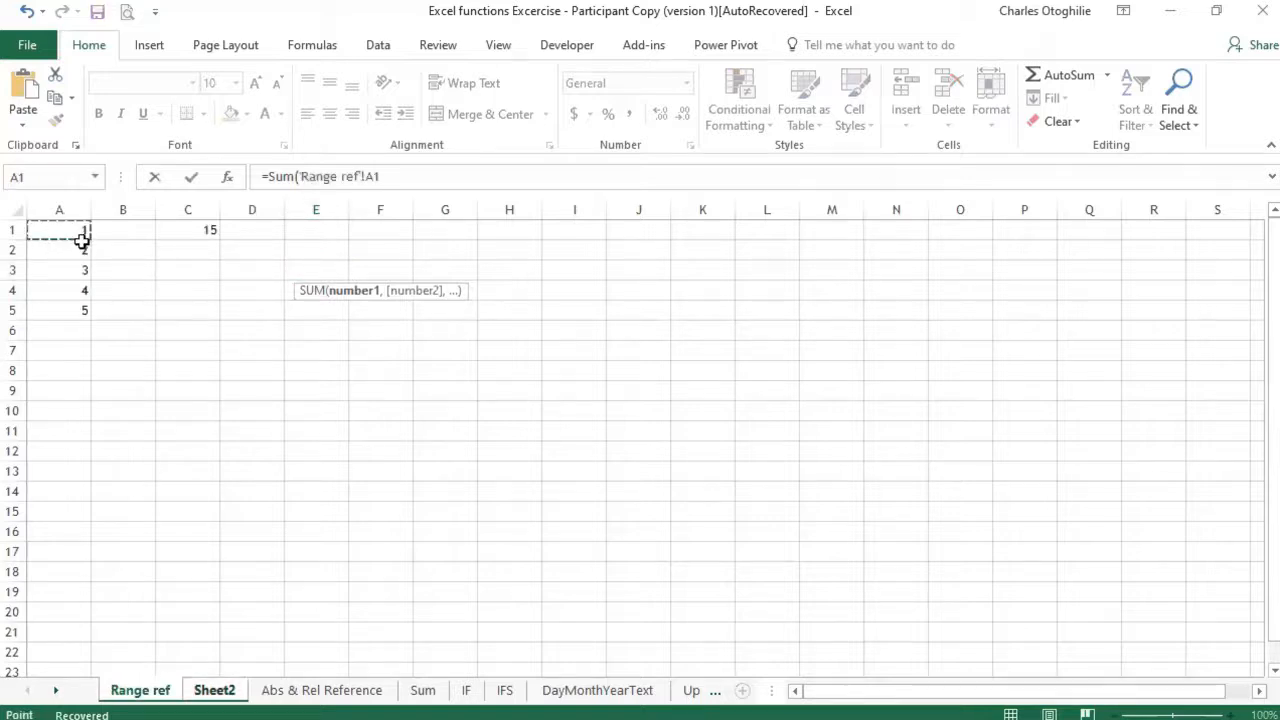
left_click_drag(59, 229, 59, 310)
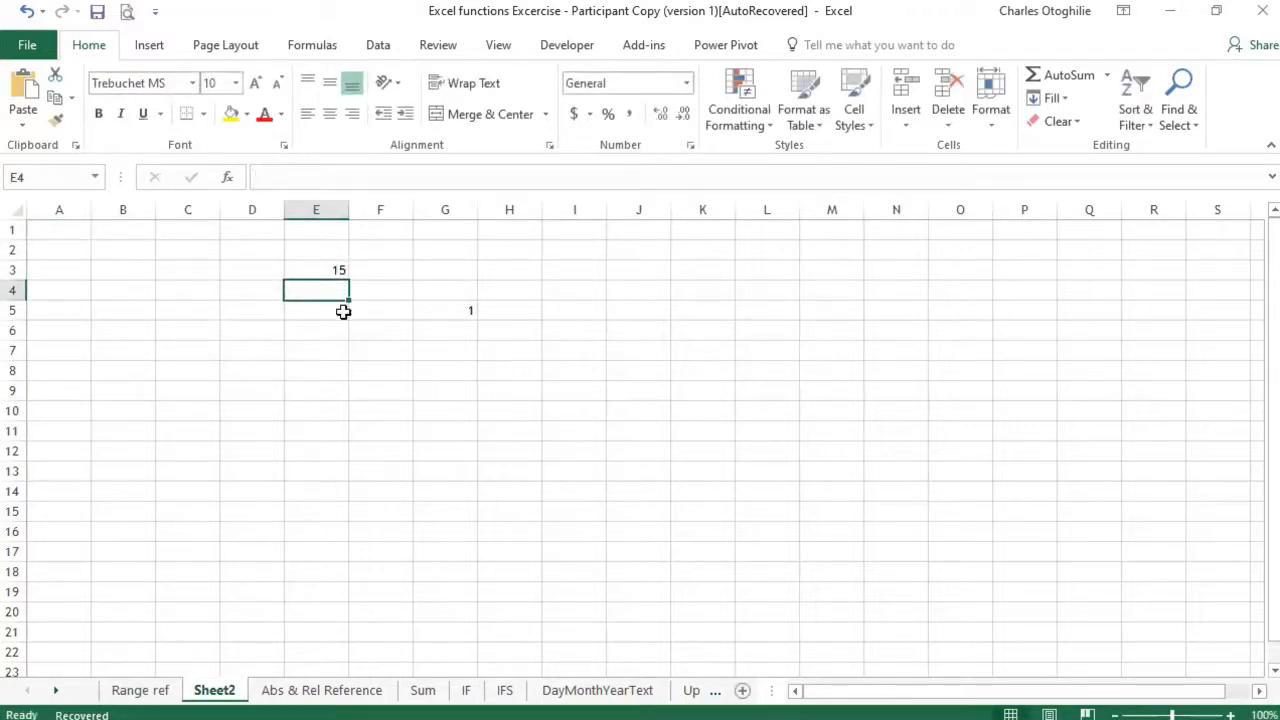
left_click(316, 249)
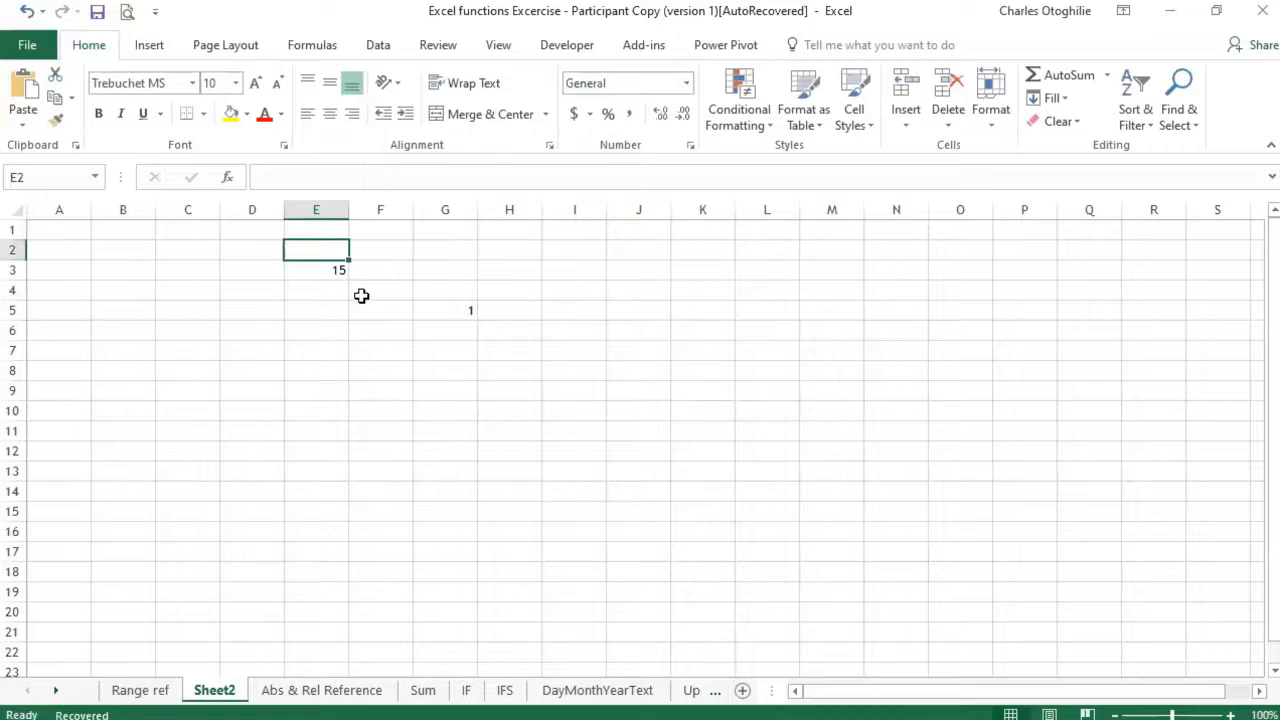
mouse_move(361, 294)
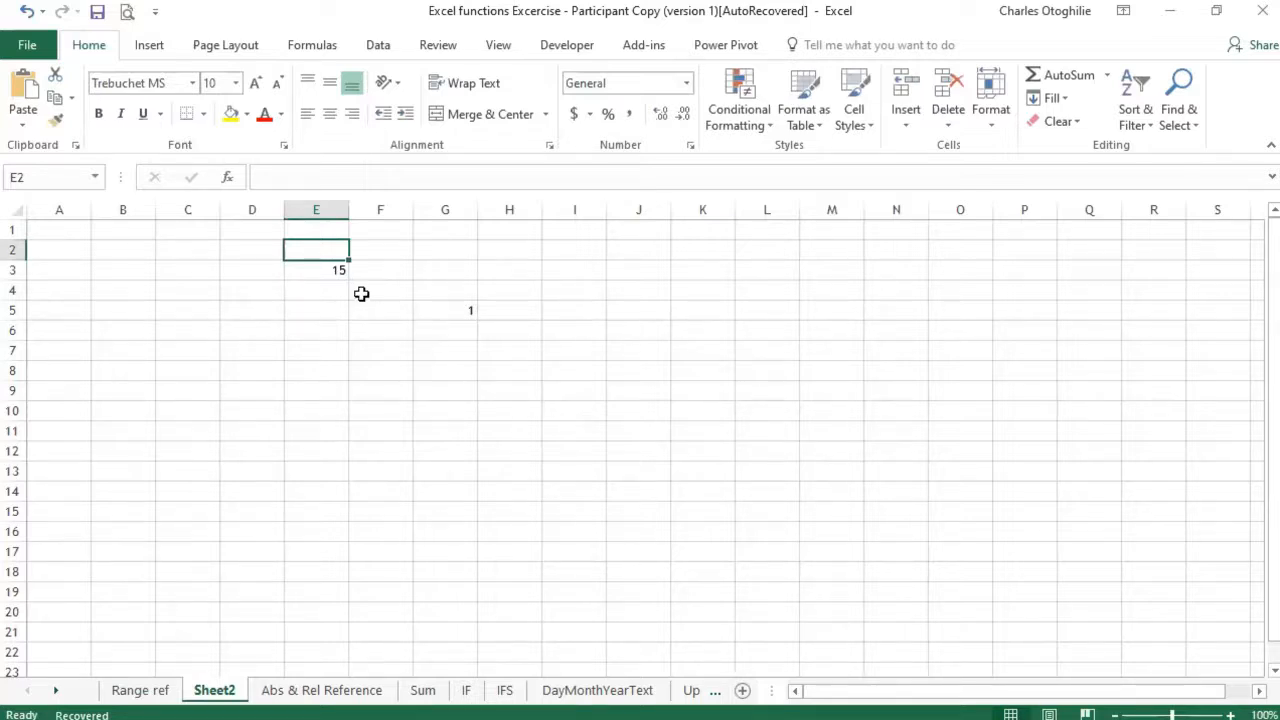
left_click(316, 270)
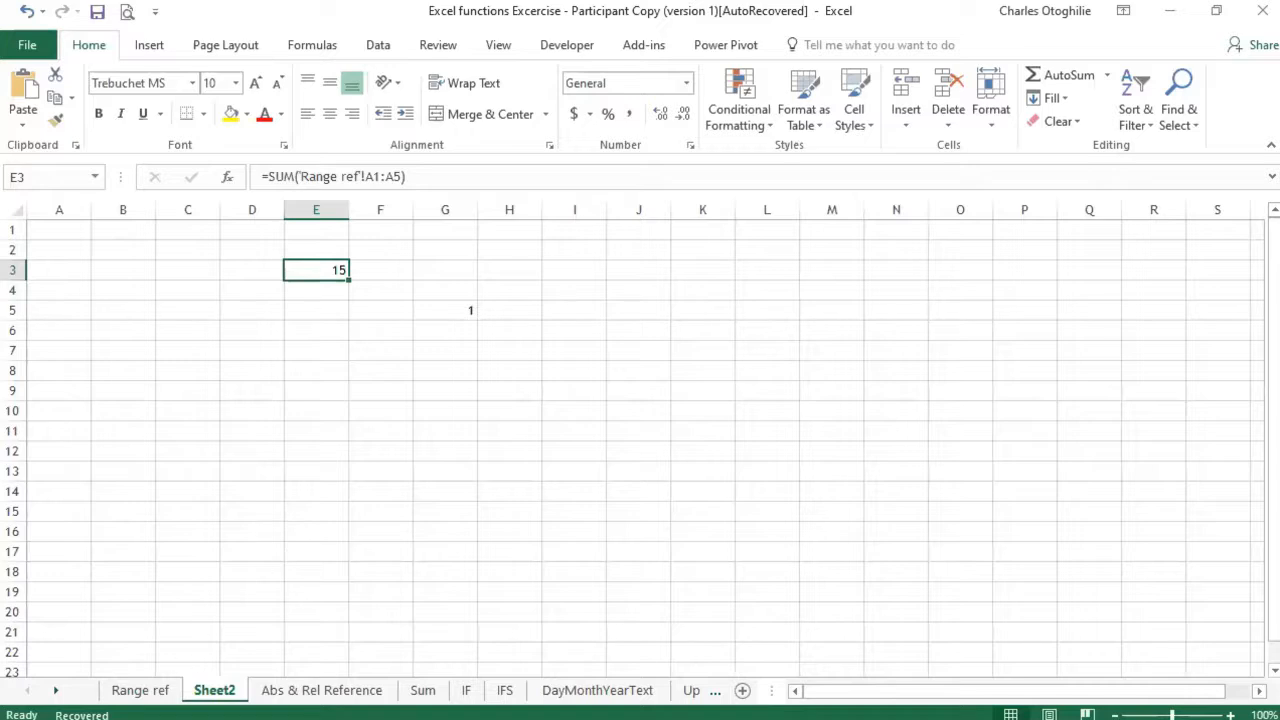
mouse_move(283, 636)
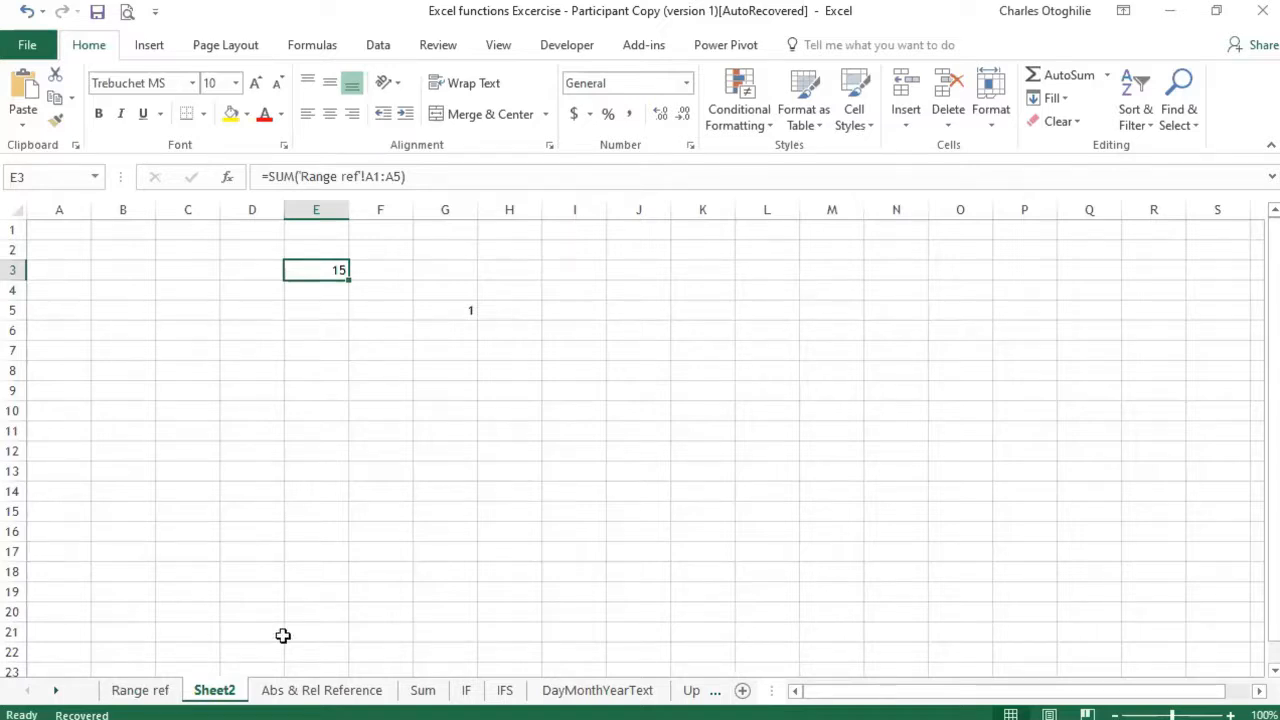
mouse_move(1138, 513)
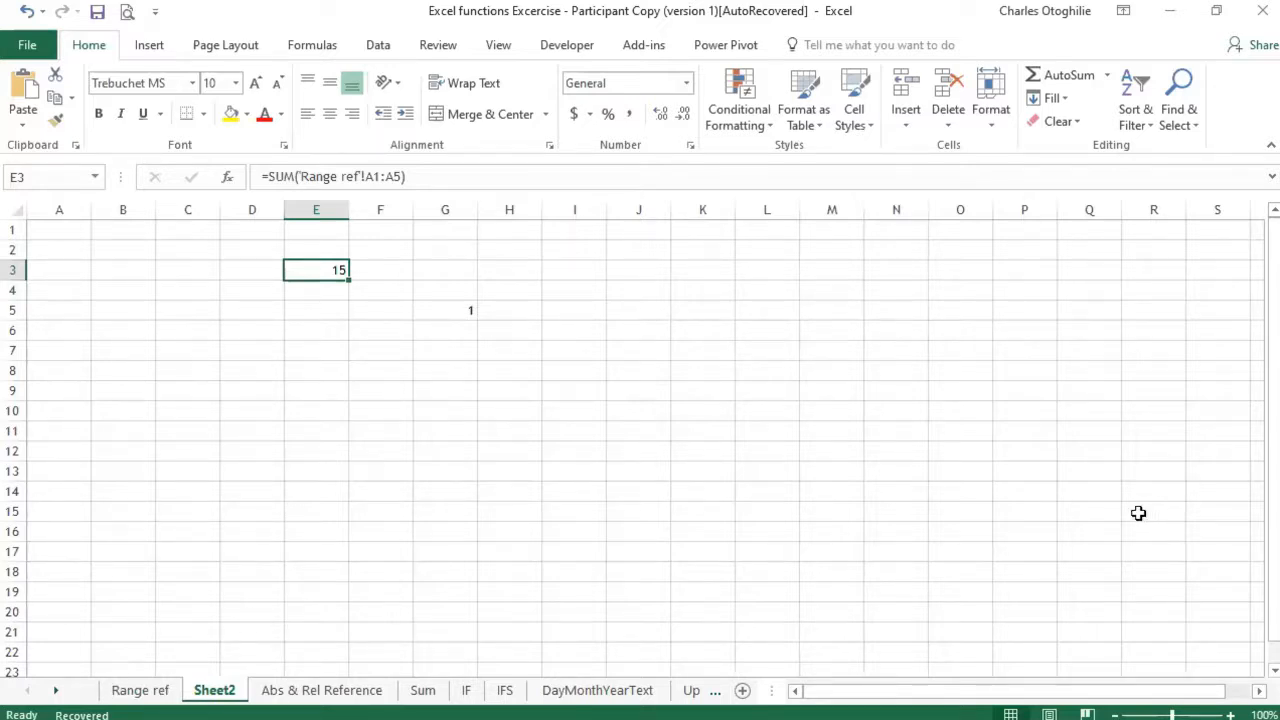
Step: Review the Range ref numbers, then advance to slide 25, Relative and Absolute Referencing
left_click(139, 690)
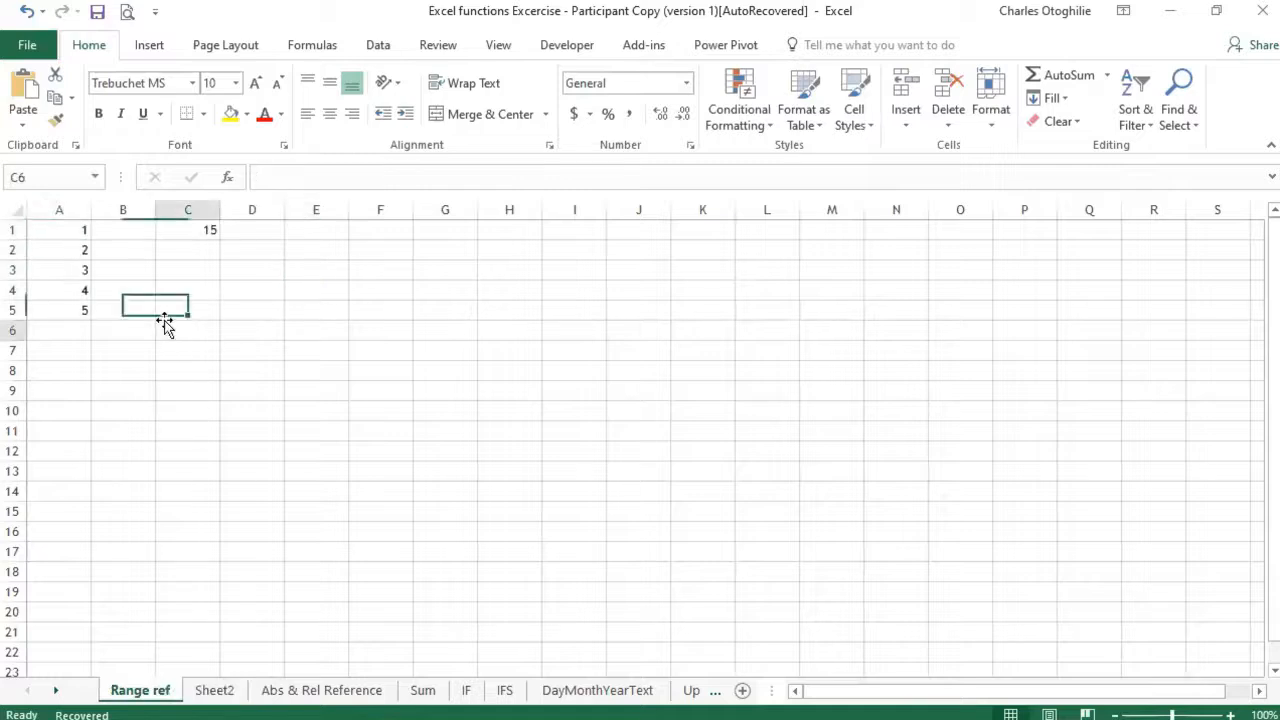
left_click(188, 330)
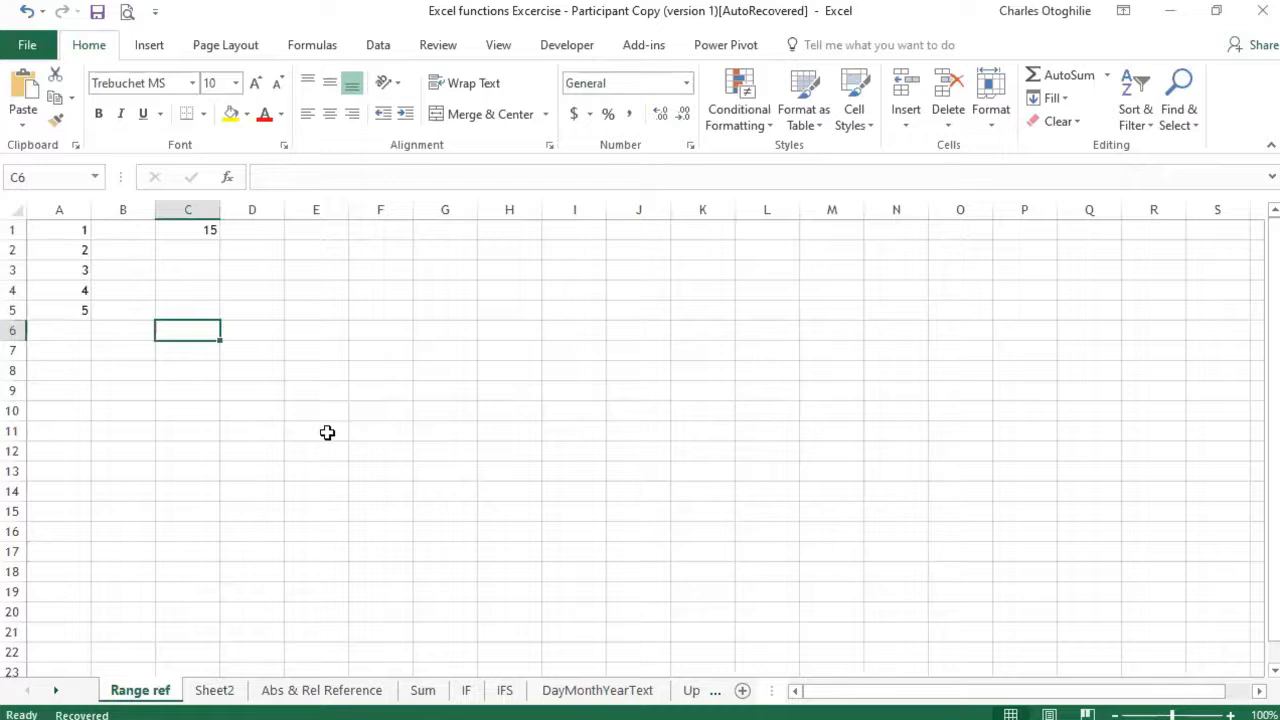
left_click(214, 690)
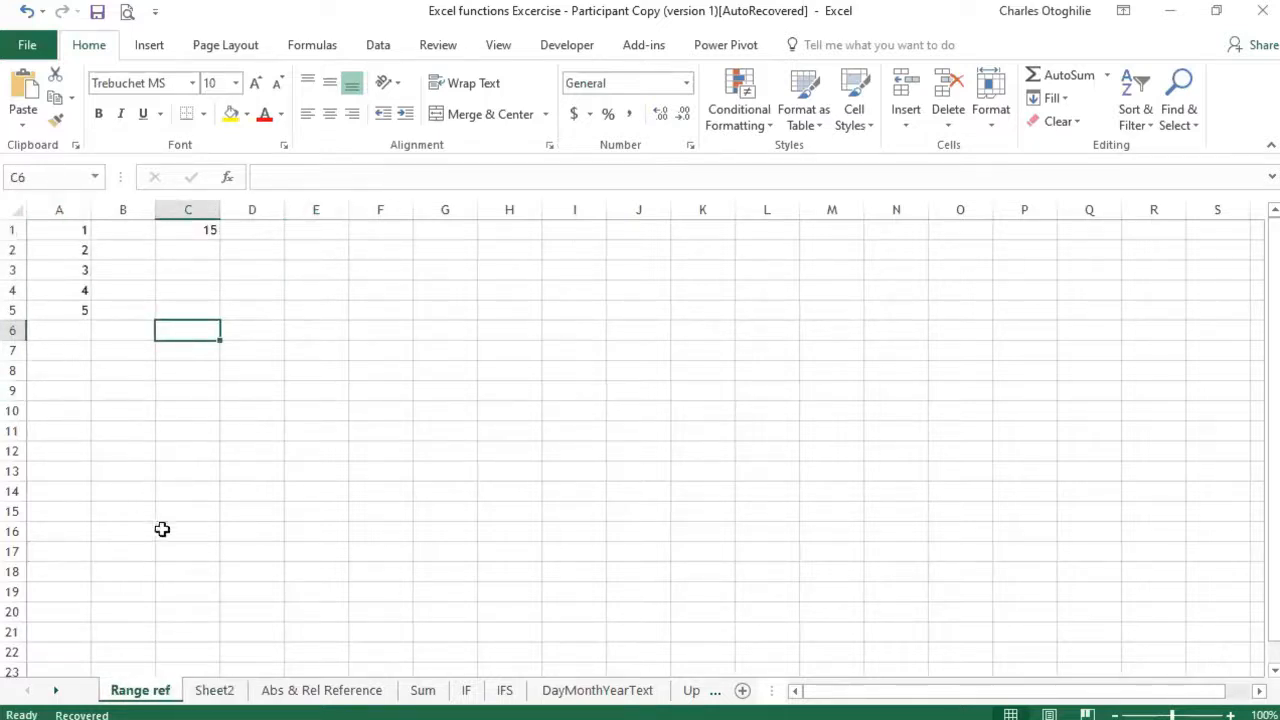
left_click(214, 690)
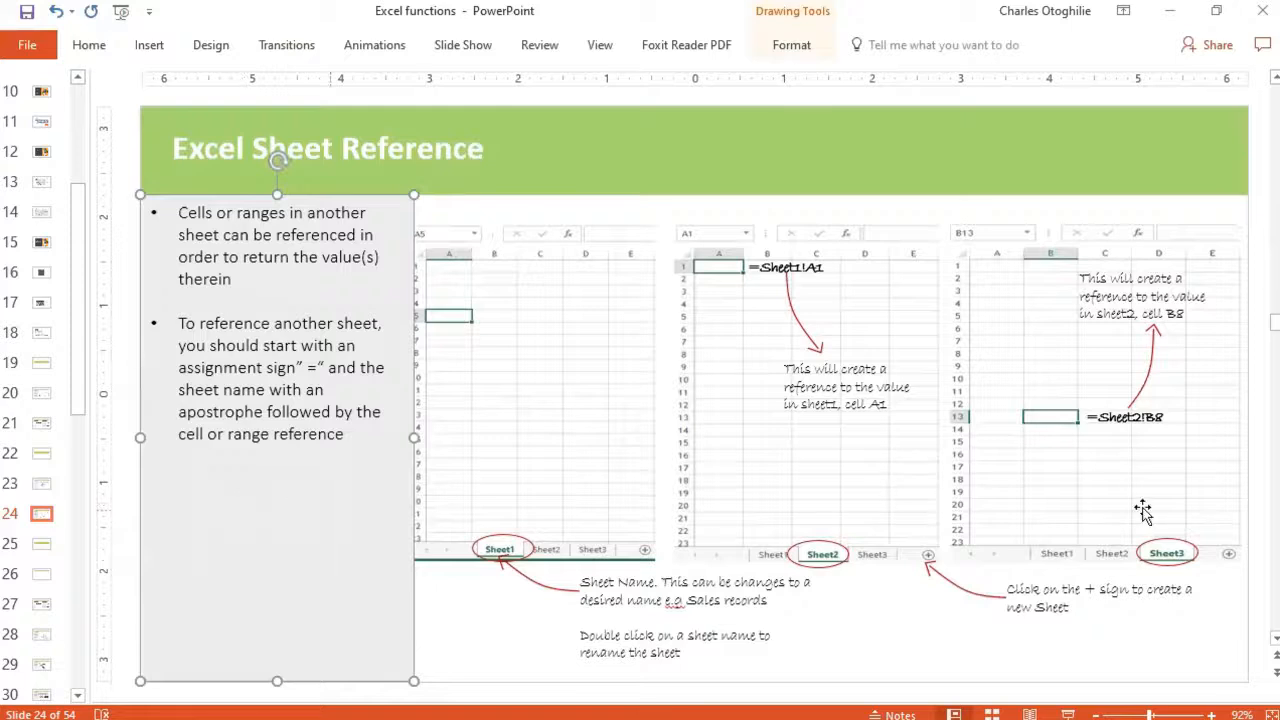
left_click(436, 598)
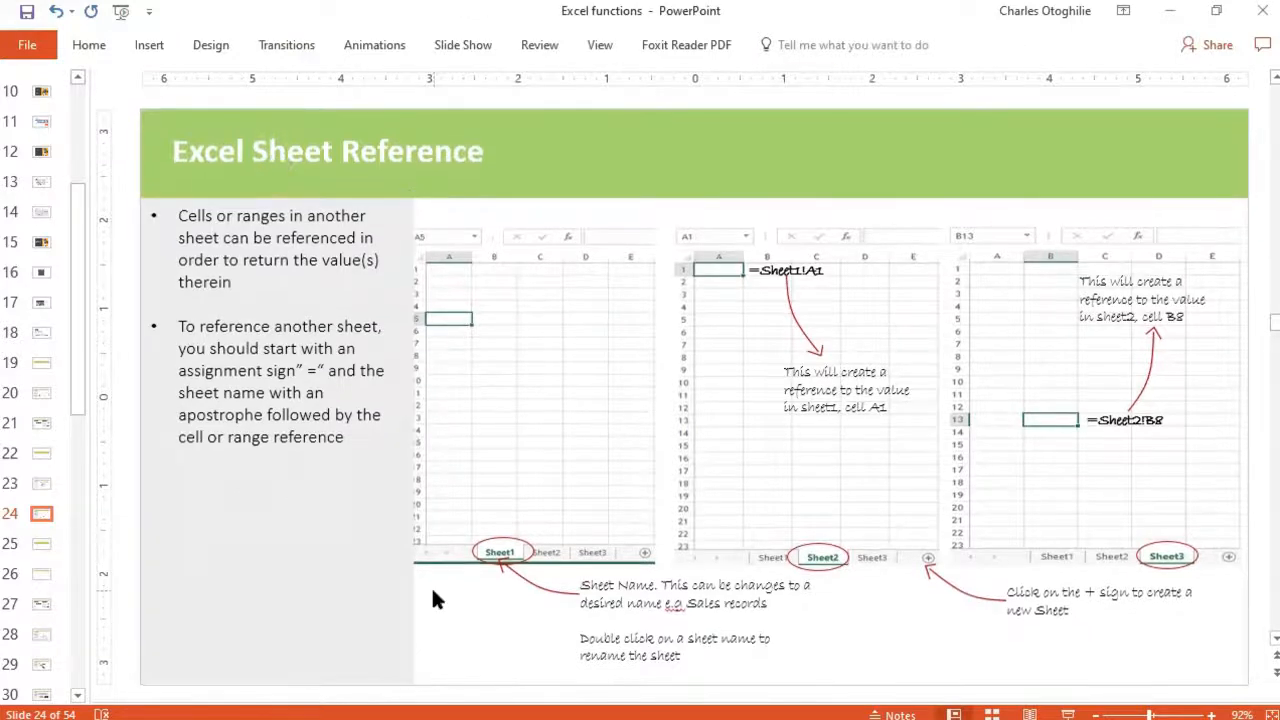
left_click(42, 543)
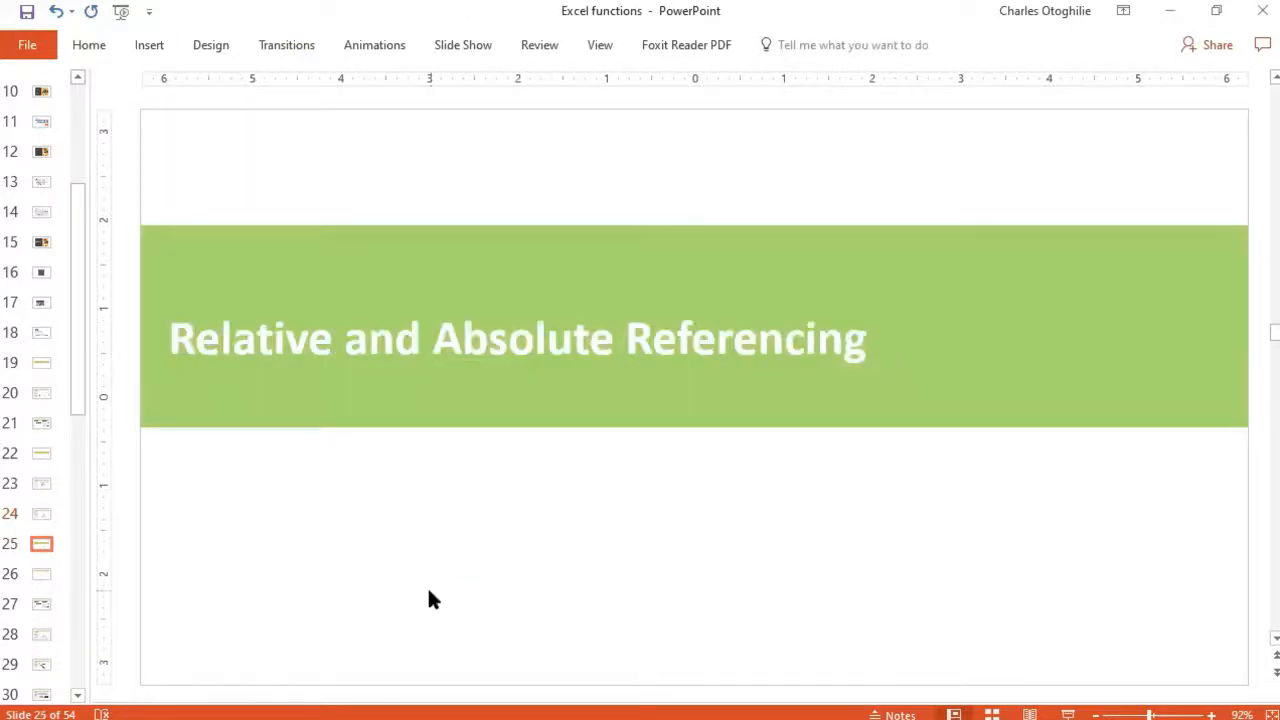